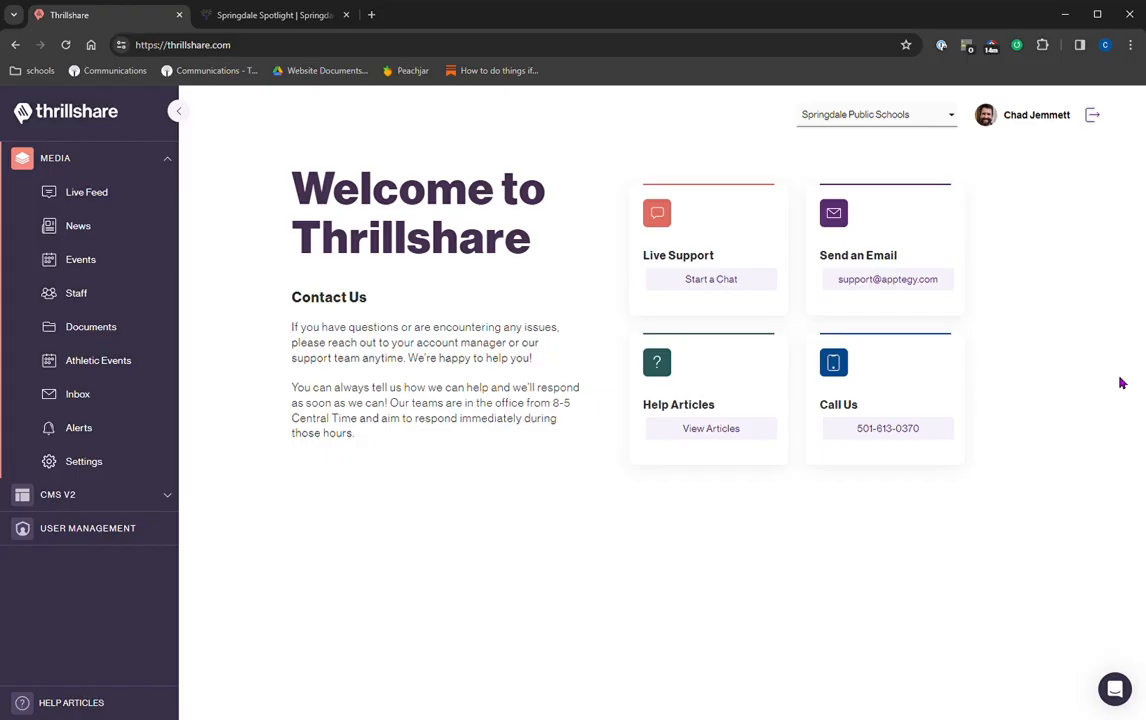
mouse_move(856, 351)
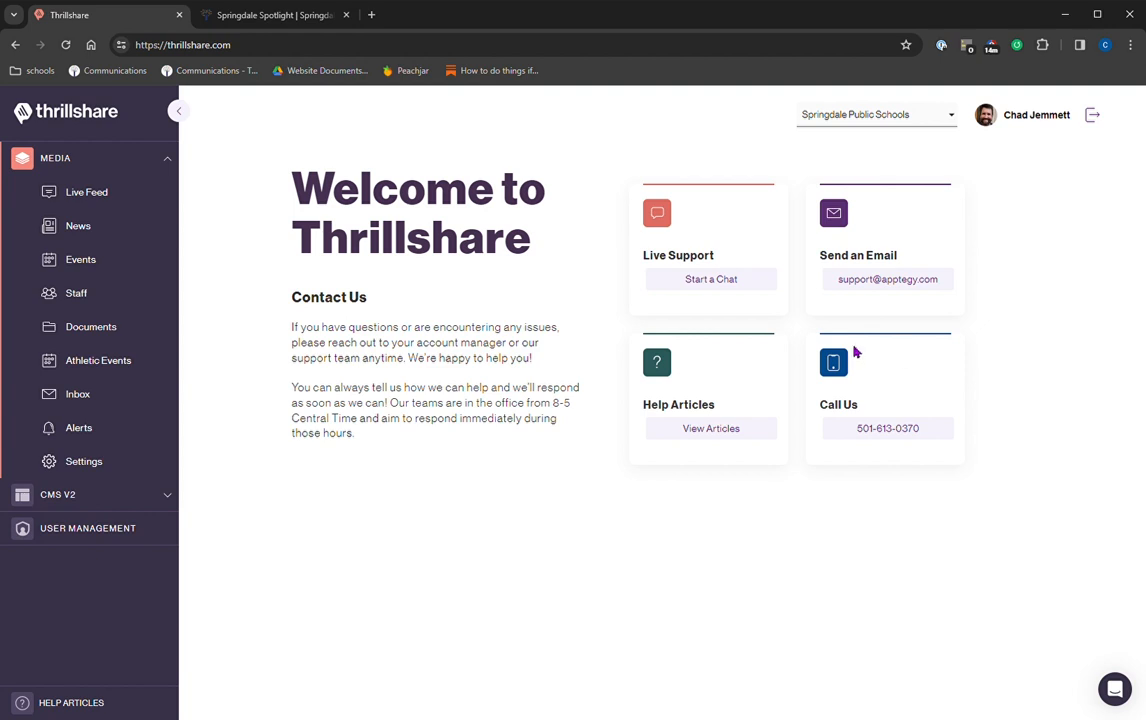
mouse_move(607, 230)
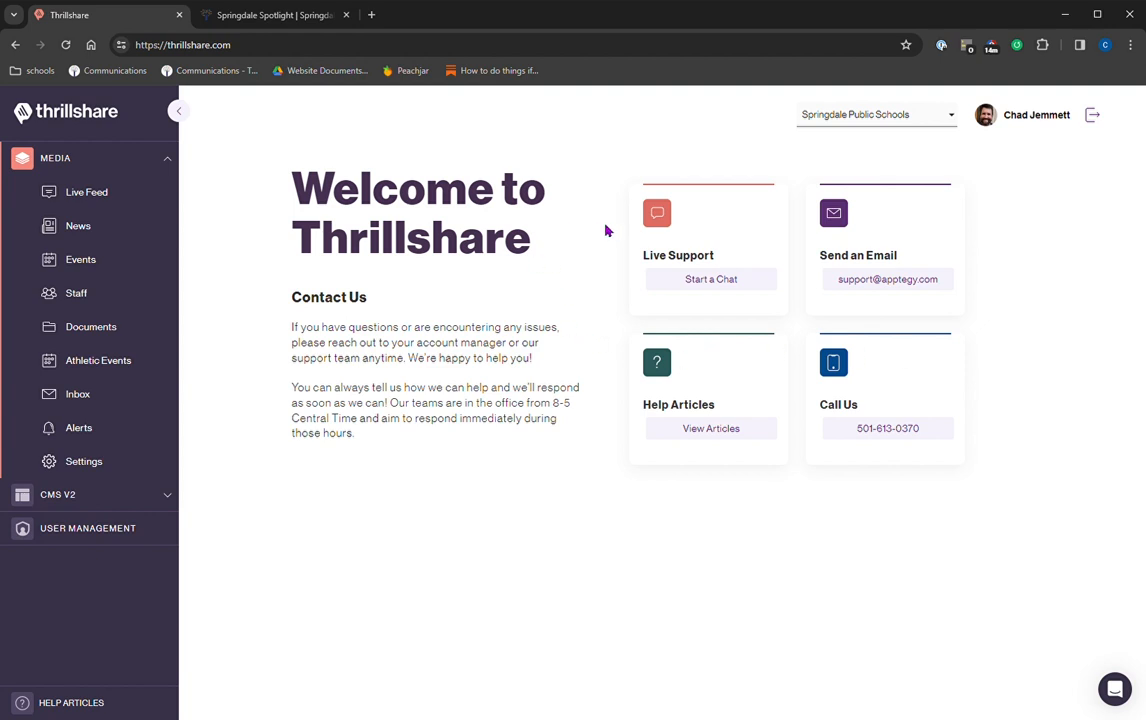
mouse_move(659, 169)
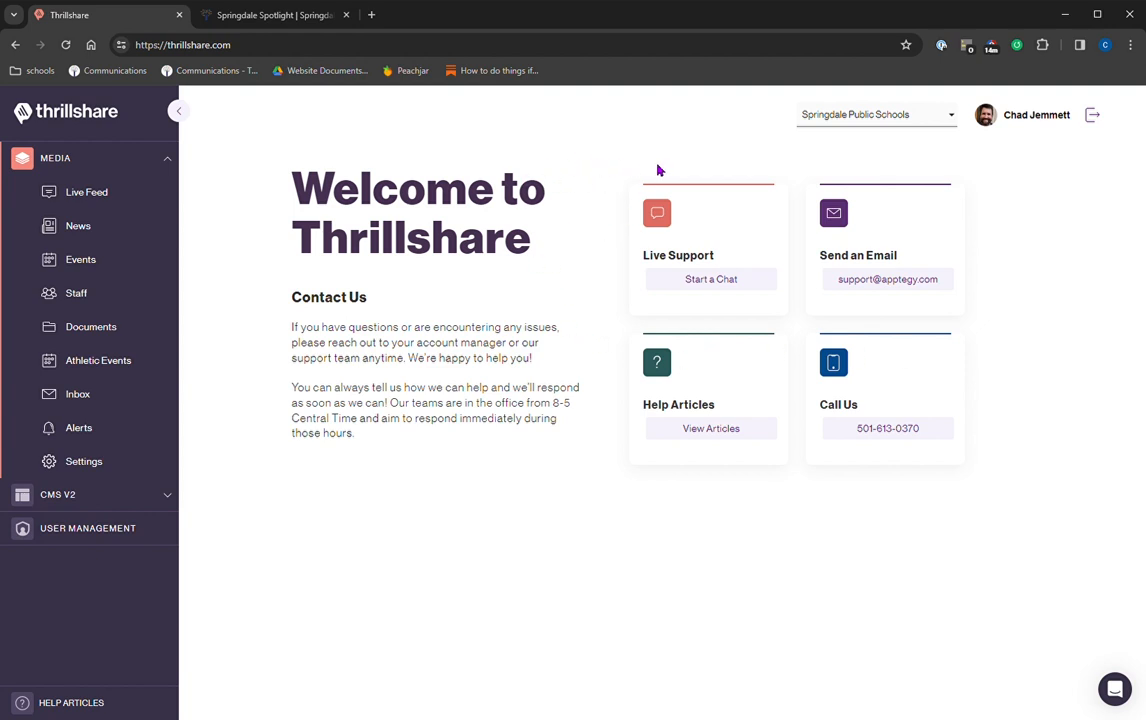
mouse_move(686, 213)
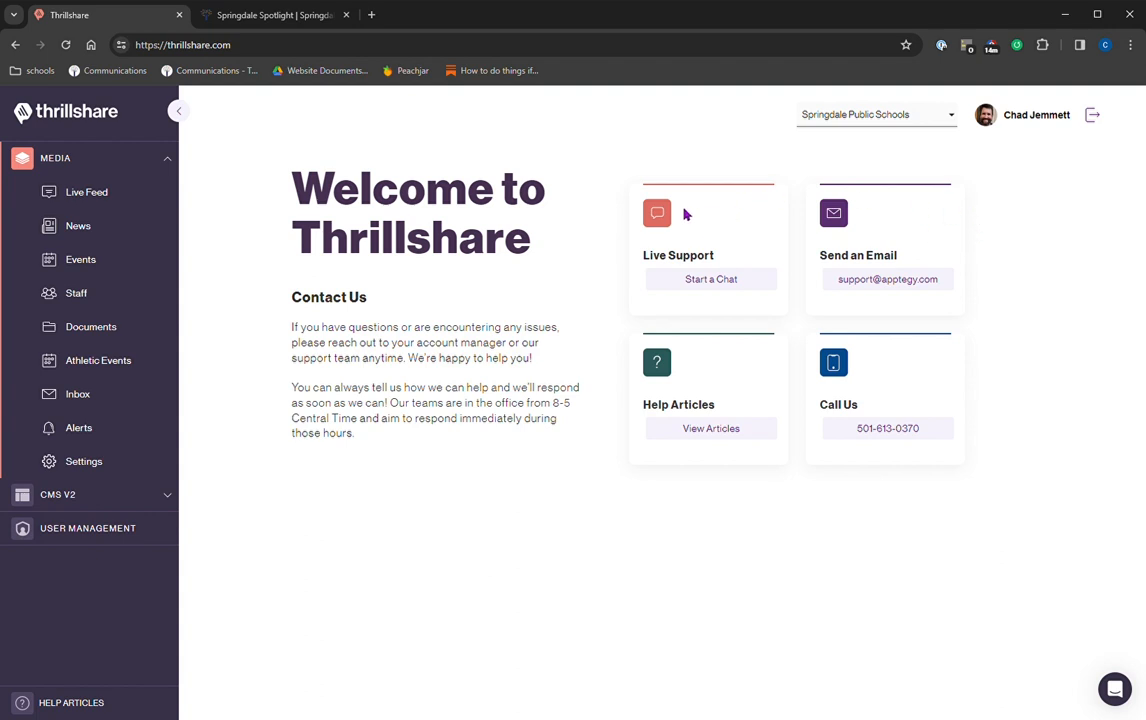
mouse_move(133, 210)
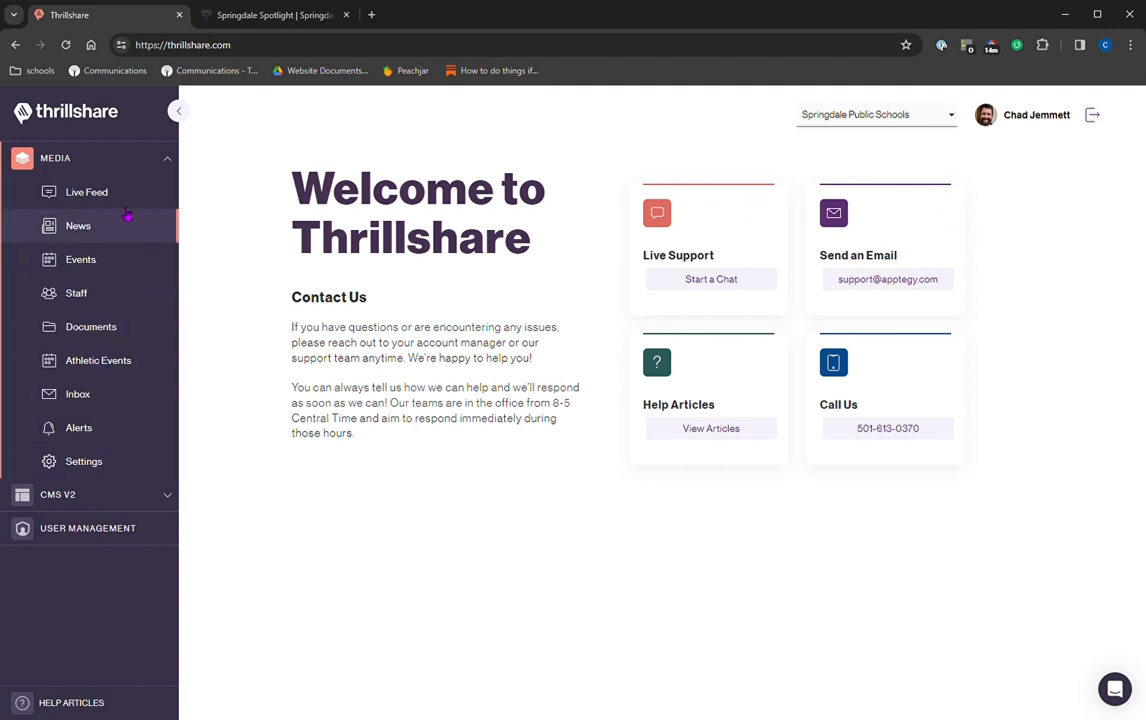
mouse_move(592, 311)
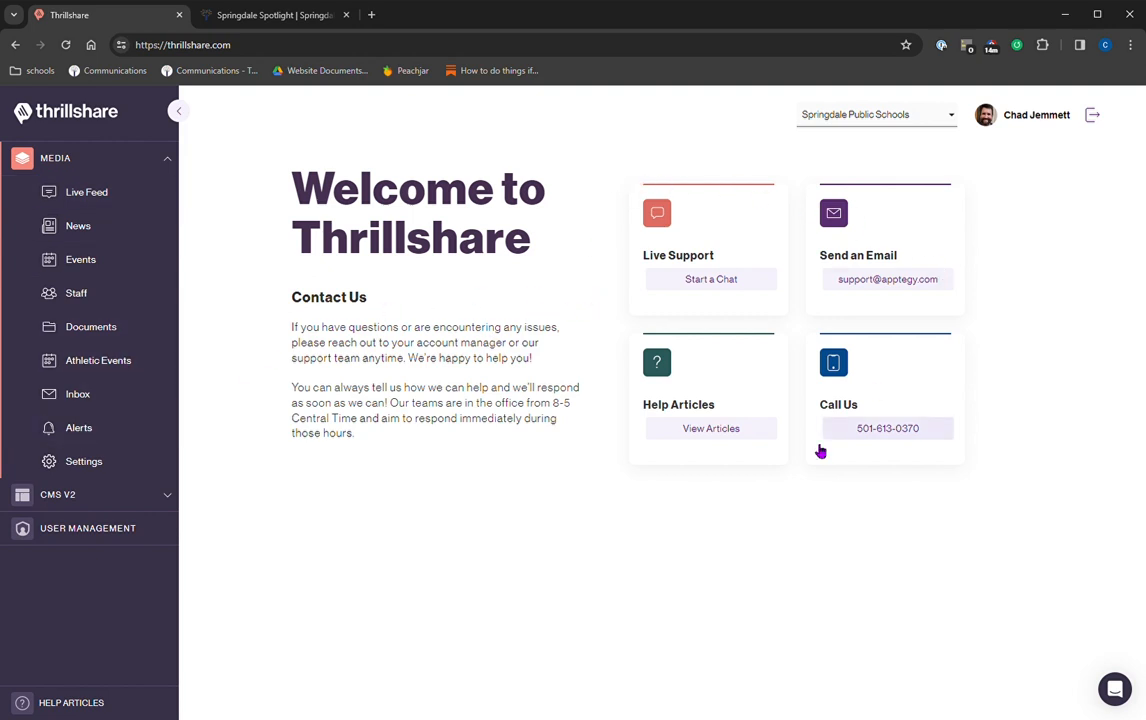
mouse_move(744, 416)
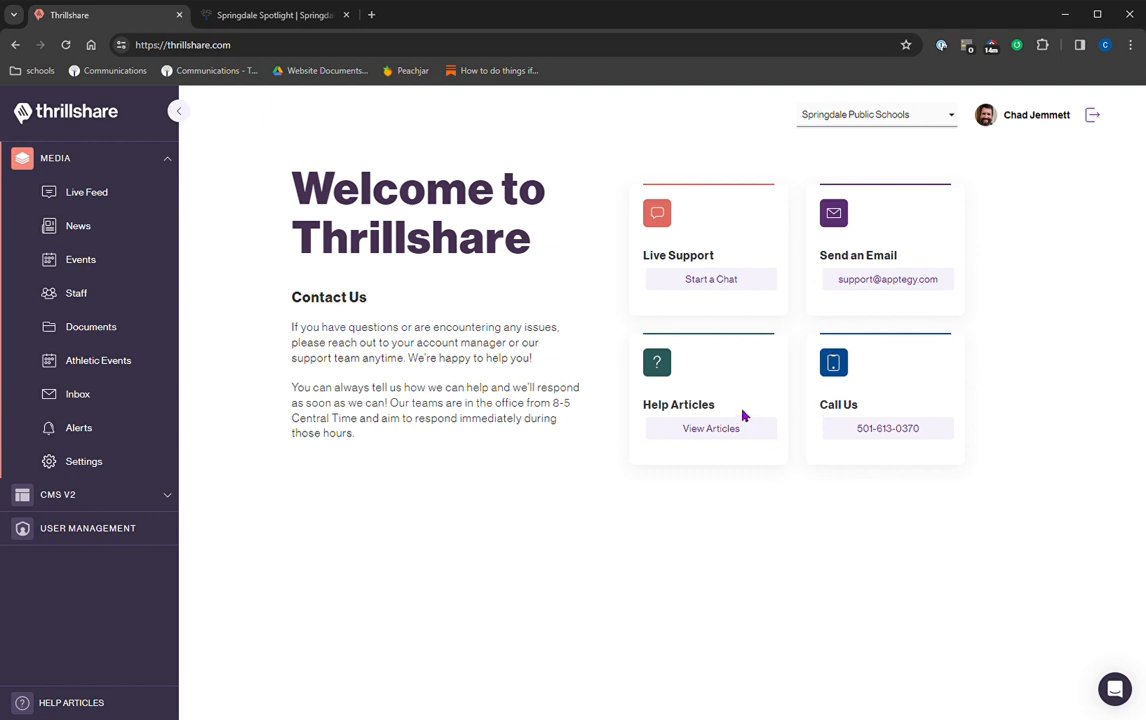
mouse_move(861, 368)
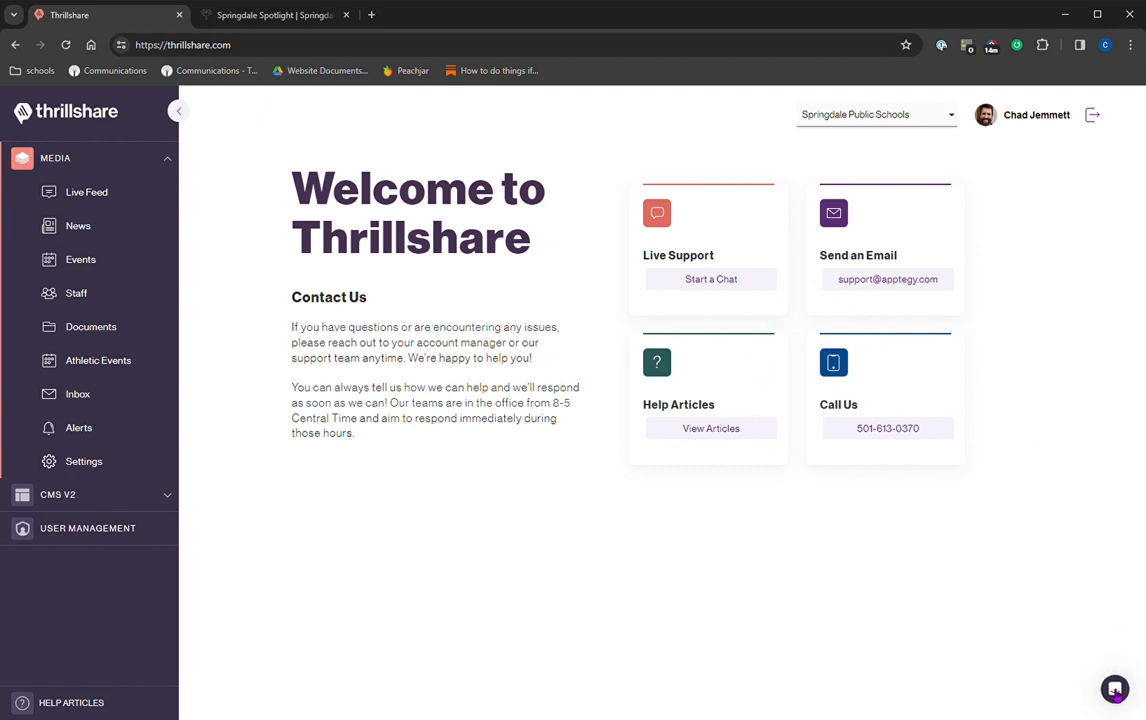
Open the support chat, look through past conversations, and close the chat again.
left_click(1115, 691)
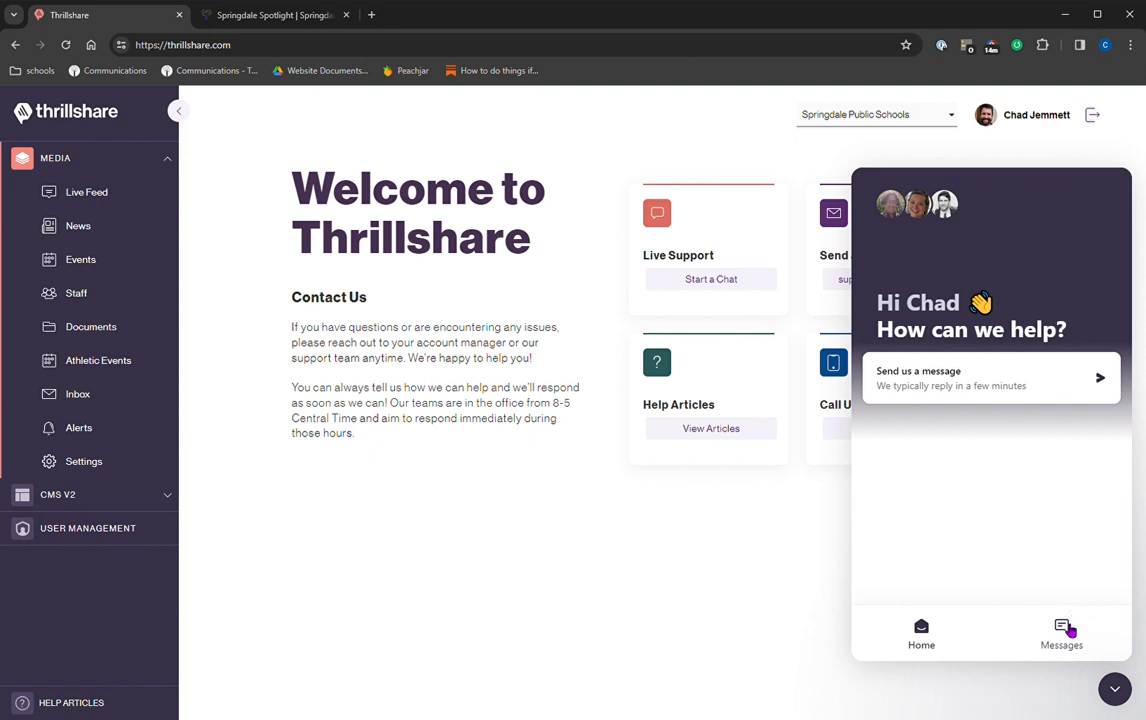
left_click(1062, 628)
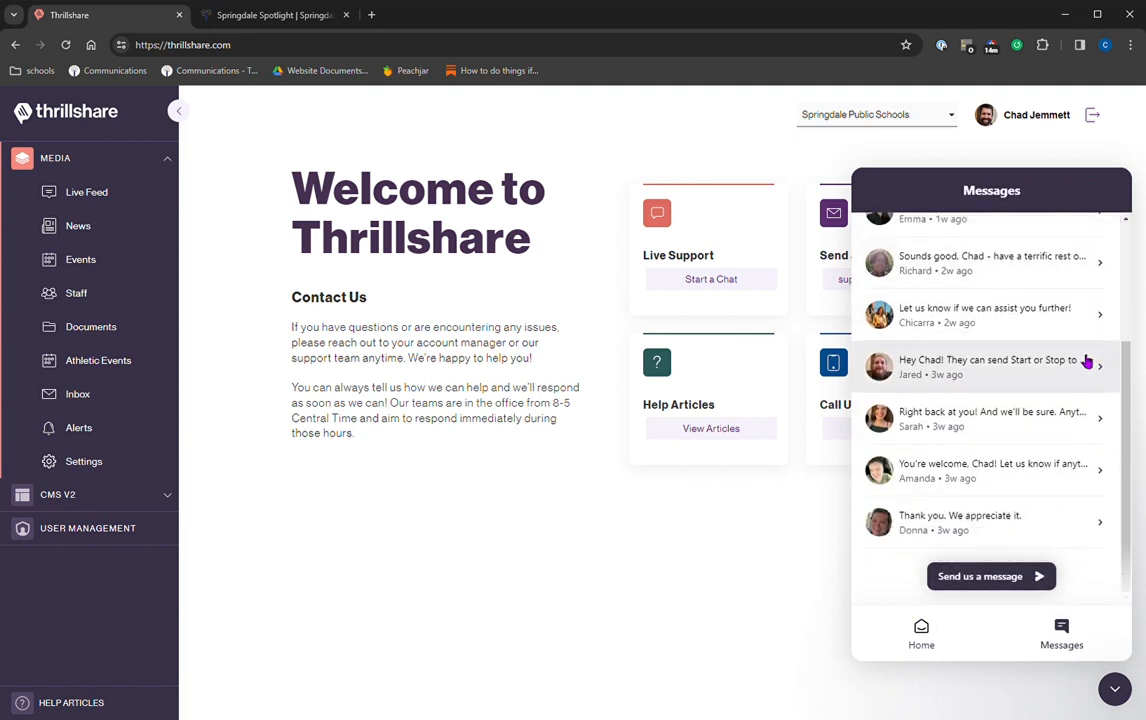
mouse_move(1088, 686)
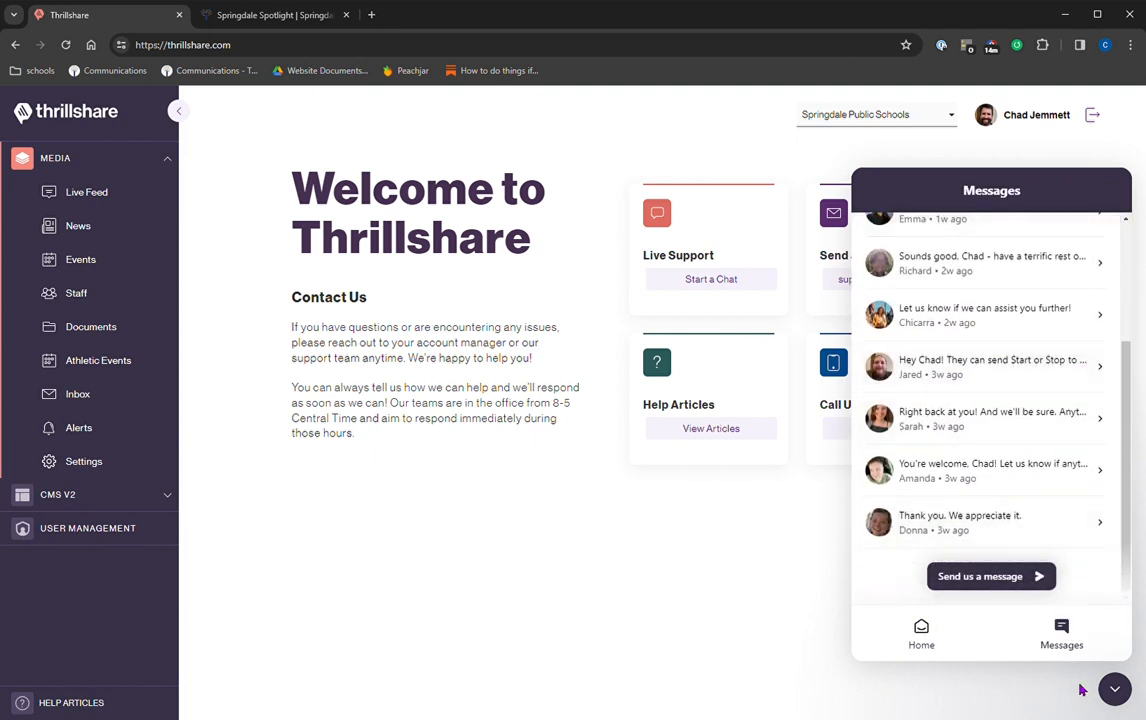
left_click(1114, 684)
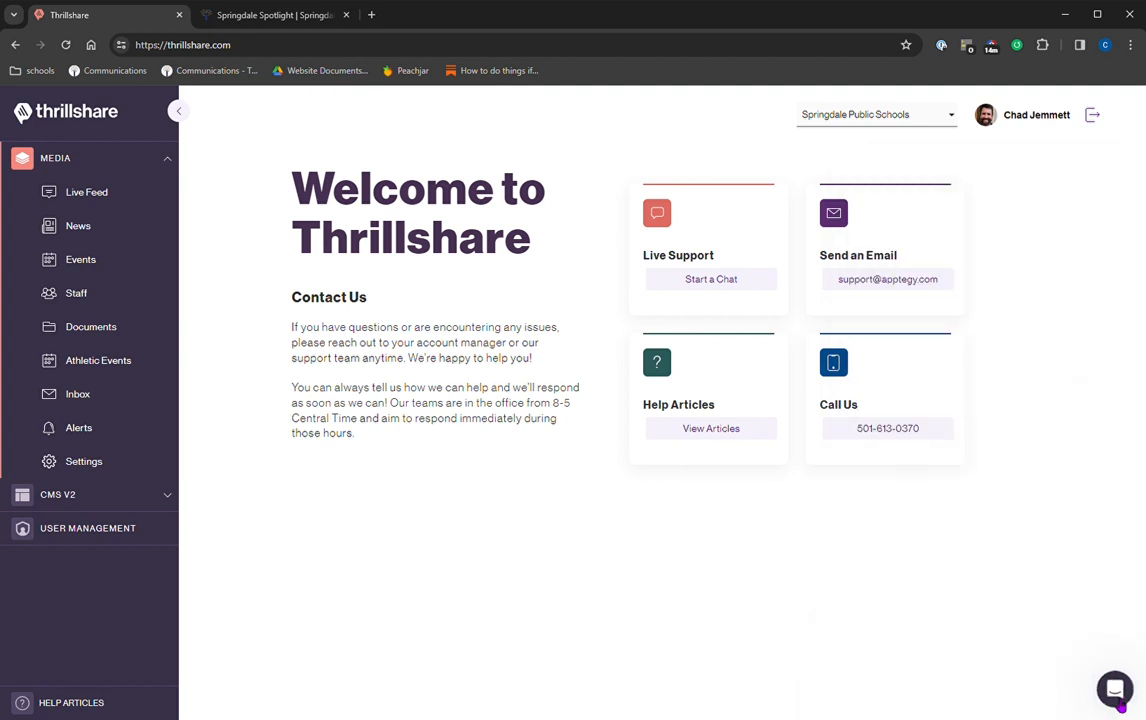
left_click(1114, 686)
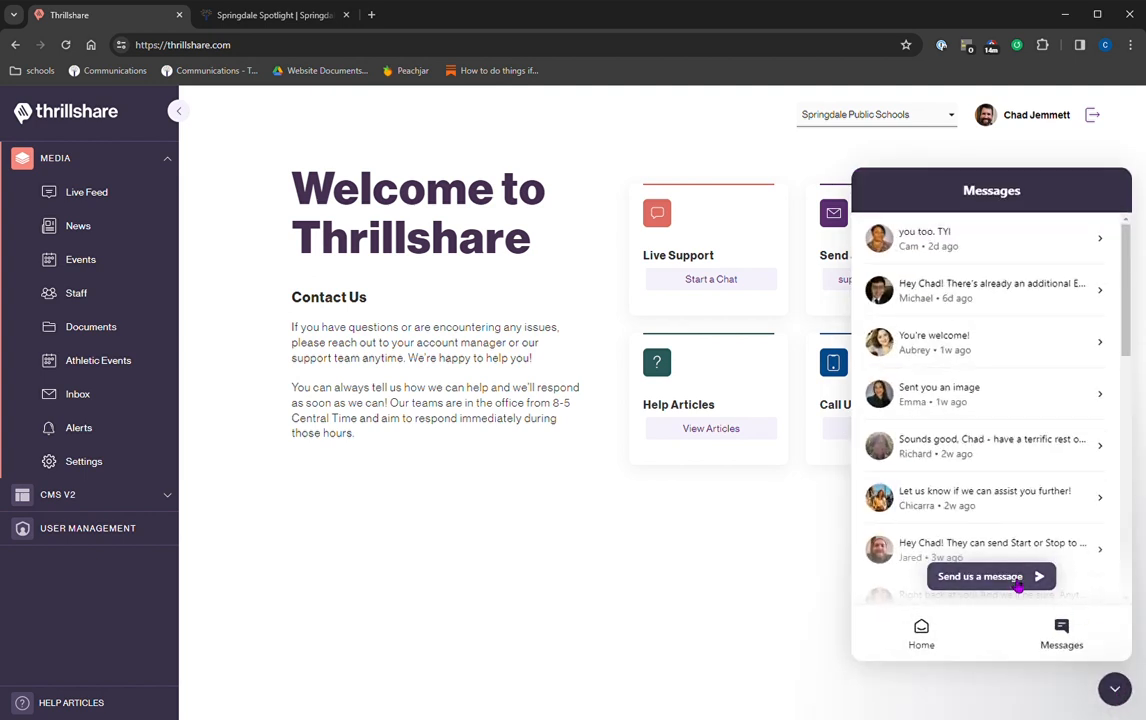
left_click(991, 576)
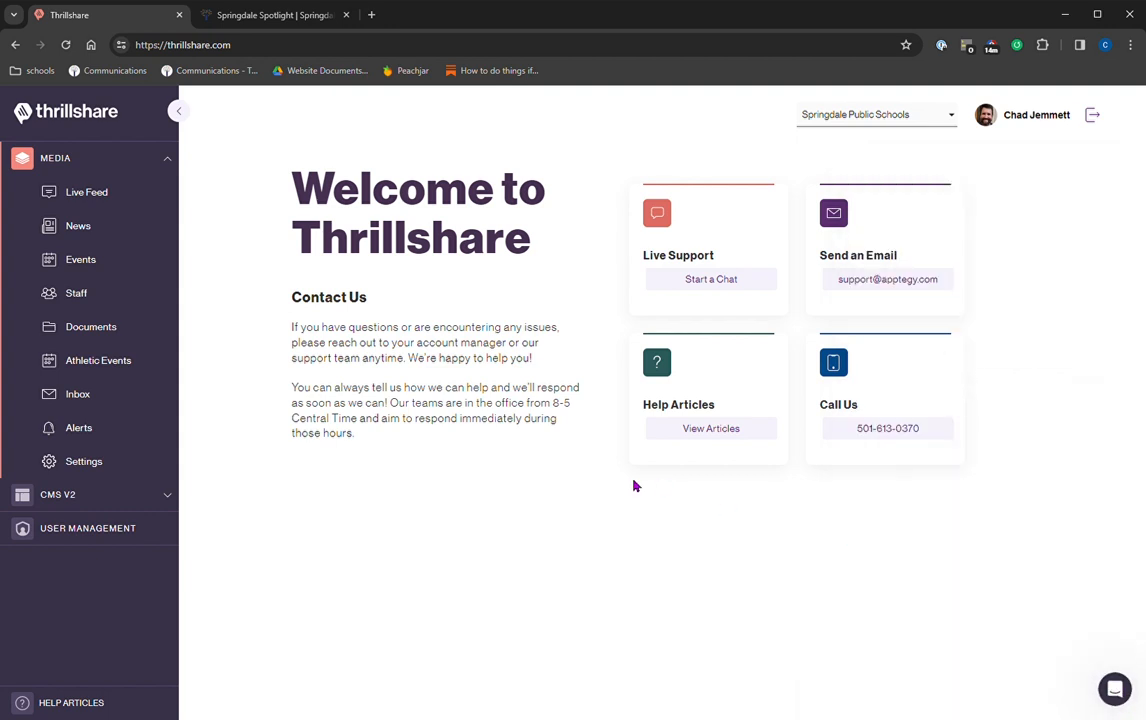
mouse_move(318, 299)
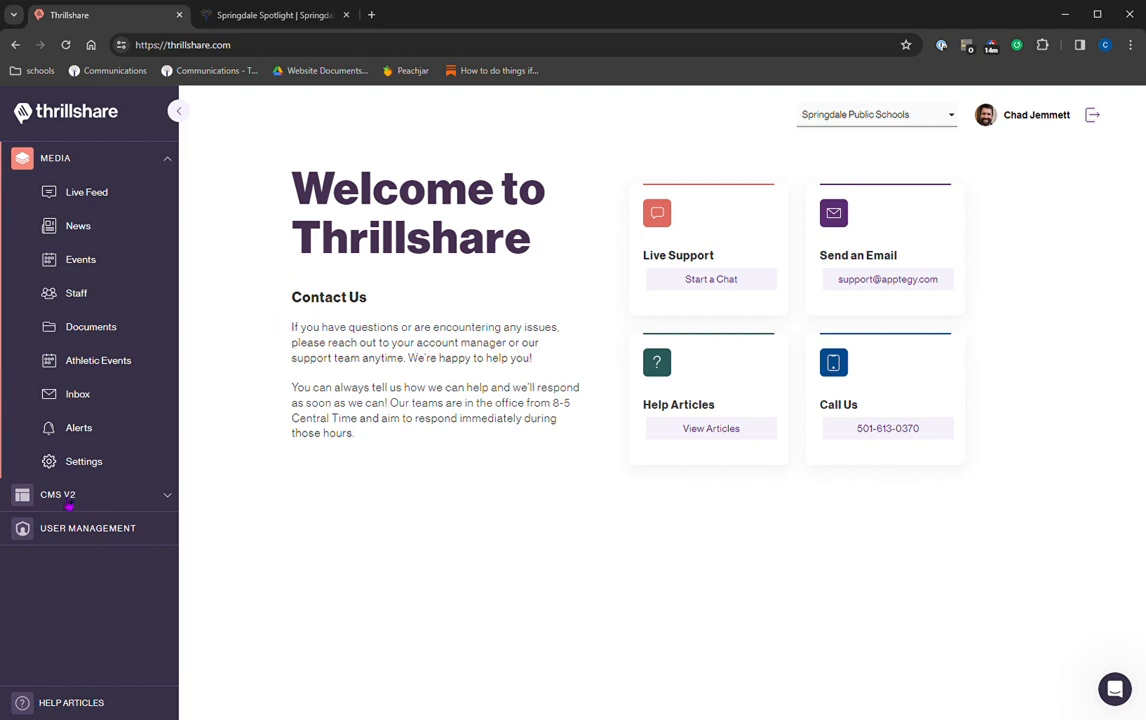
In CMS V2 Pages, preview the live Spotlight page, then search the list for 'sp'.
left_click(58, 494)
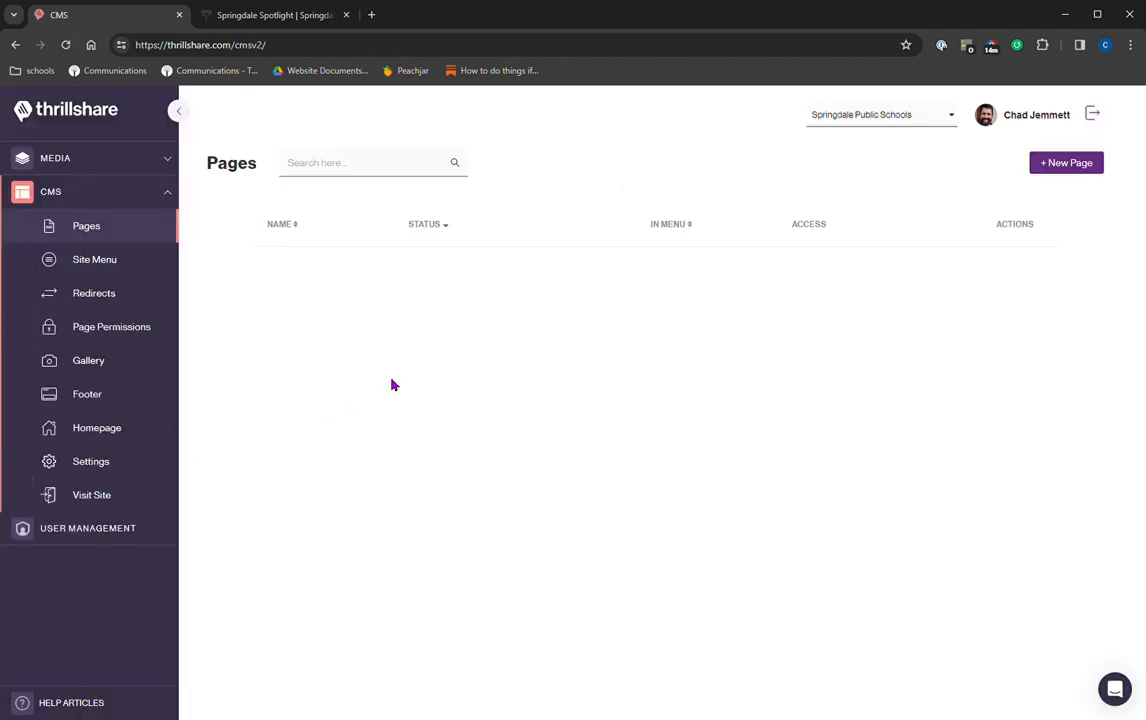
mouse_move(427, 200)
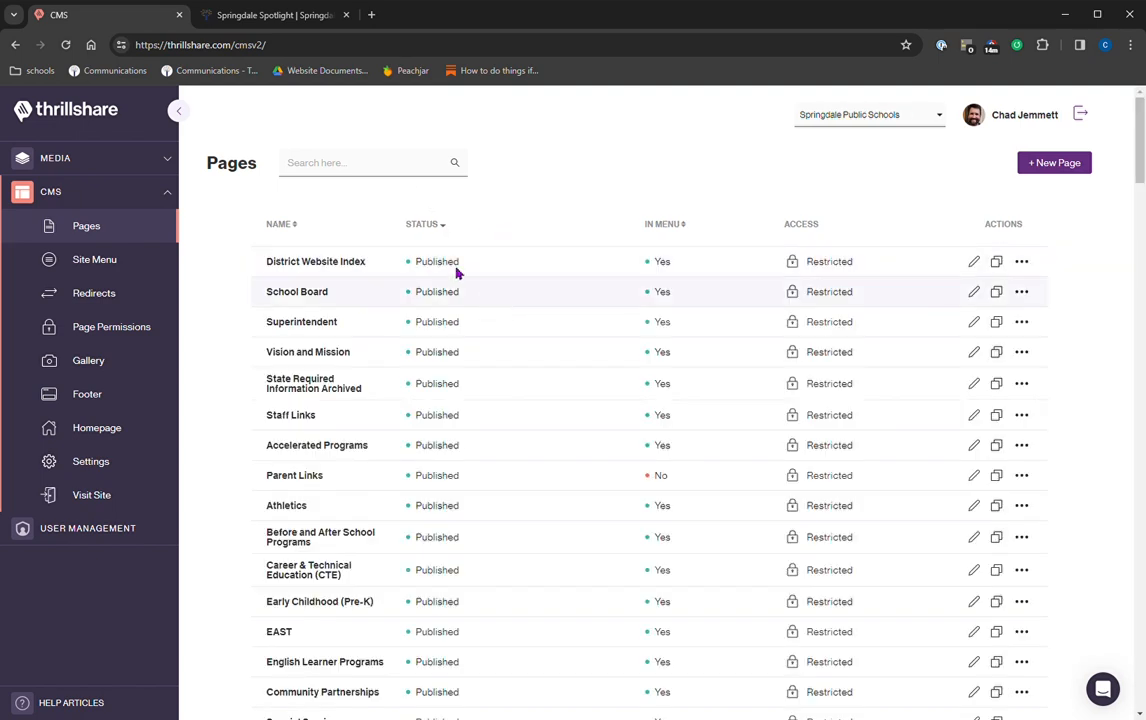
left_click(362, 163)
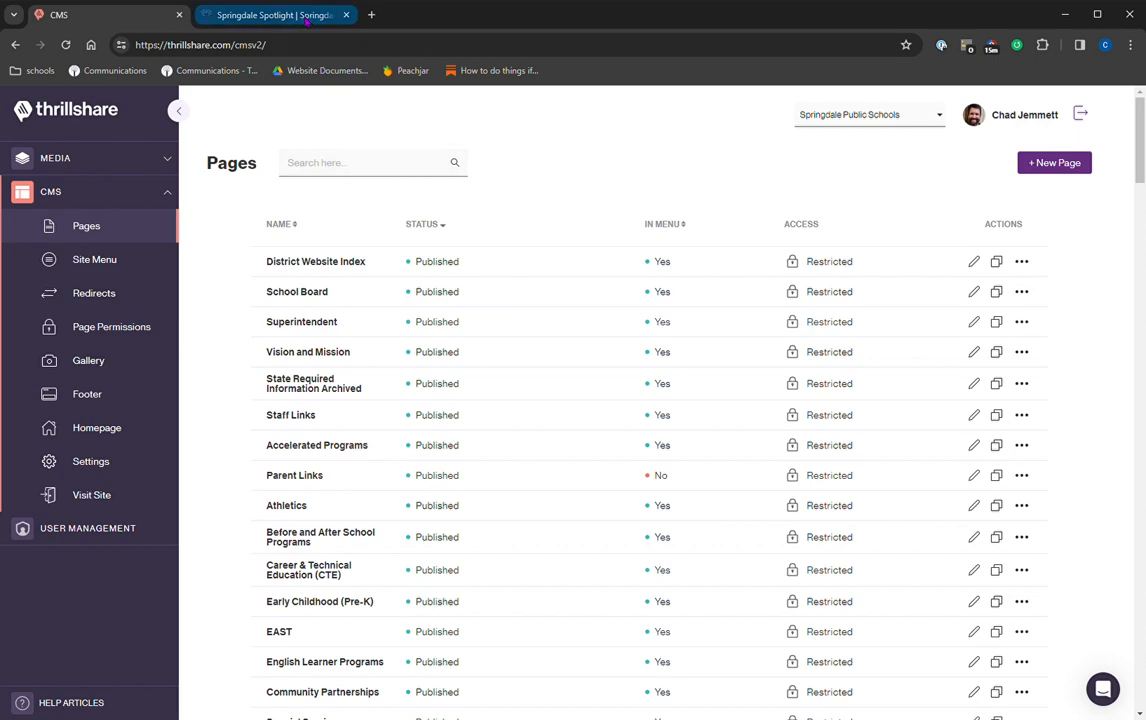
left_click(280, 15)
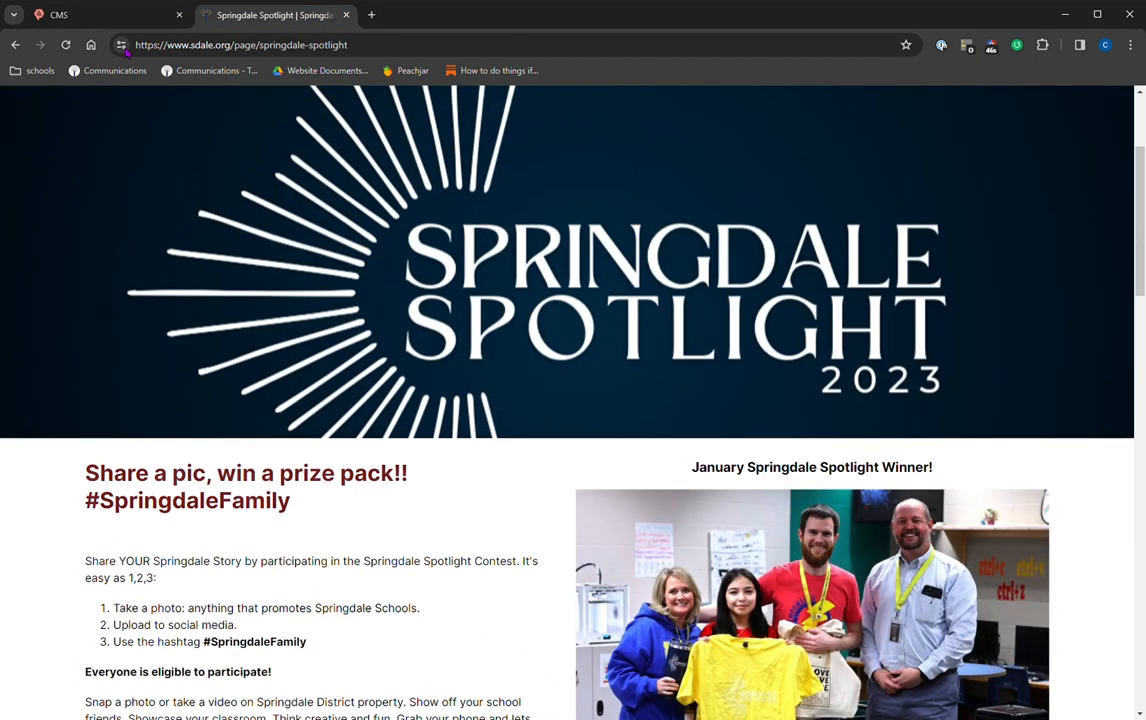
left_click(57, 17)
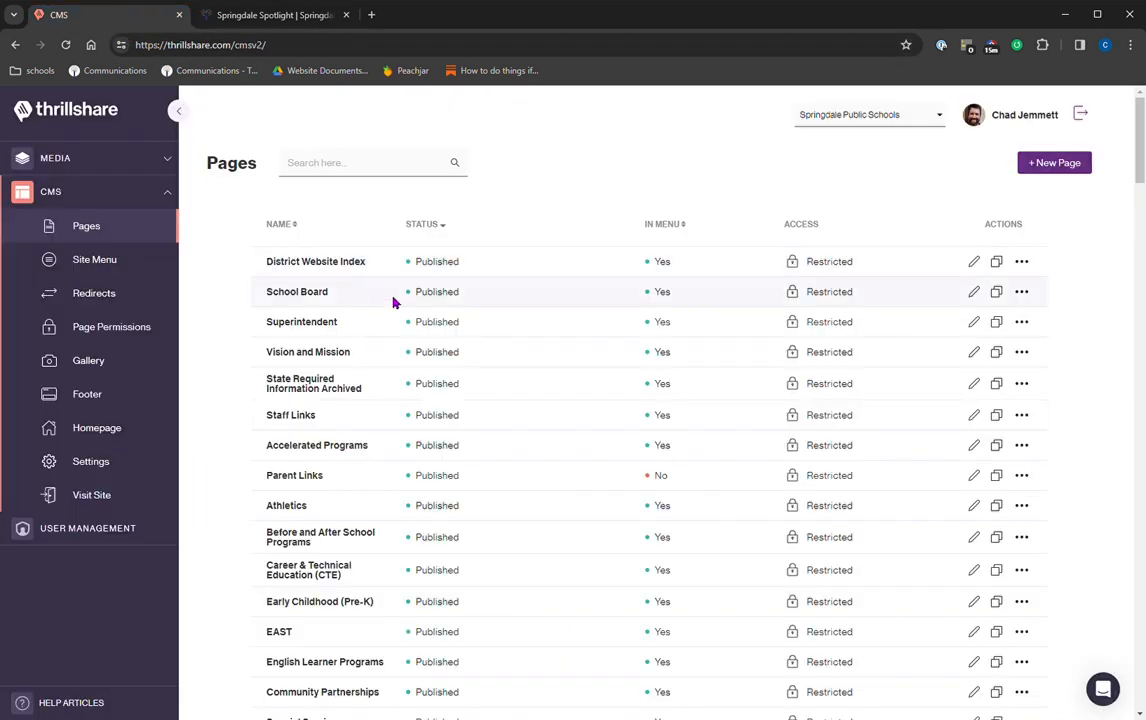
mouse_move(374, 187)
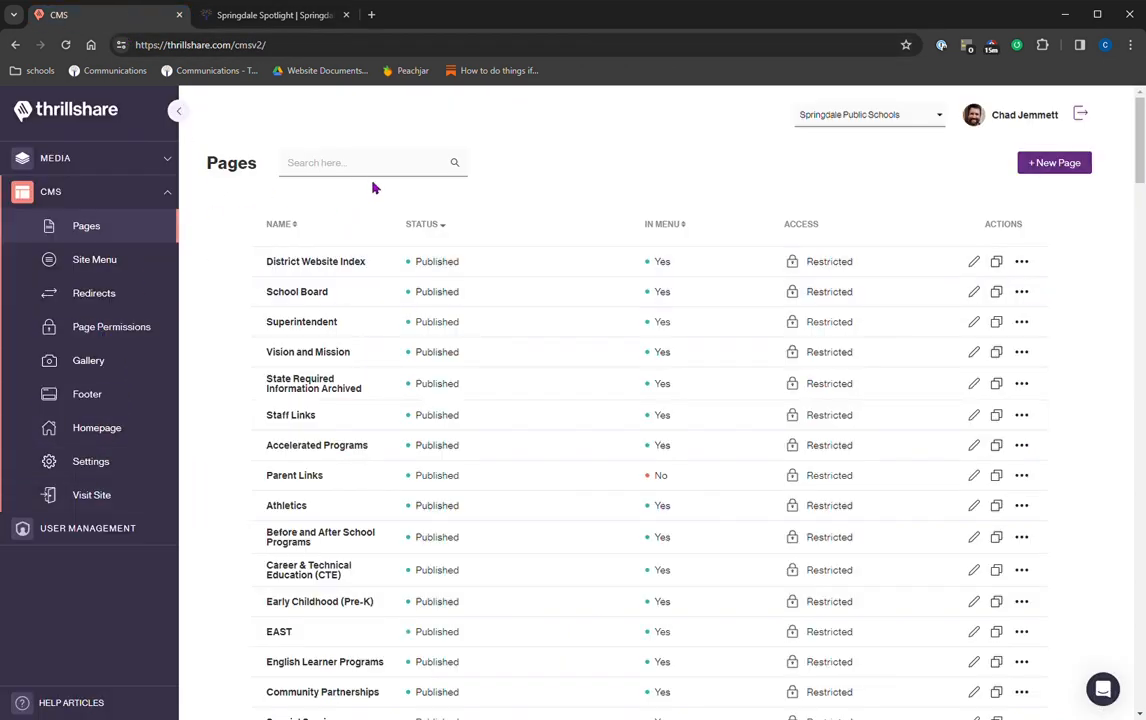
left_click(365, 162)
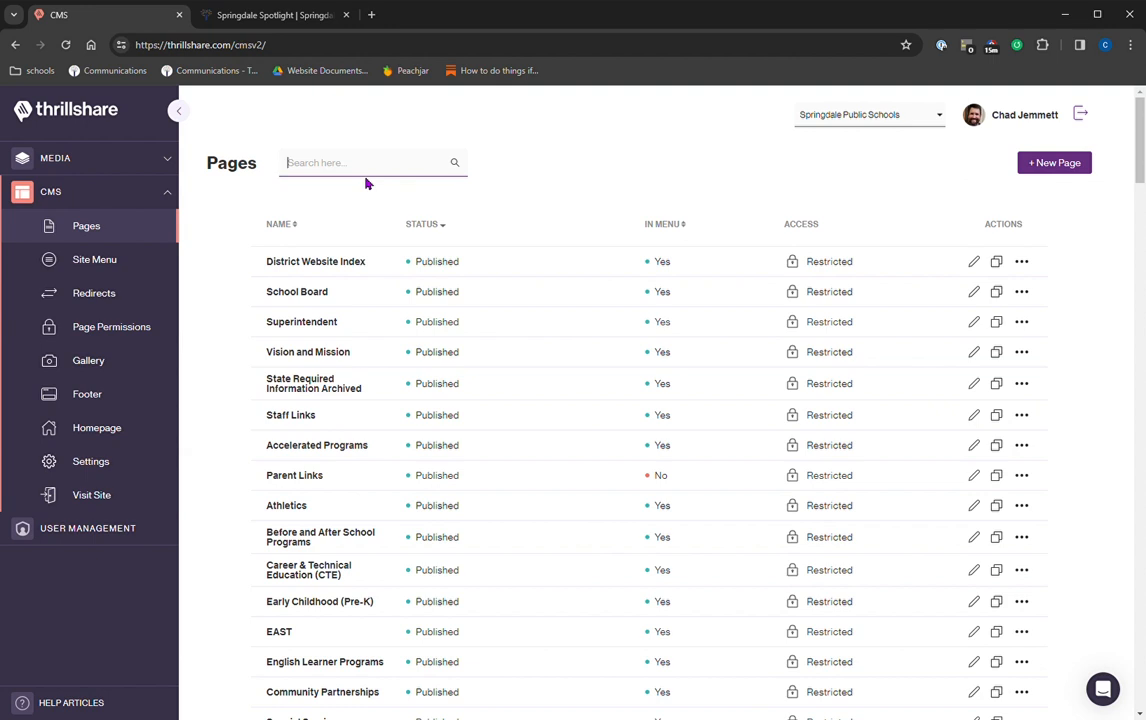
type("spotlight")
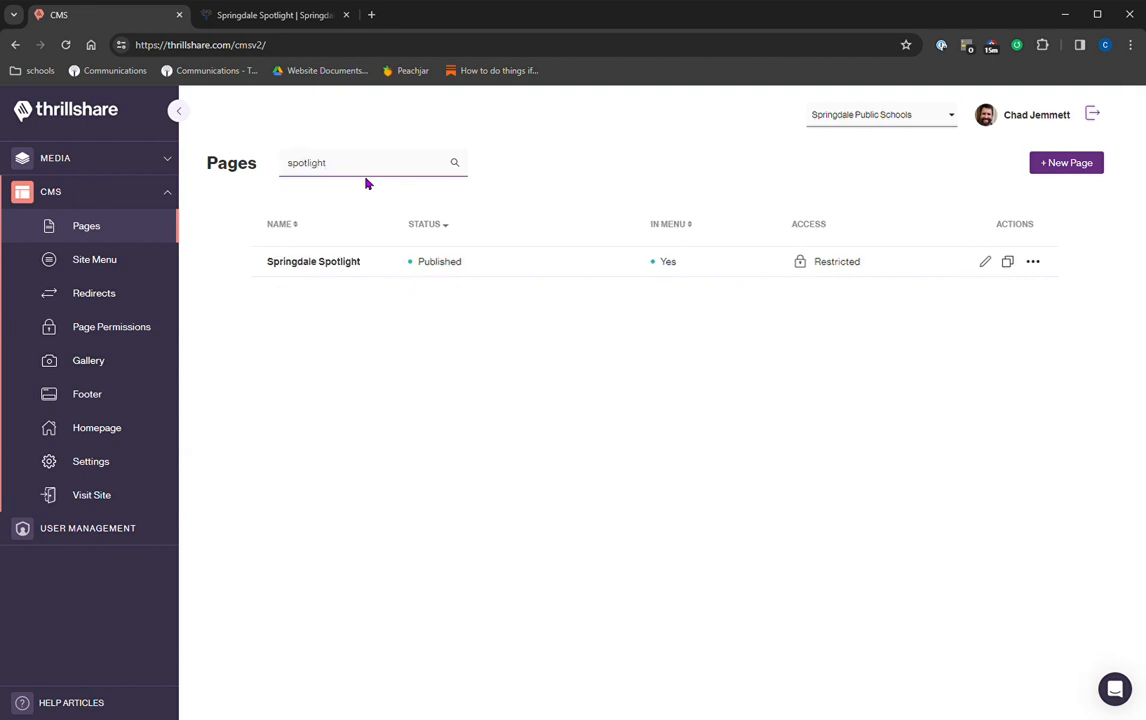
mouse_move(985, 261)
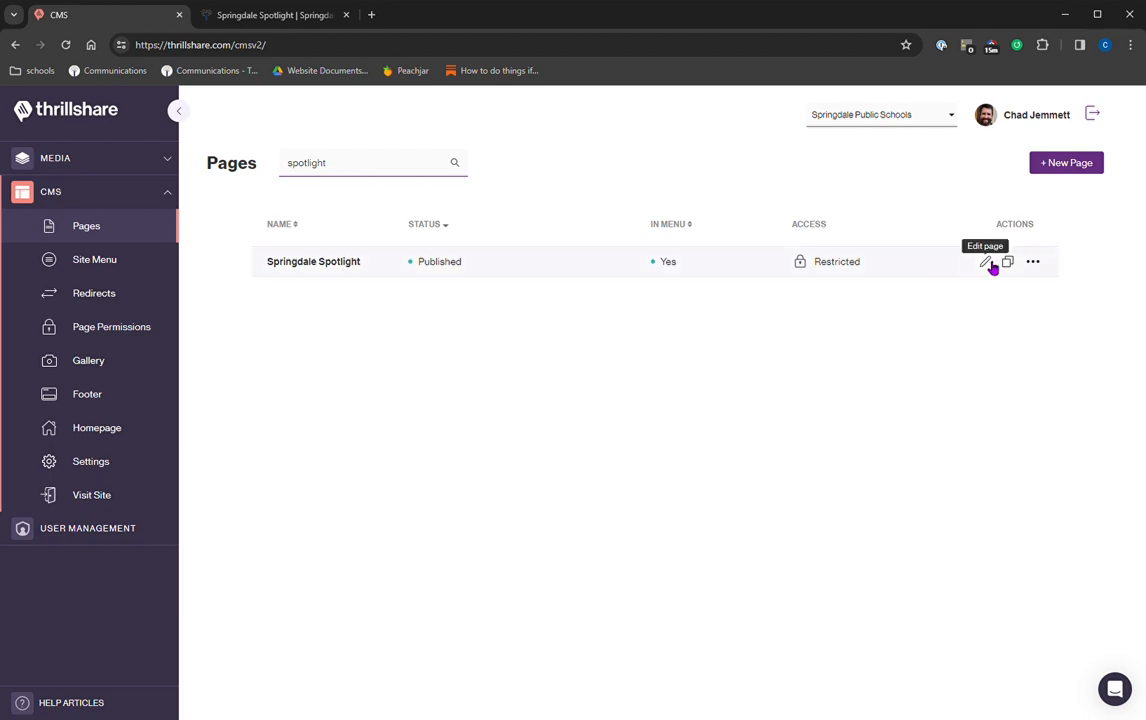
left_click(986, 262)
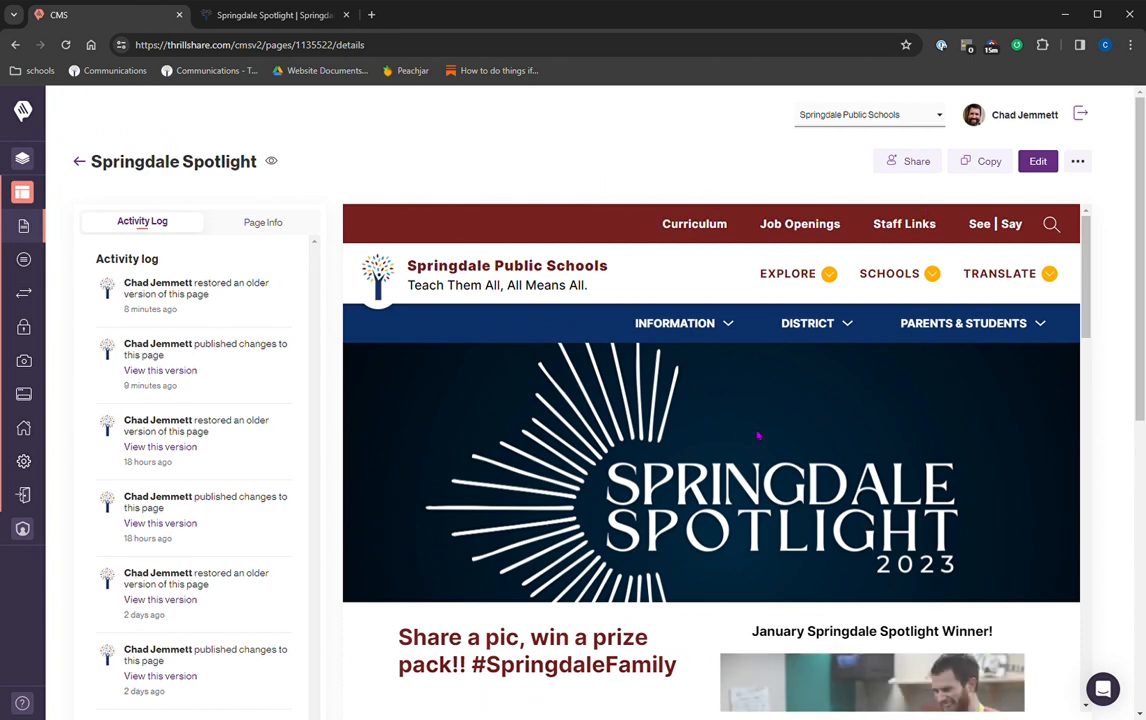
scroll("down", 3)
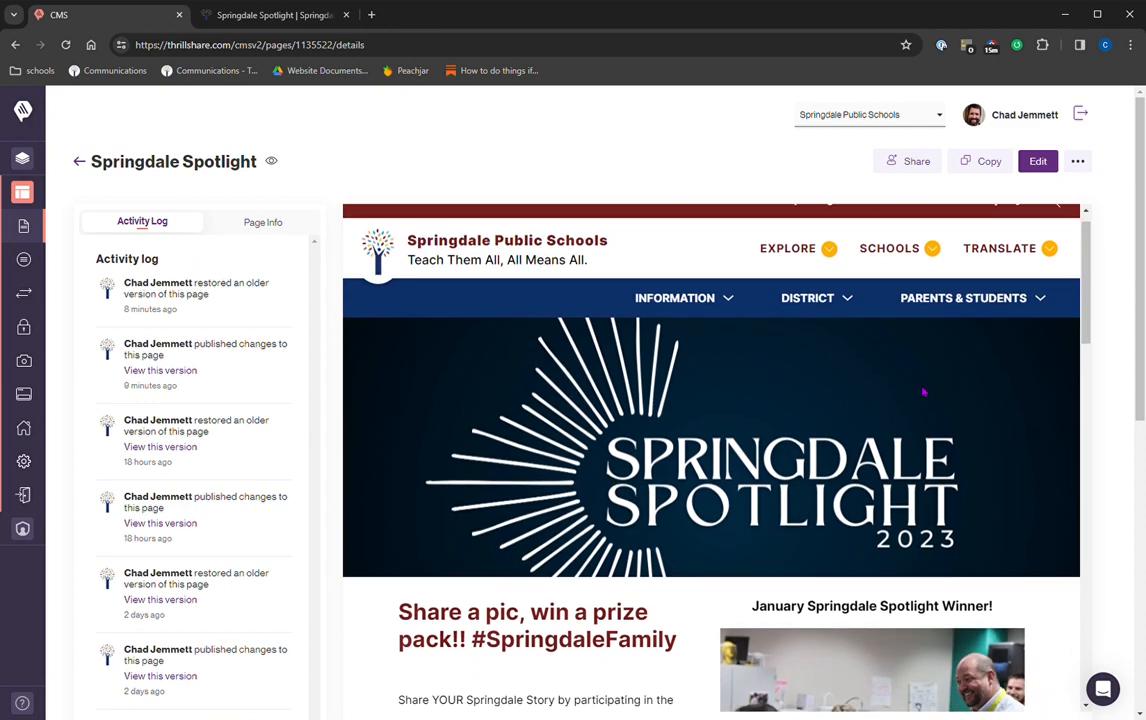
scroll("down", 3)
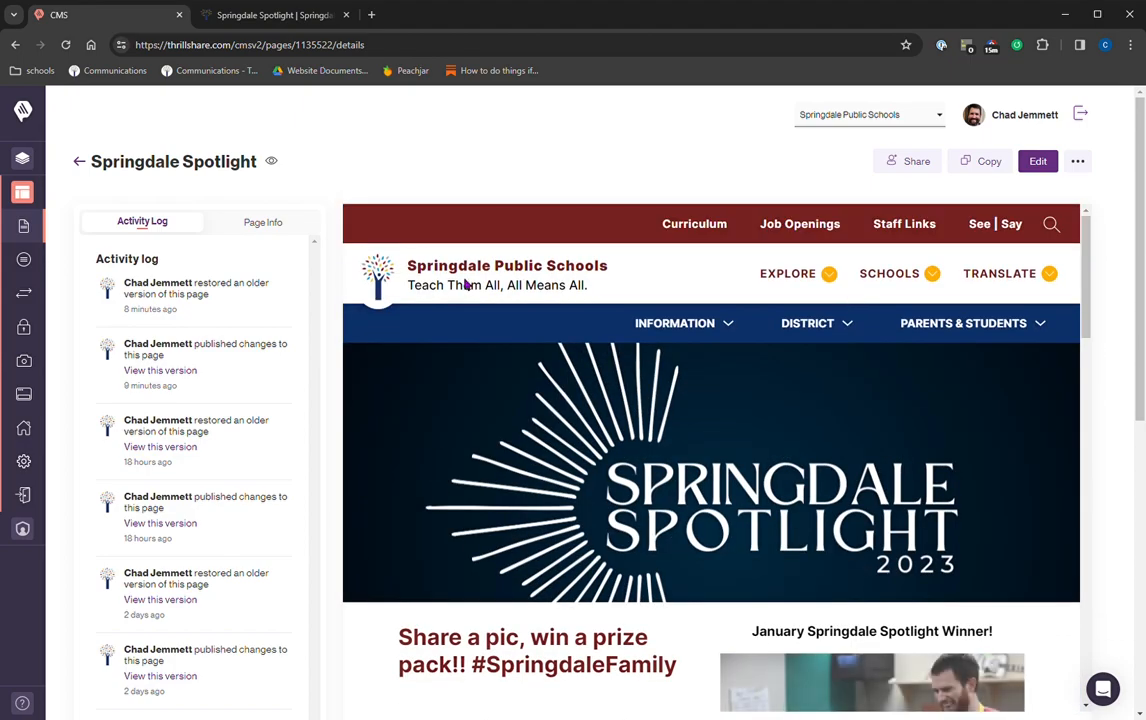
mouse_move(916, 161)
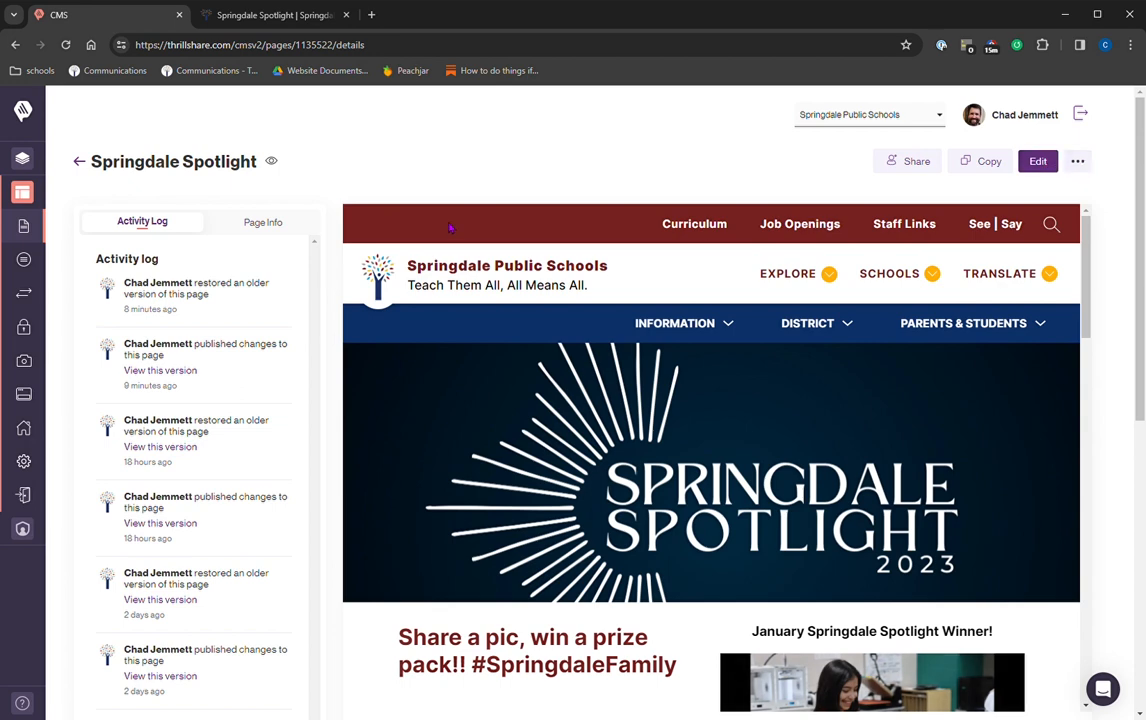
Review the Spotlight page's Page Info, metadata and activity log, then start editing it.
left_click(262, 222)
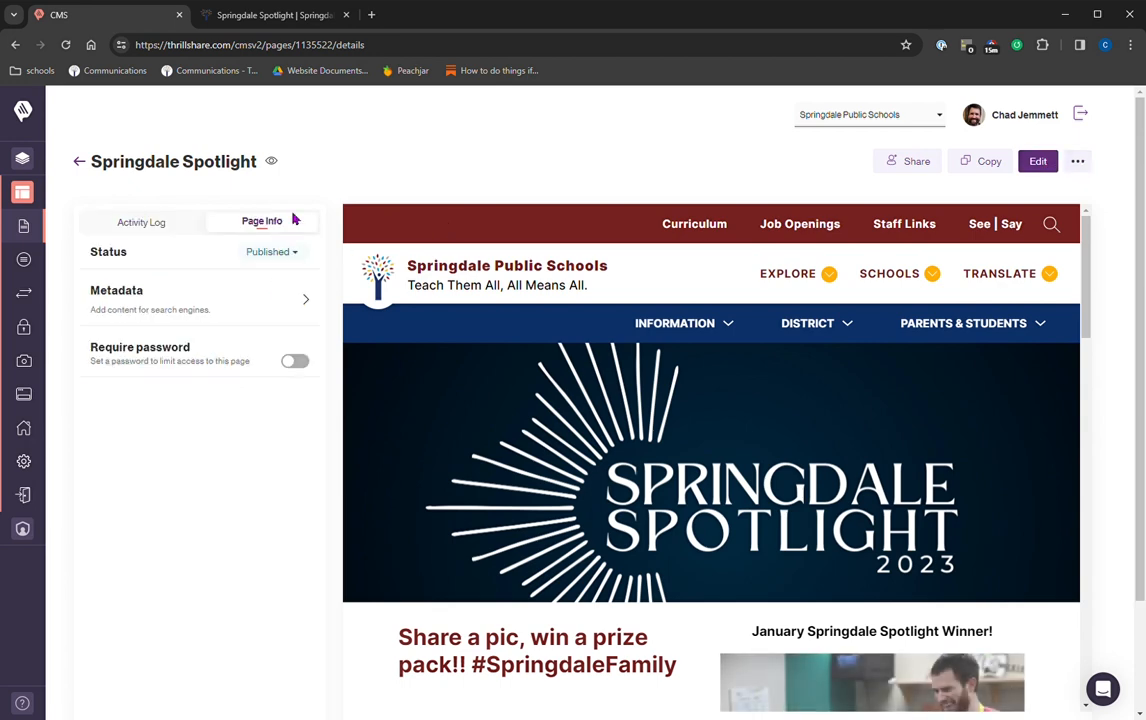
left_click(270, 251)
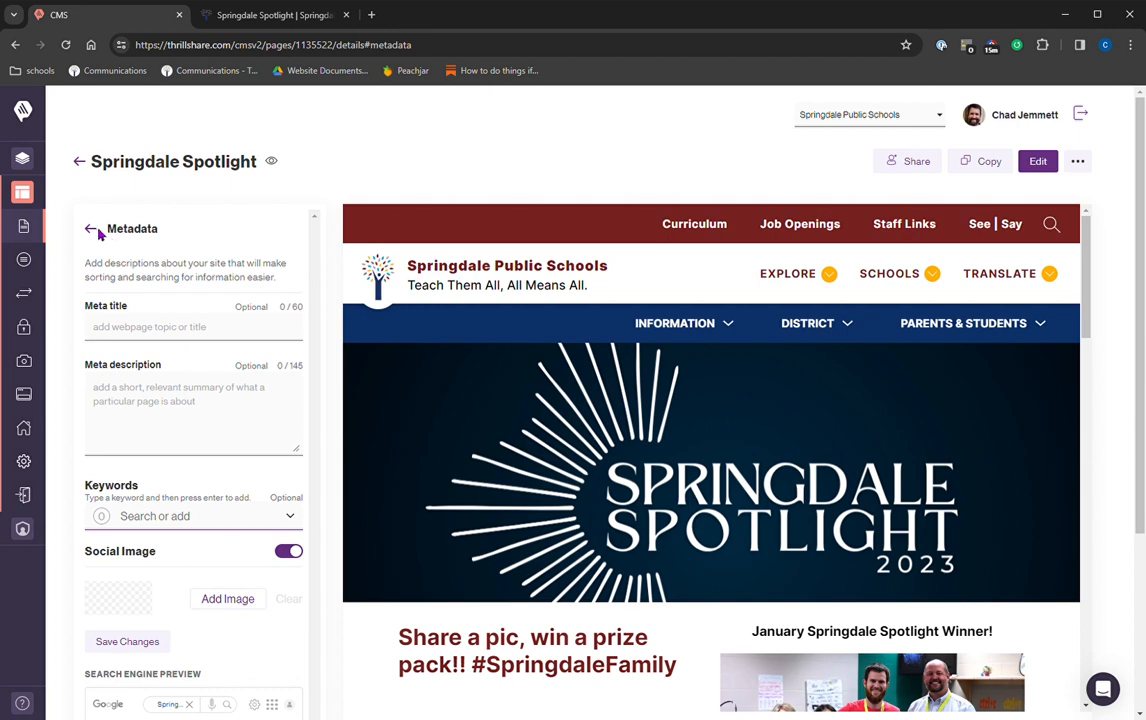
left_click(90, 227)
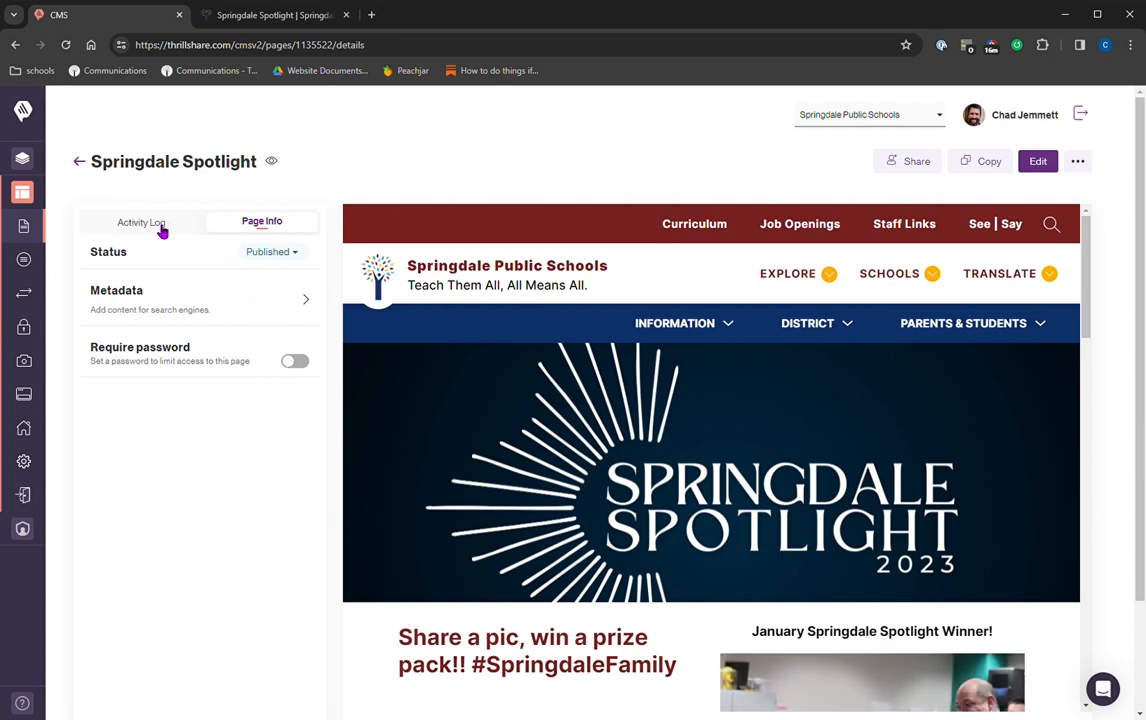
left_click(141, 222)
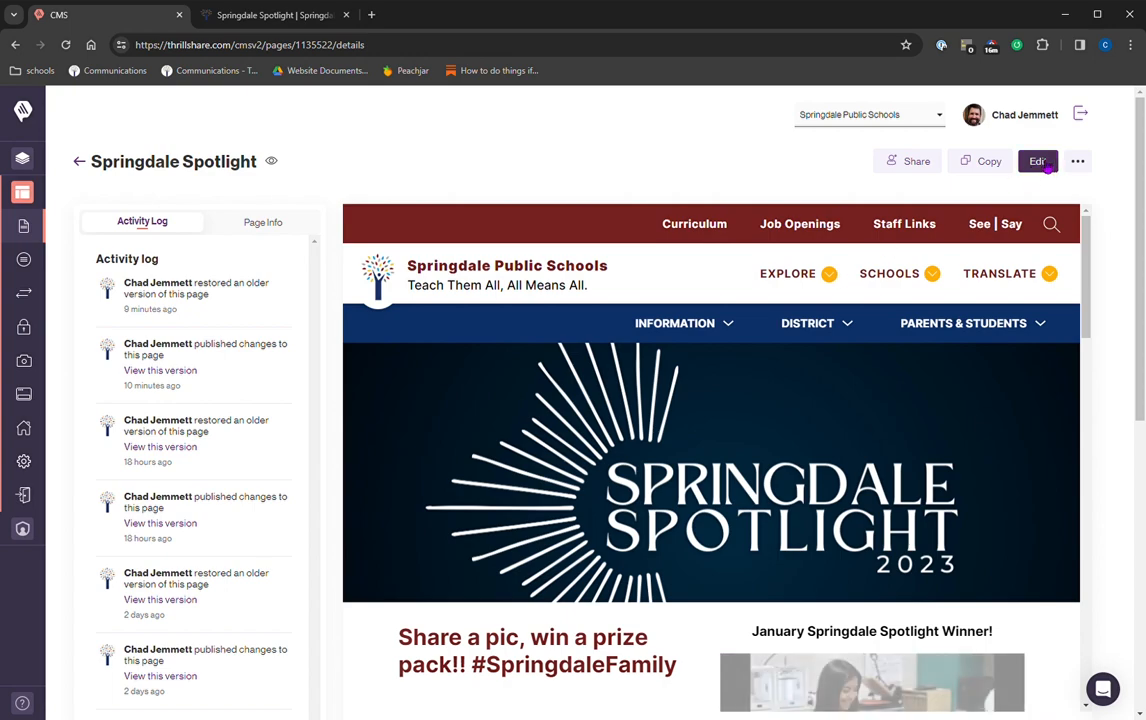
left_click(1036, 161)
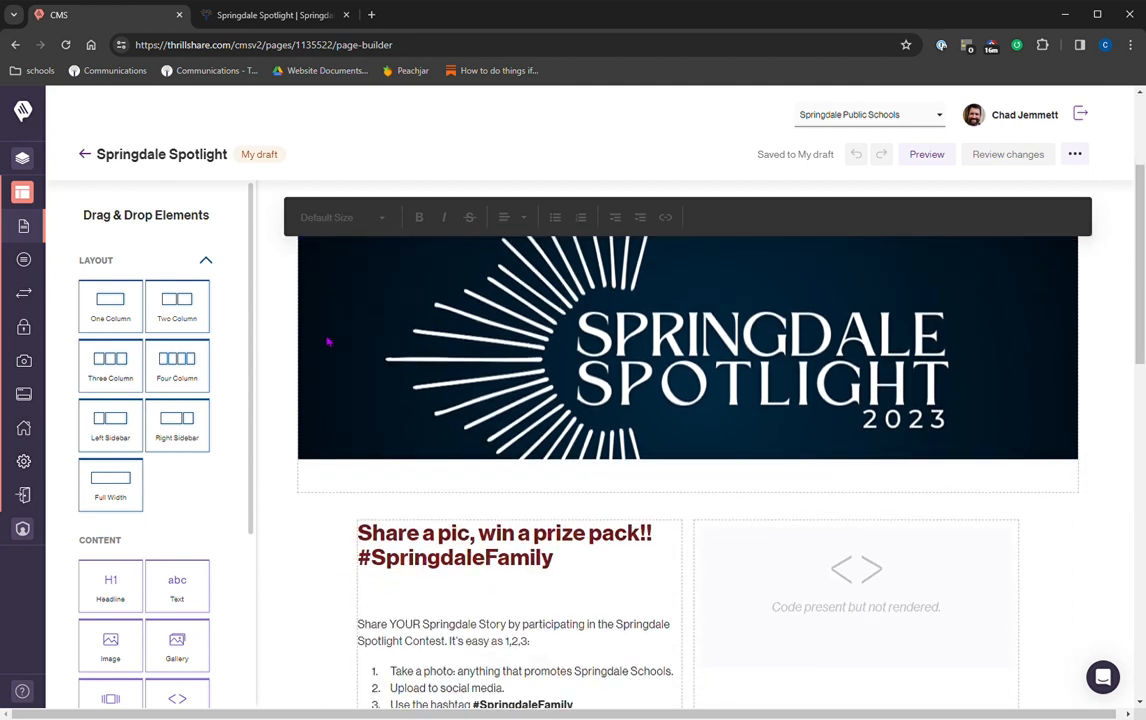
Scroll the page builder and select the prize pack image block to inspect its settings.
scroll("up", 3)
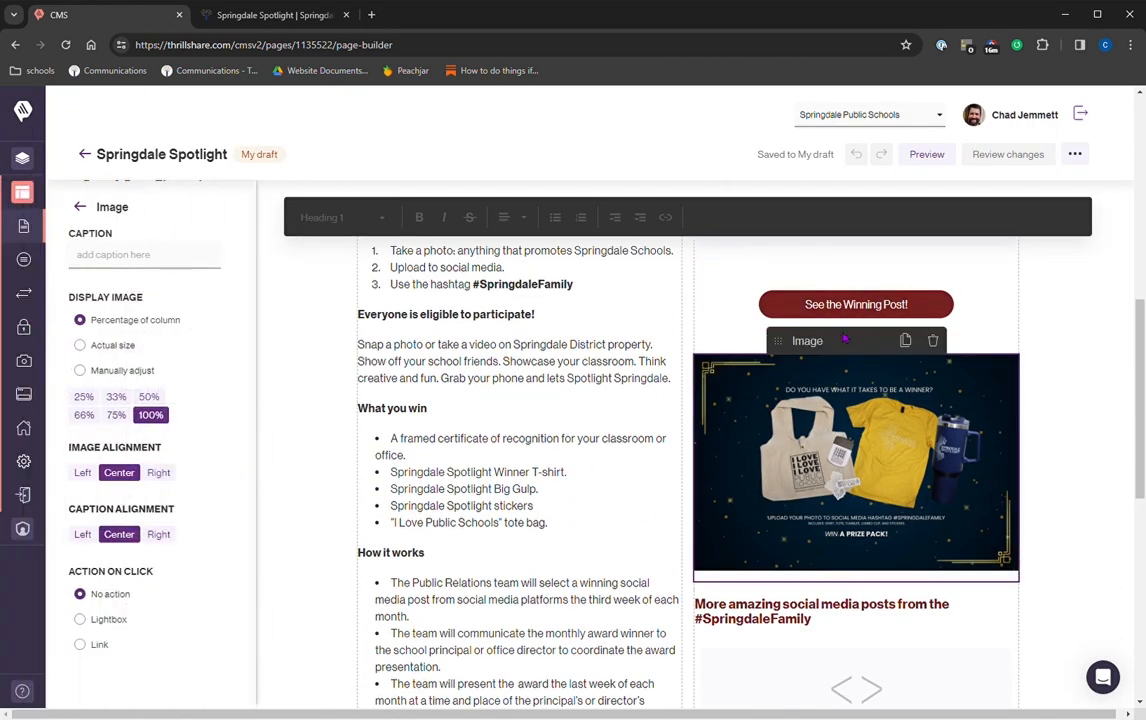
left_click(856, 304)
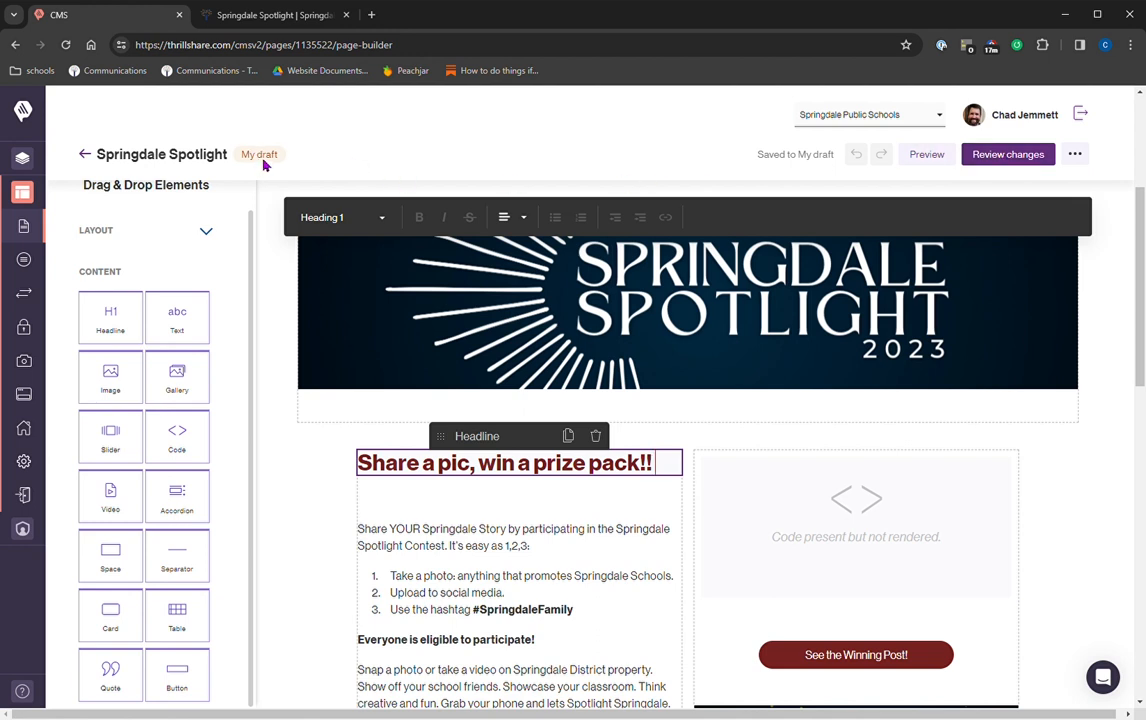
mouse_move(307, 172)
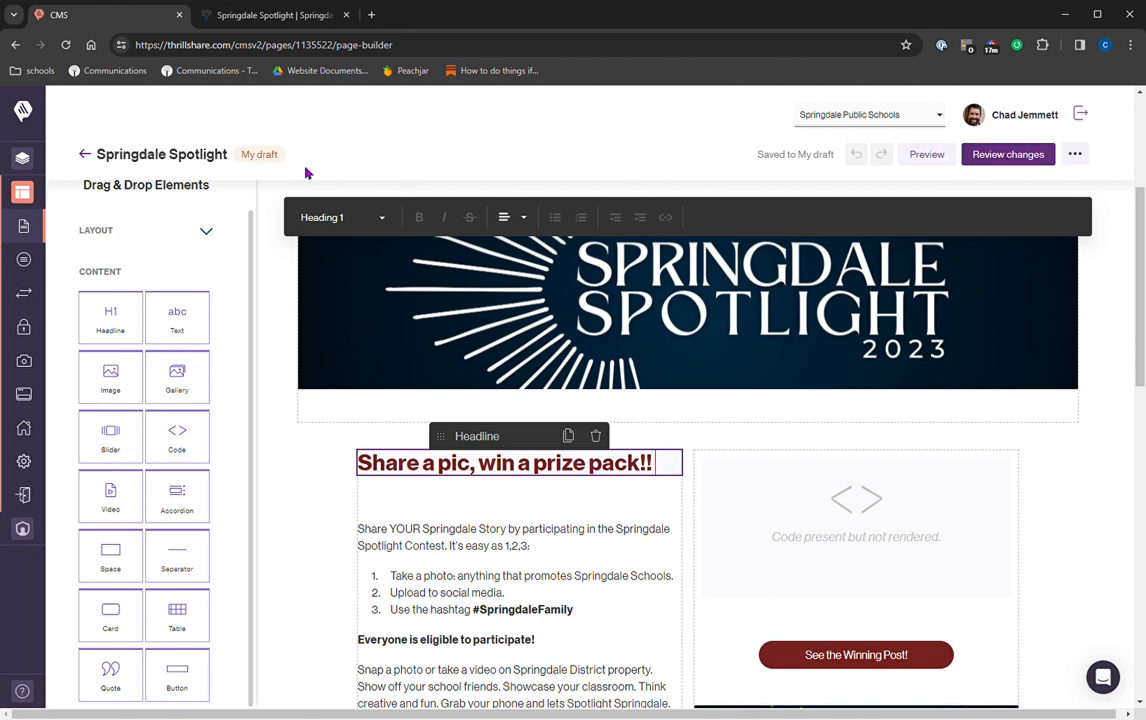
mouse_move(514, 150)
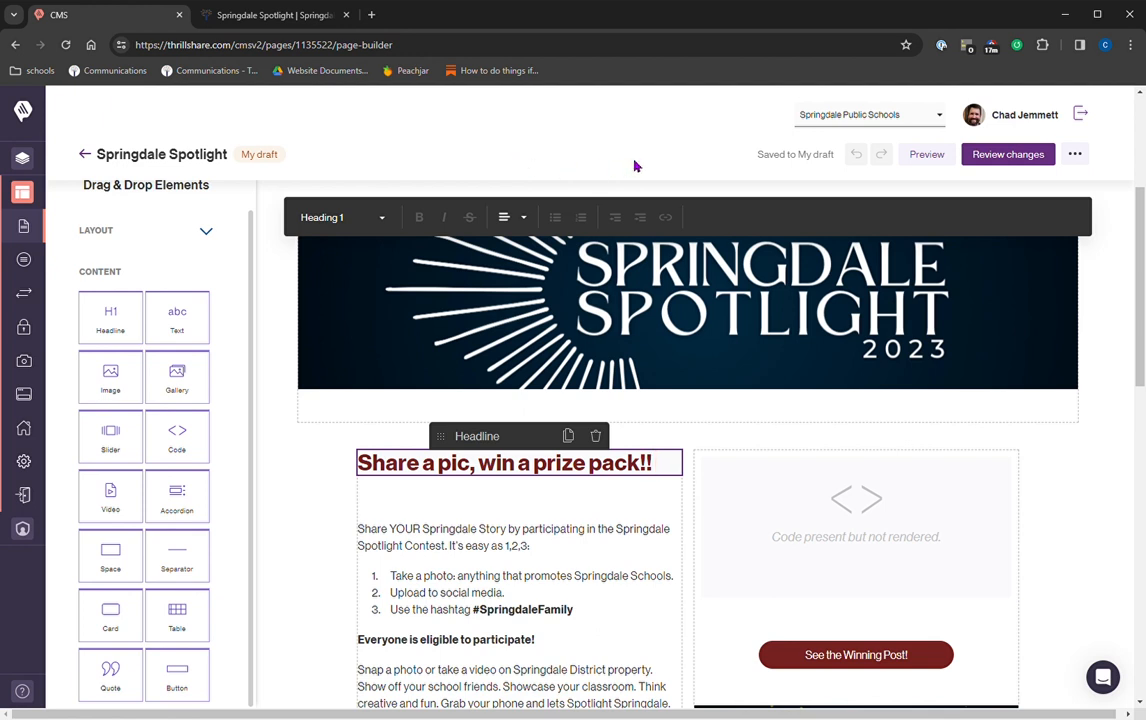
mouse_move(1008, 168)
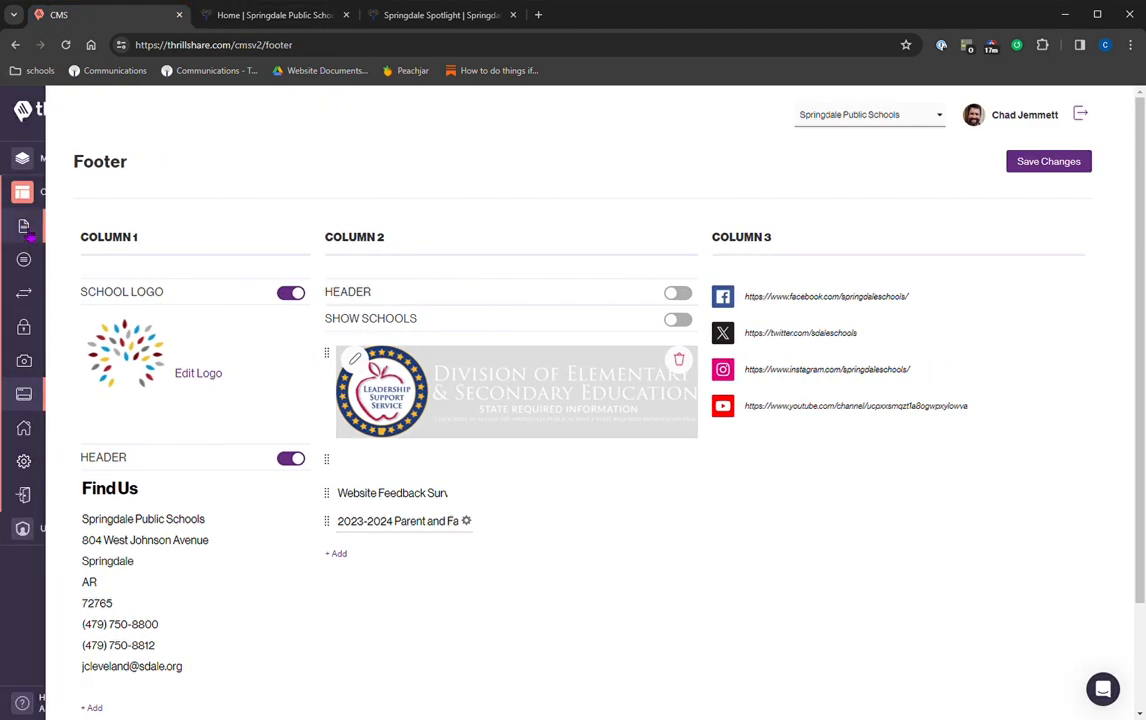
Open Springdale Spotlight from Pages, preview My draft, and reopen the draft in the builder.
left_click(22, 192)
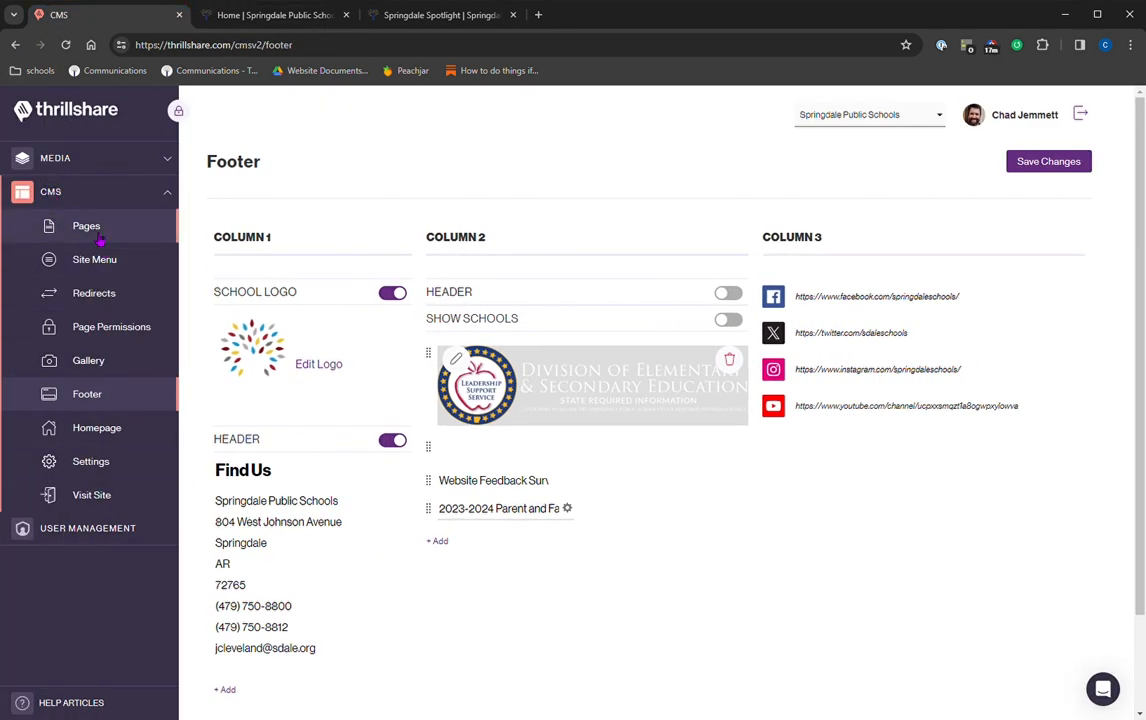
left_click(86, 225)
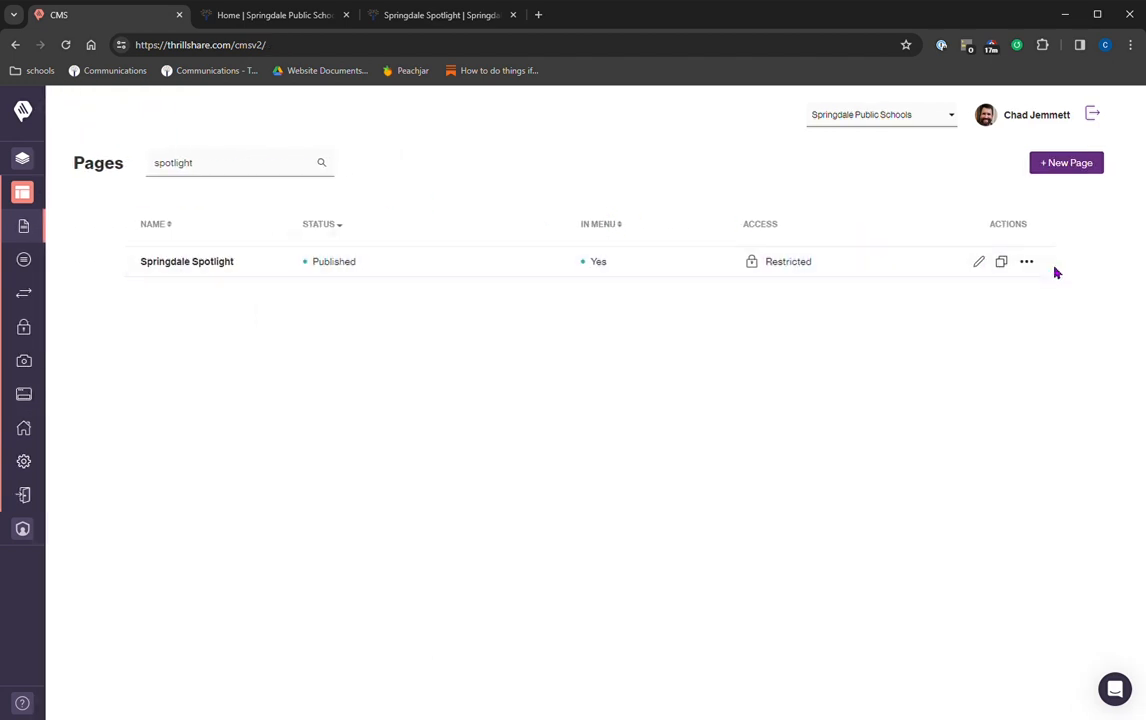
left_click(186, 261)
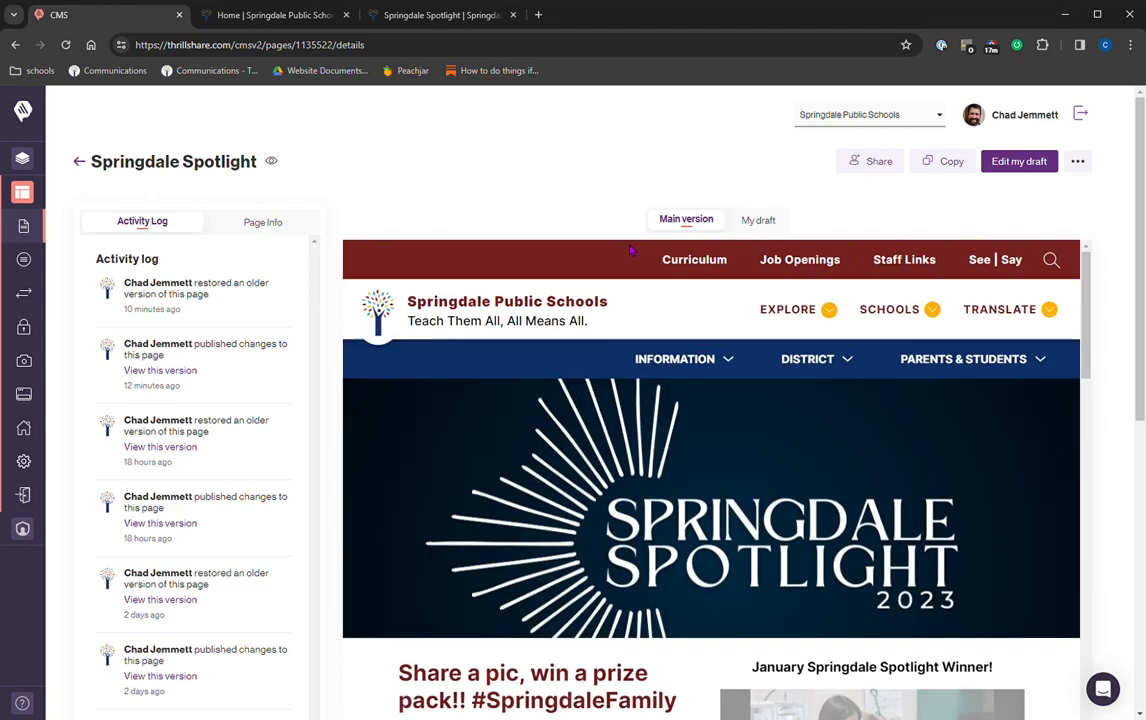
mouse_move(724, 497)
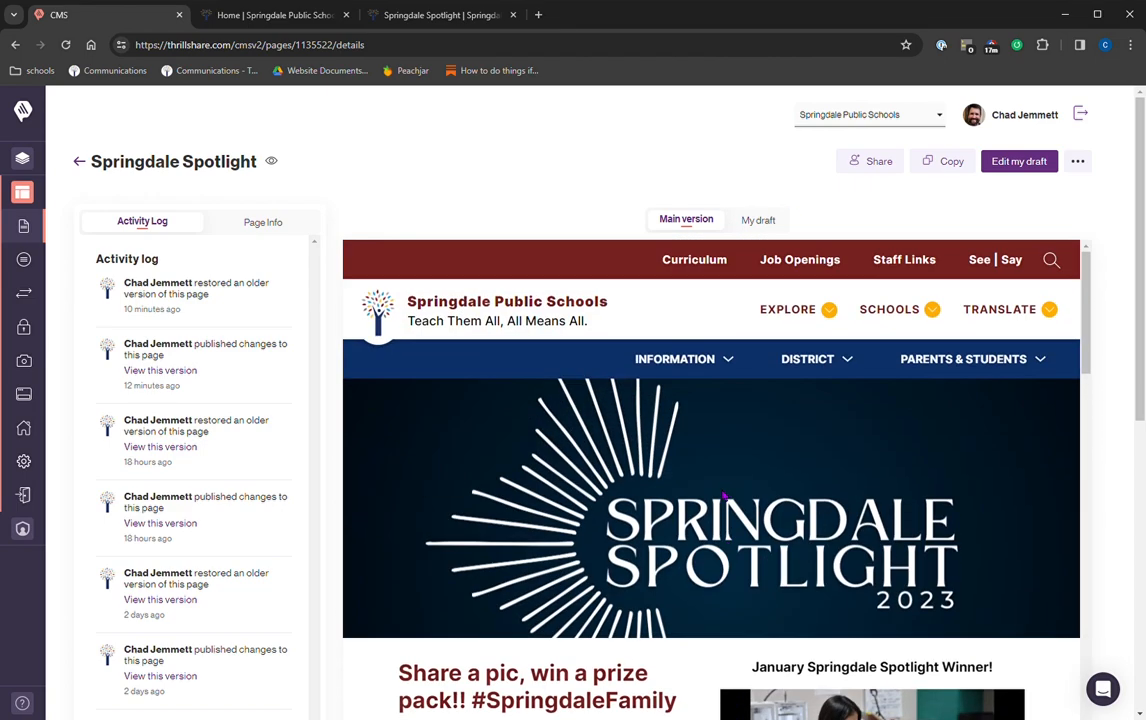
mouse_move(770, 228)
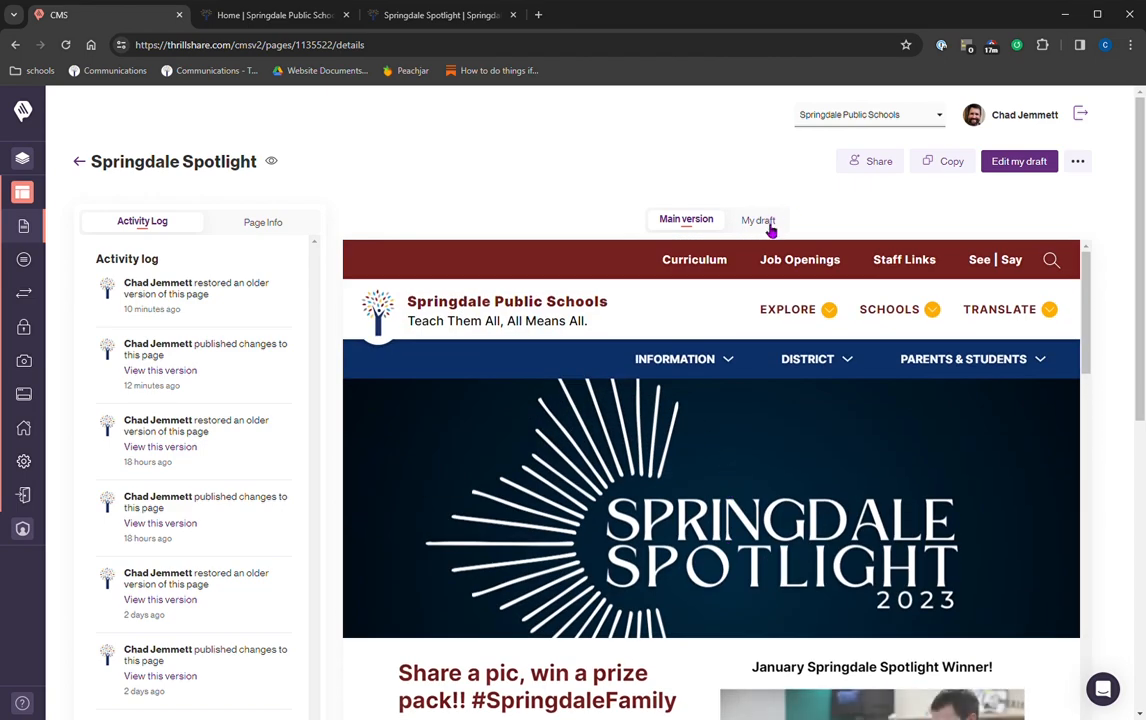
mouse_move(768, 225)
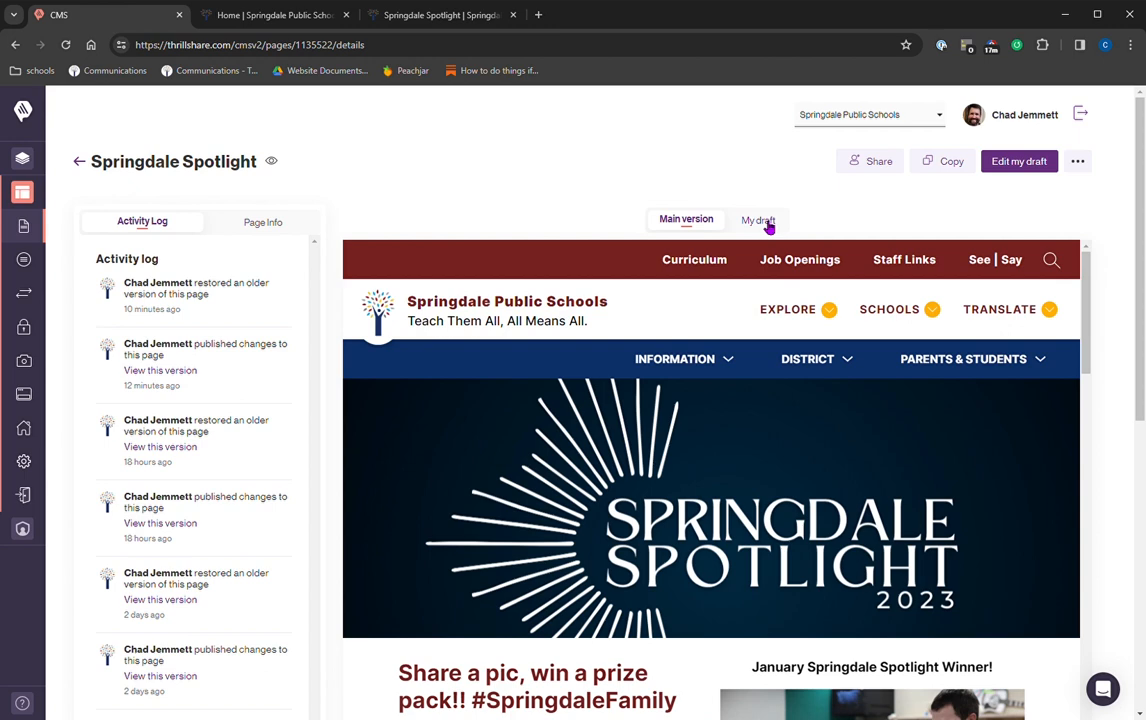
left_click(758, 219)
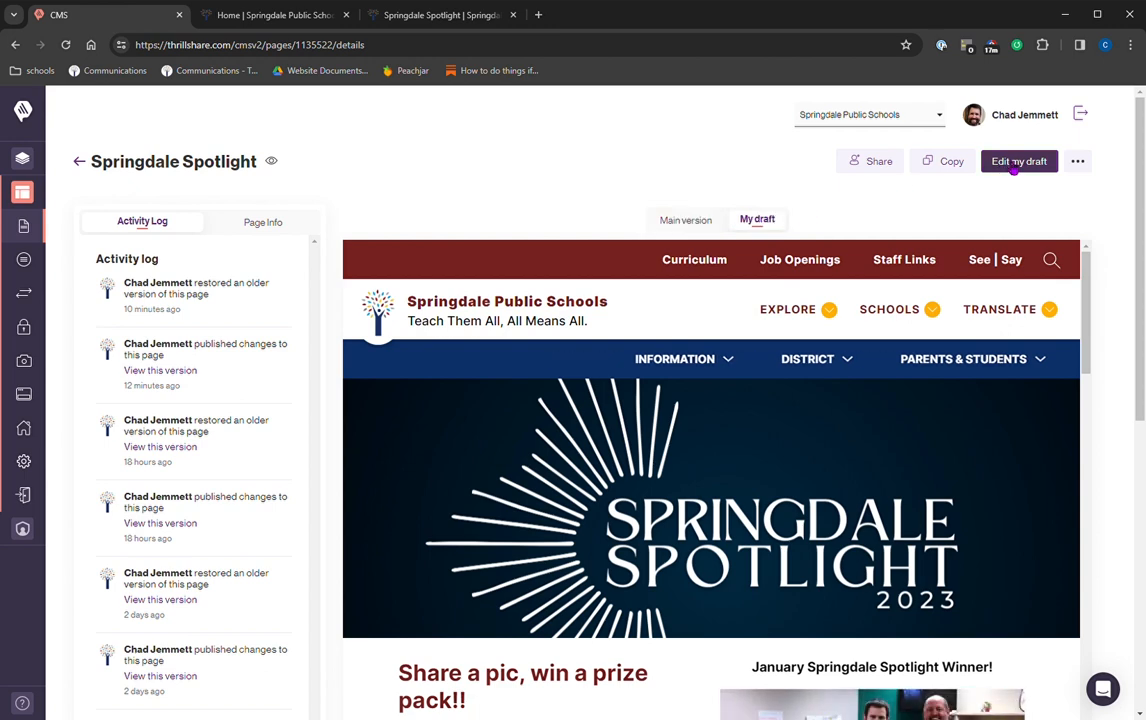
left_click(1020, 161)
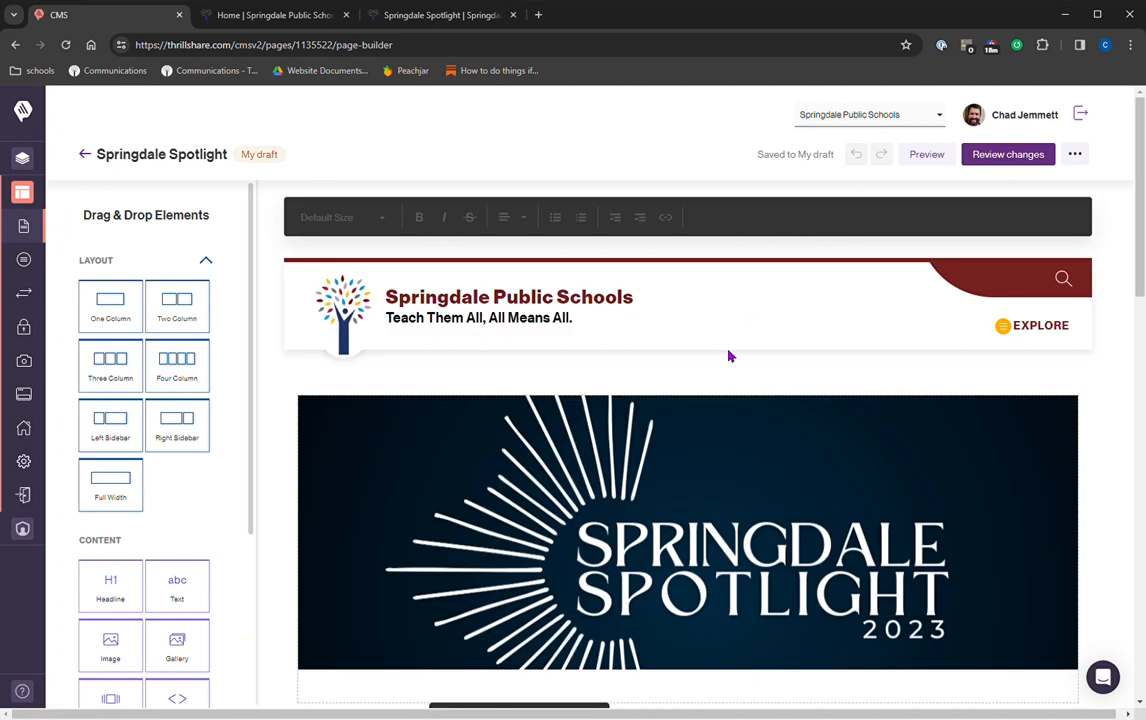
mouse_move(743, 359)
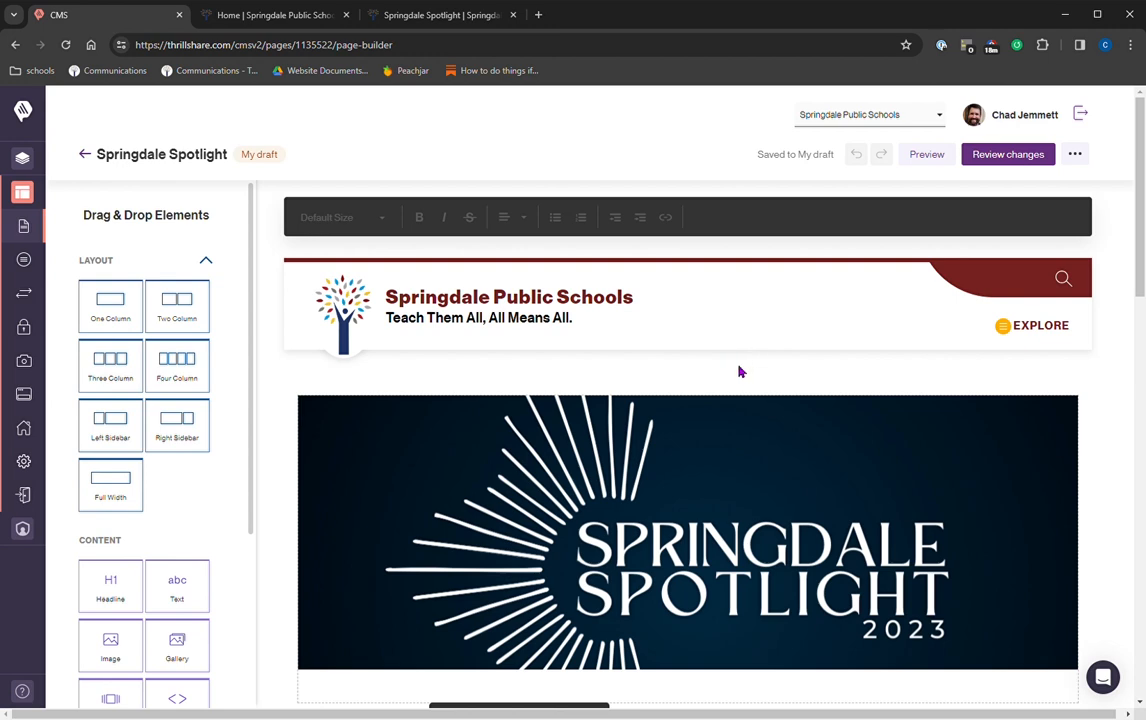
mouse_move(736, 385)
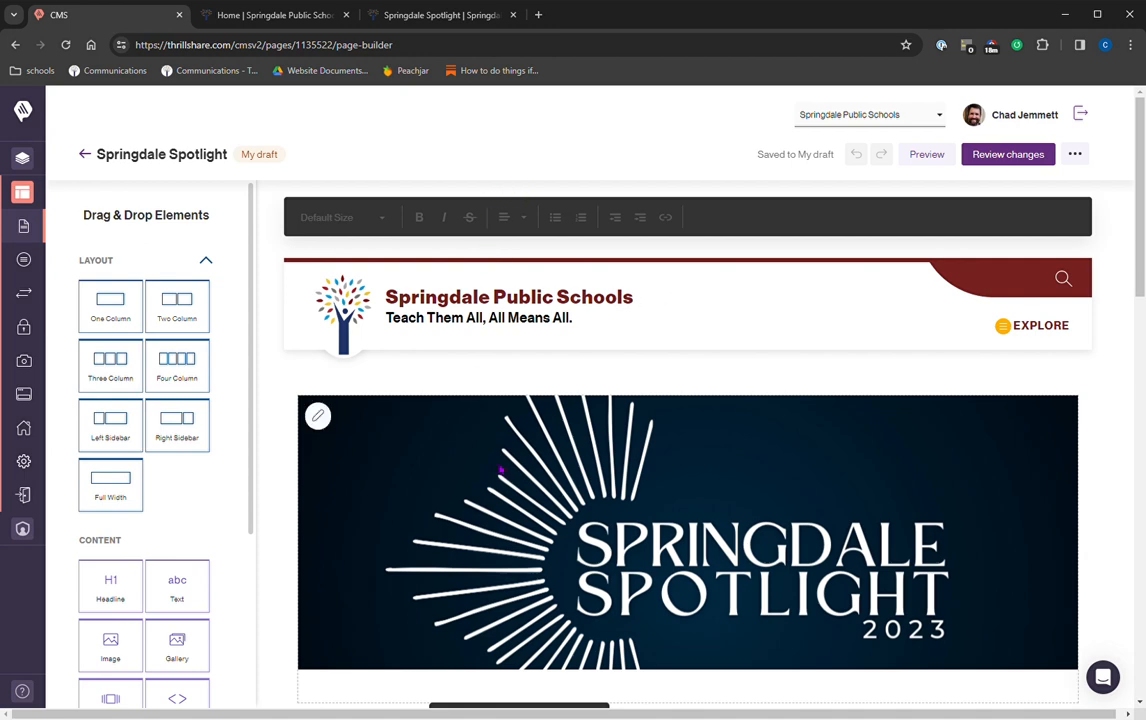
scroll("down", 3)
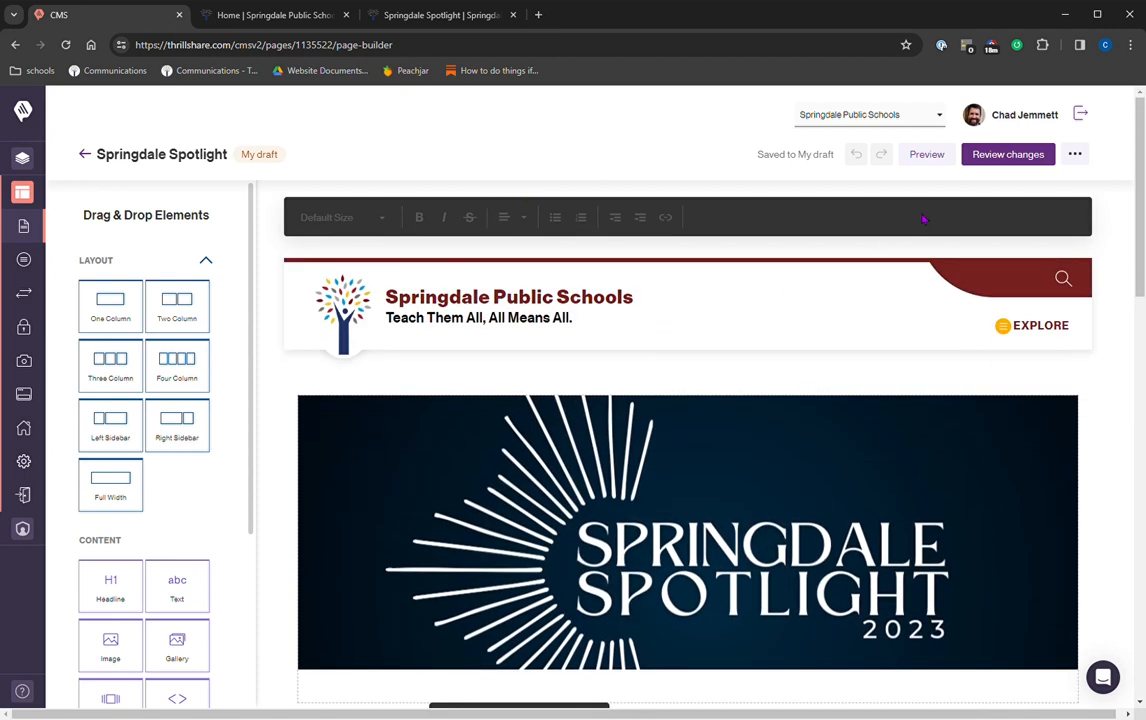
left_click(1007, 154)
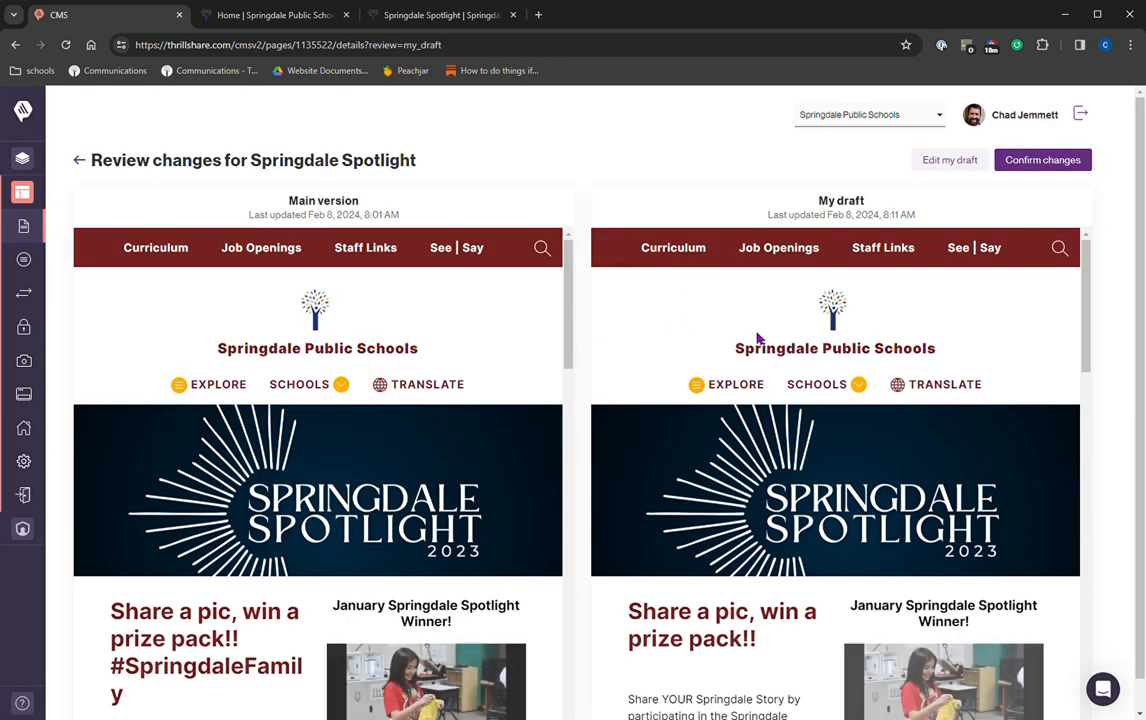
Scroll through the draft and main version panes, then return to editing the draft.
scroll("down", 3)
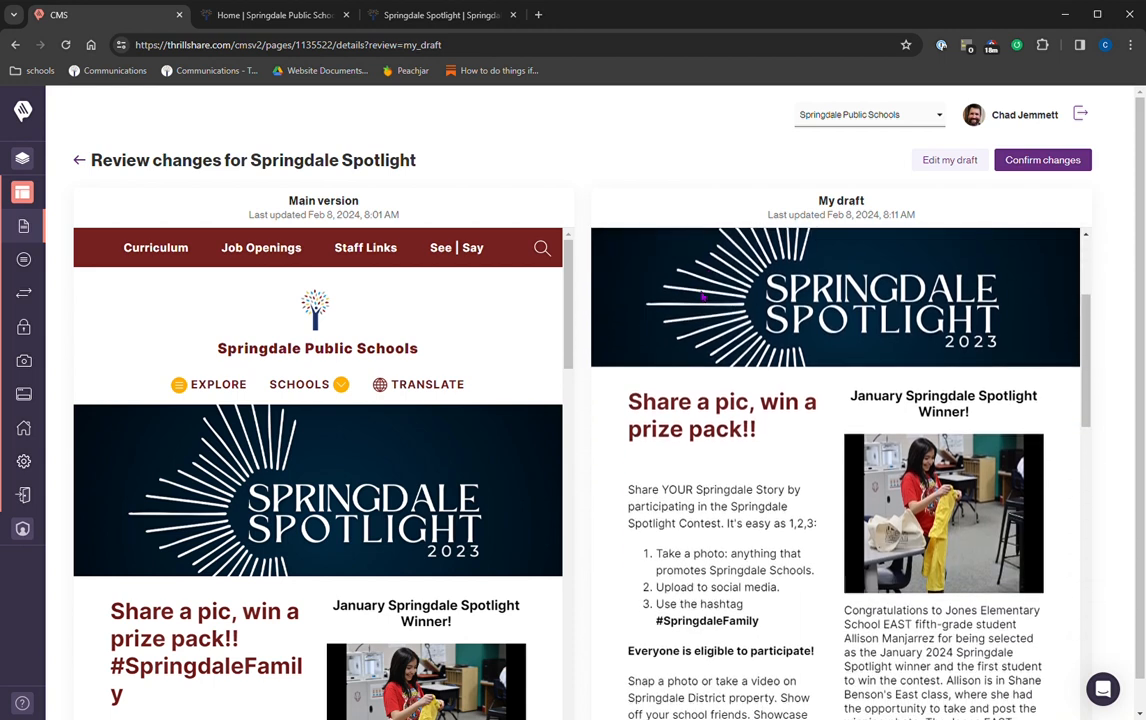
scroll("down", 3)
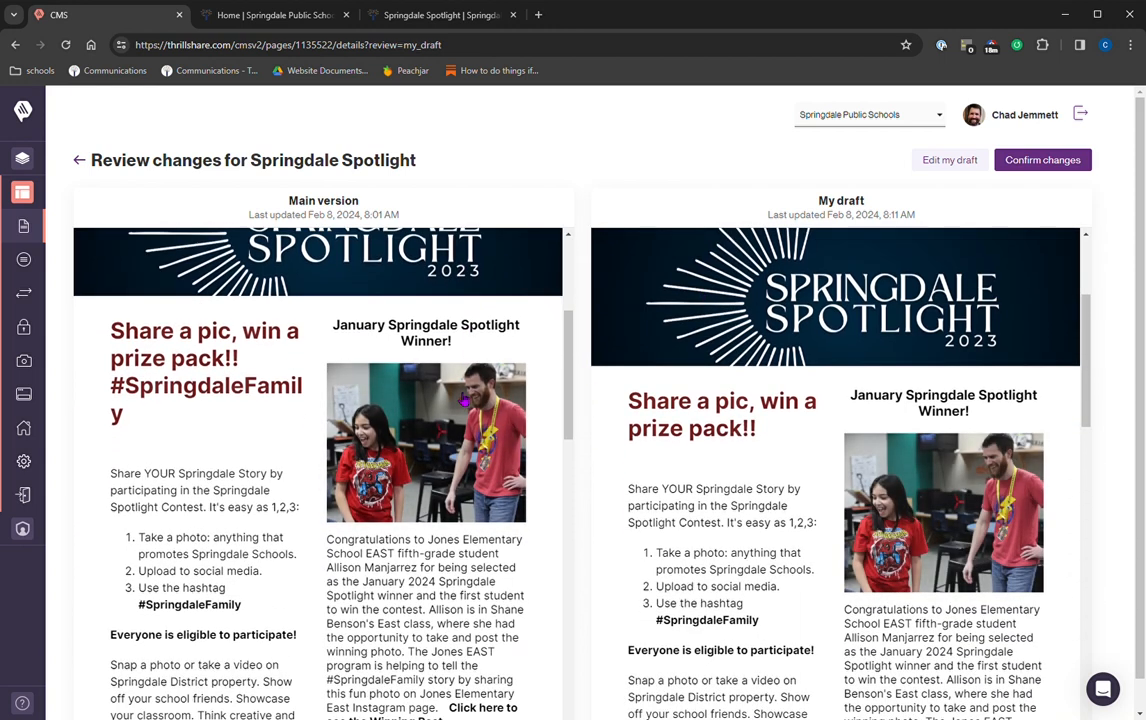
mouse_move(176, 404)
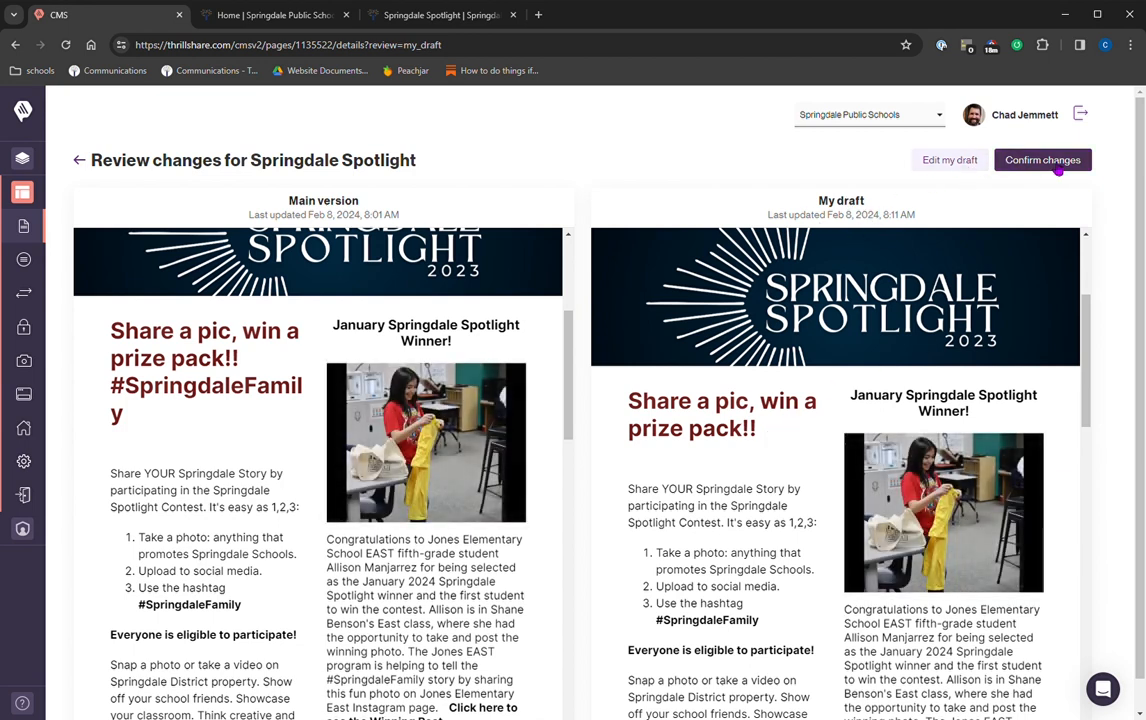
left_click(949, 160)
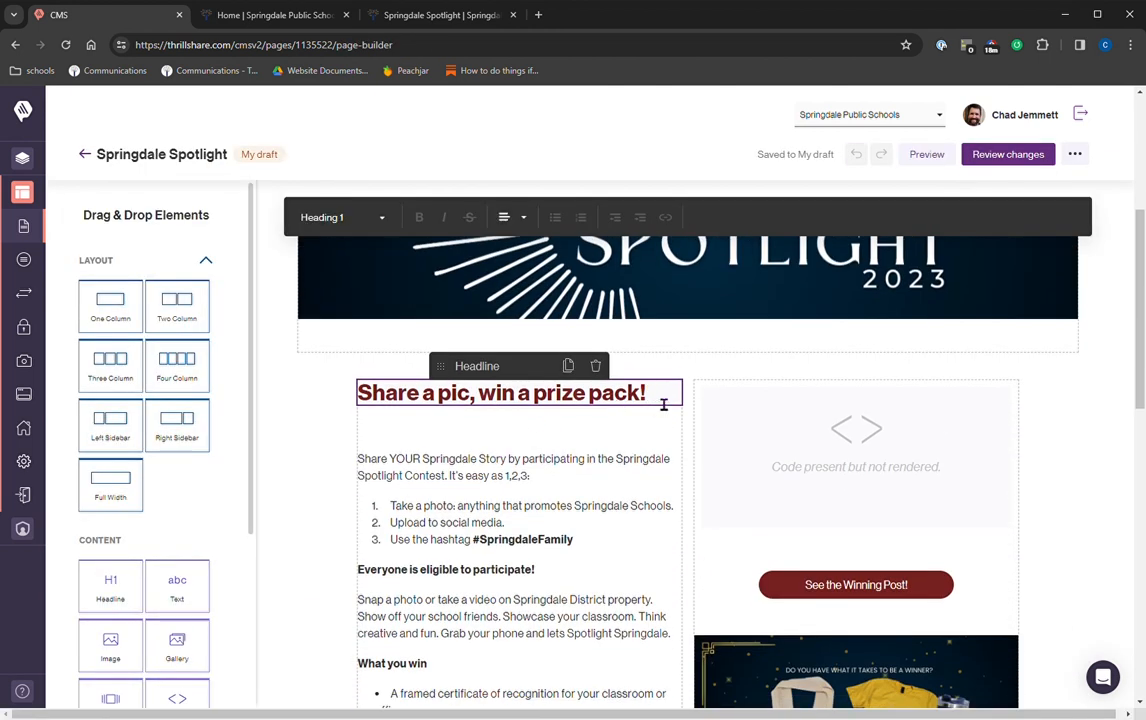
Review the single-exclamation headline change against main and confirm the draft changes.
left_click(1007, 154)
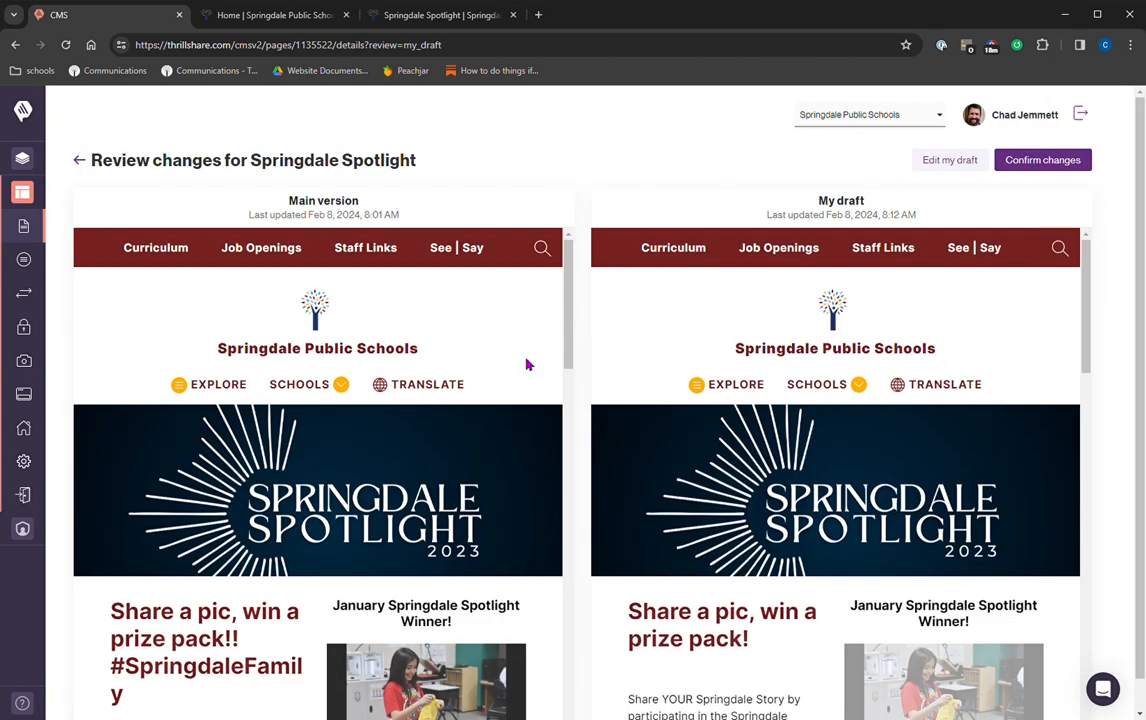
mouse_move(950, 160)
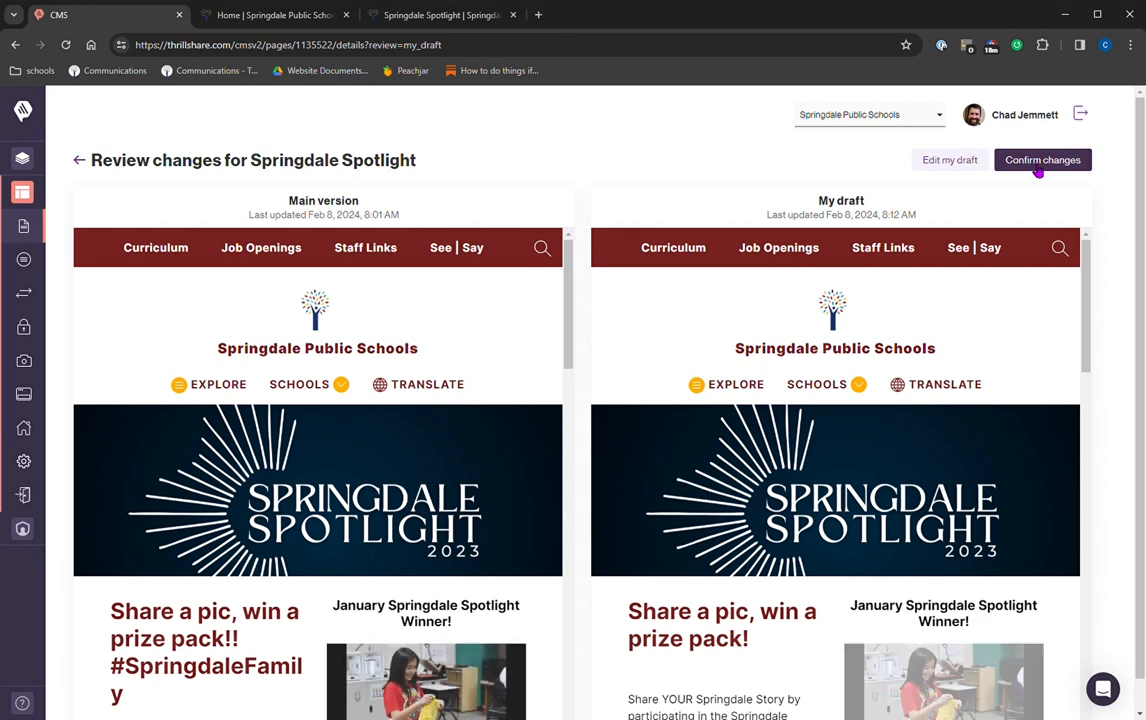
left_click(1042, 160)
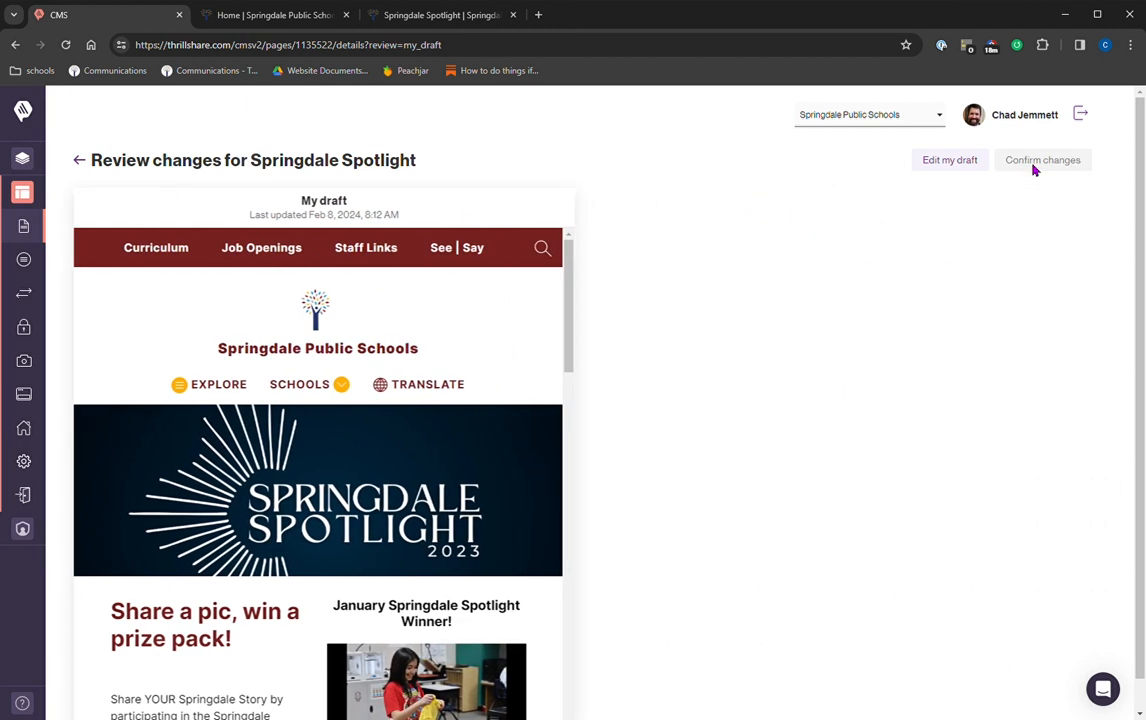
Confirm publishing, scroll the page preview, and open the 'restored an older version' entry.
left_click(1042, 160)
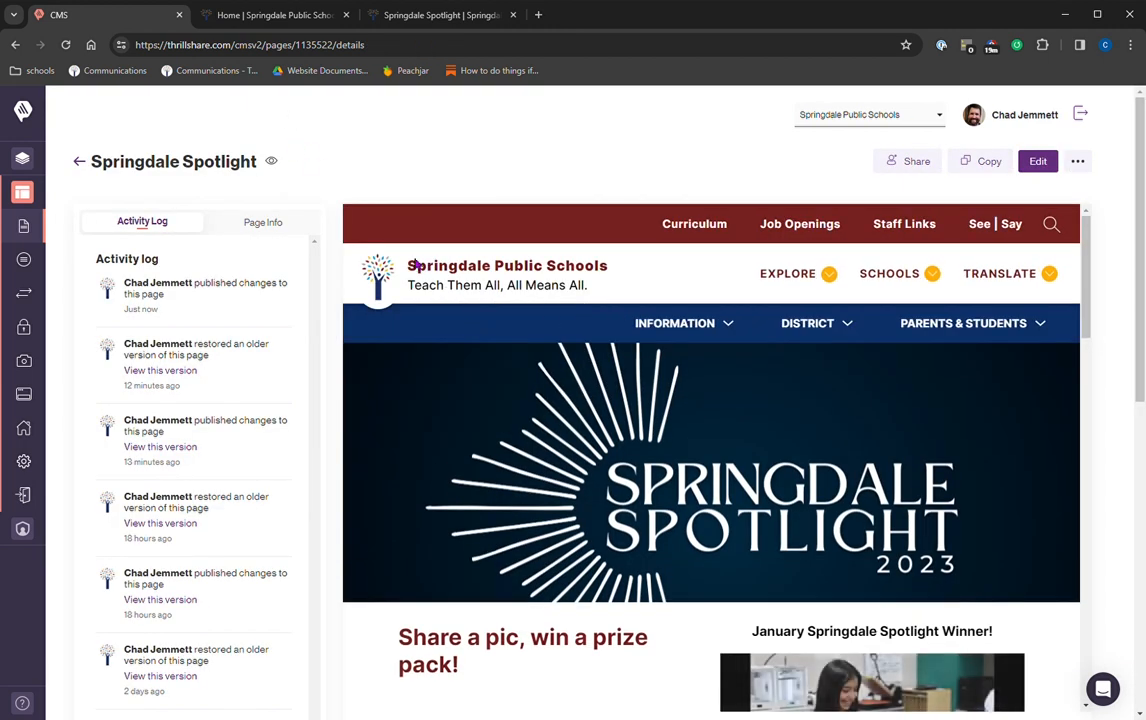
mouse_move(473, 149)
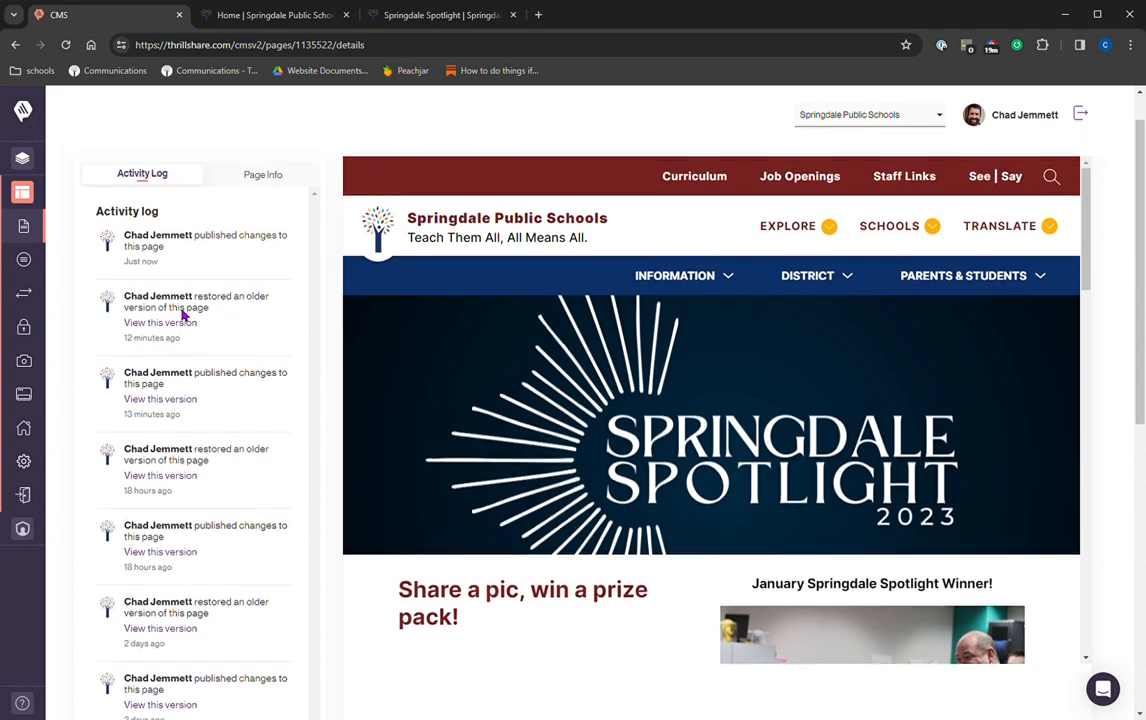
scroll("down", 3)
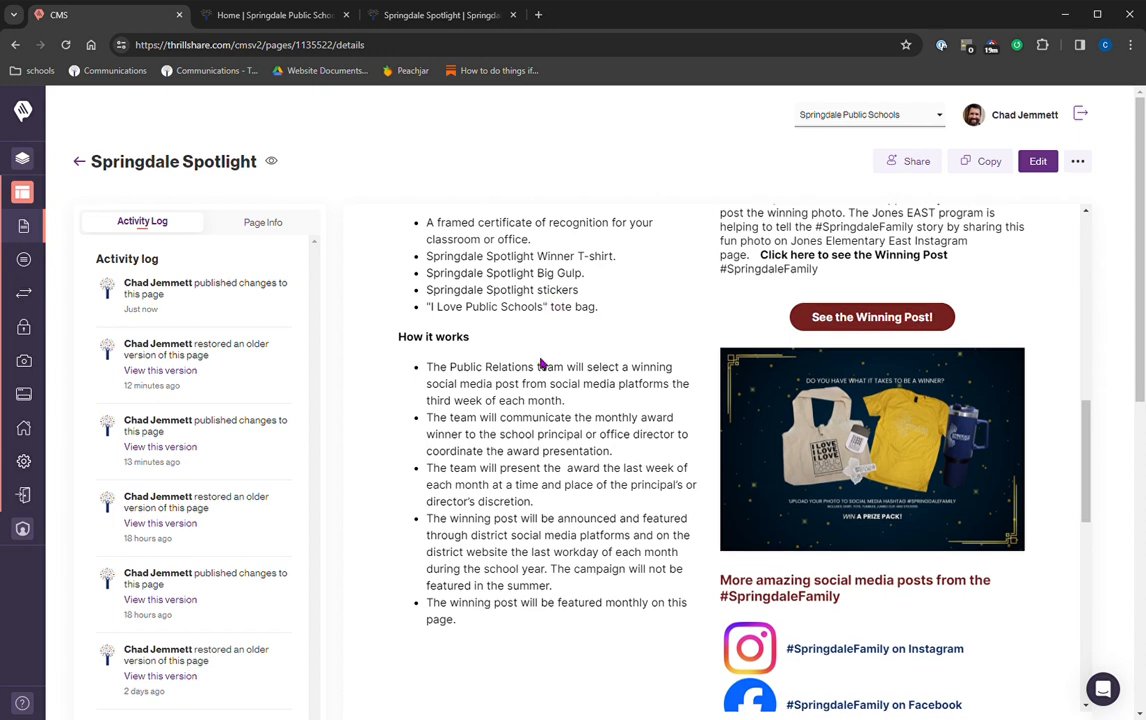
scroll("down", 3)
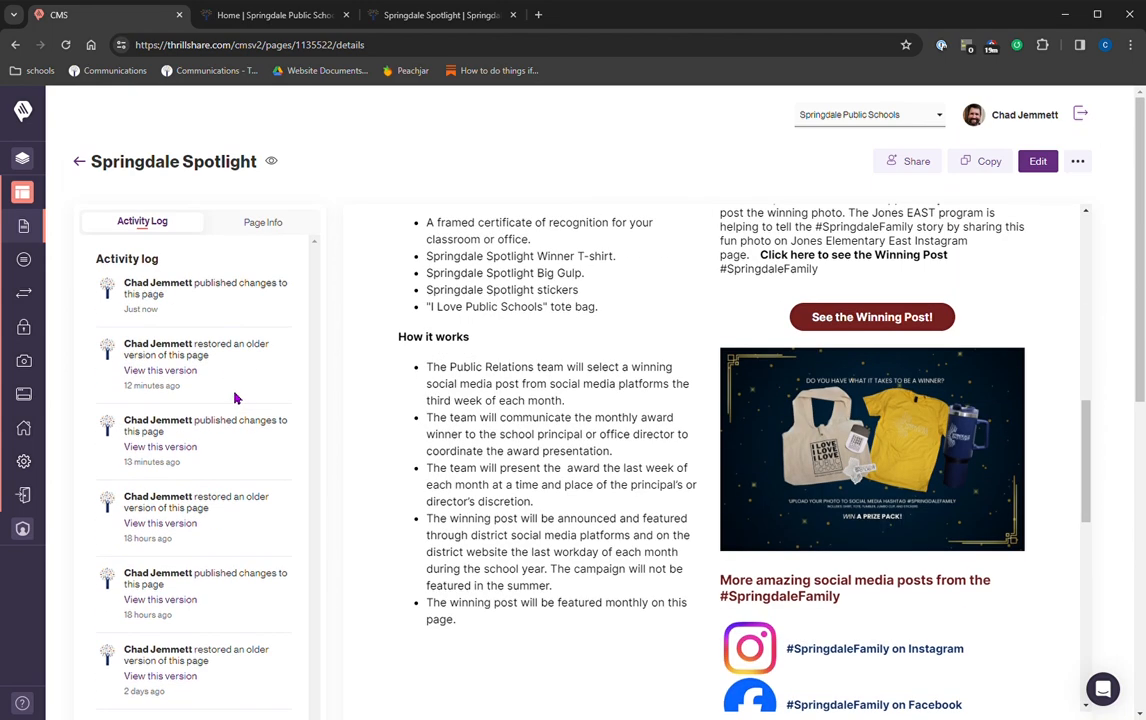
mouse_move(126, 320)
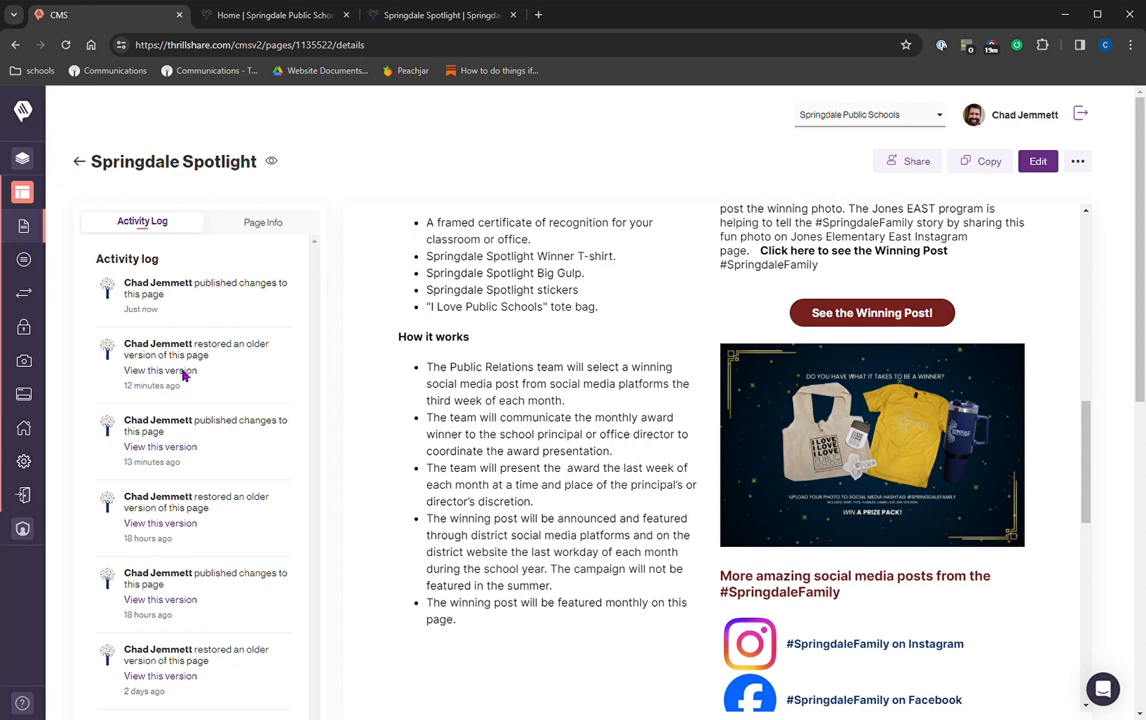
left_click(160, 370)
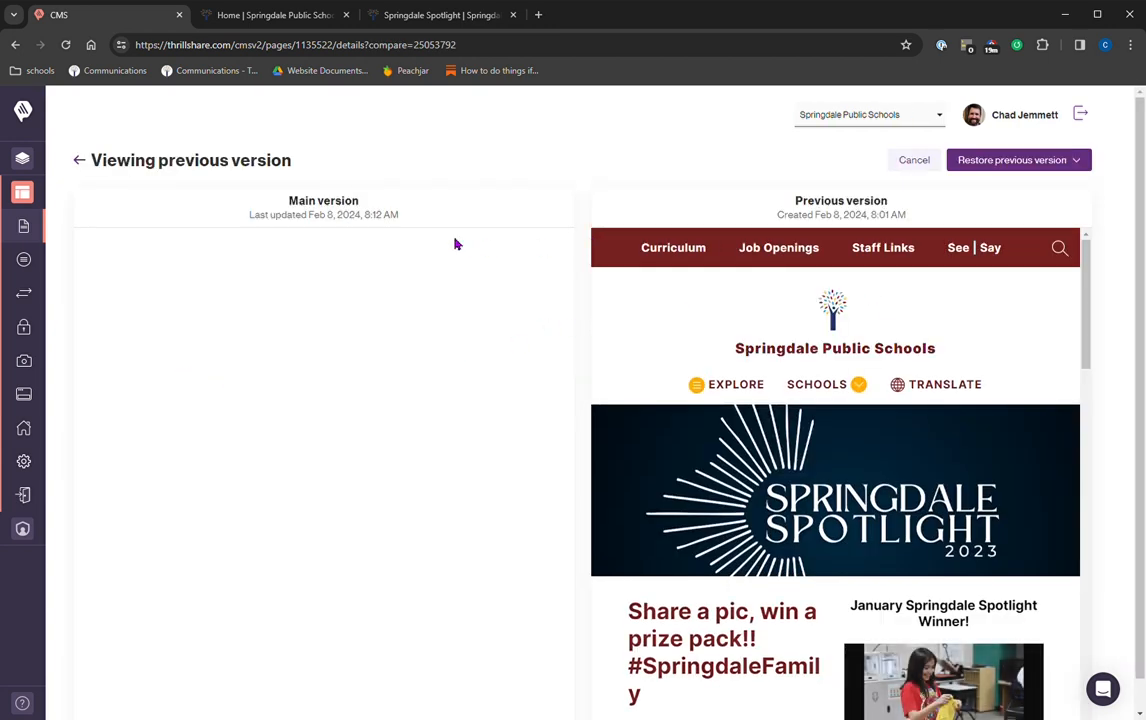
mouse_move(458, 332)
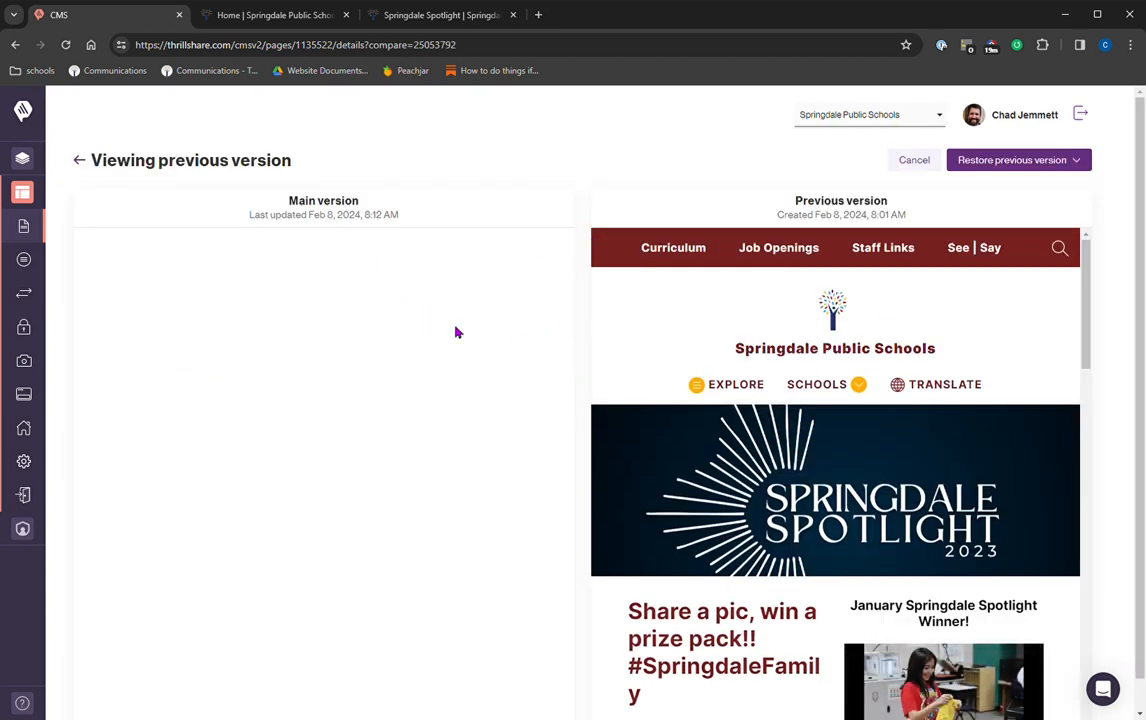
mouse_move(355, 288)
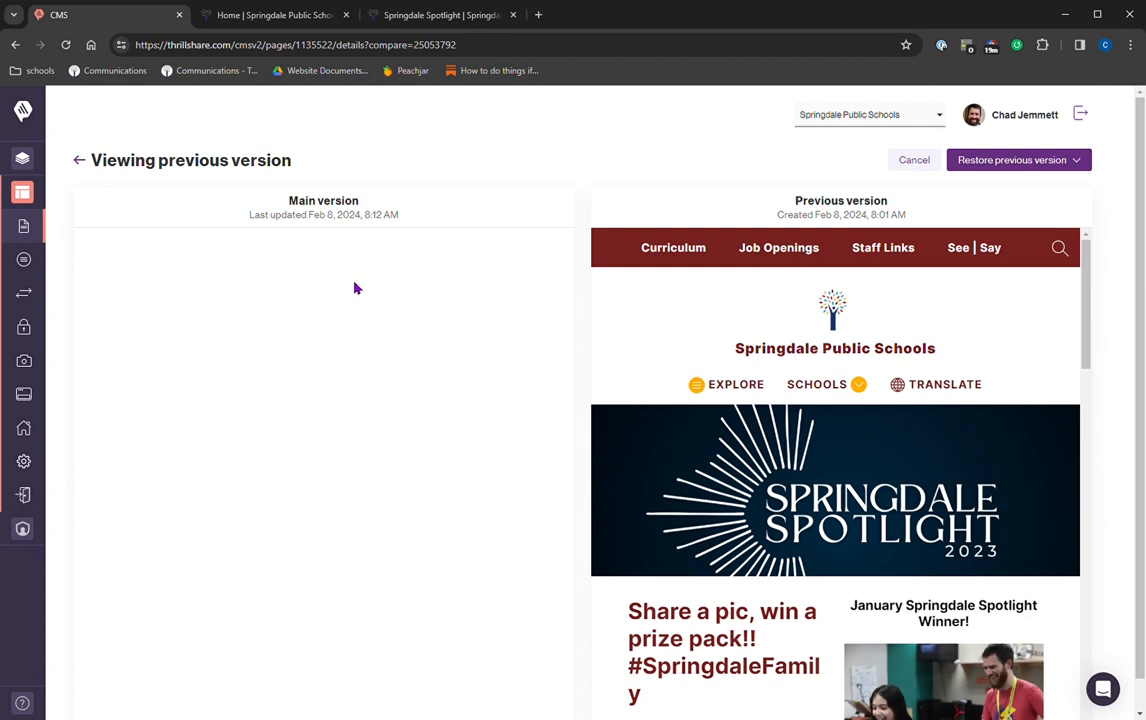
mouse_move(376, 419)
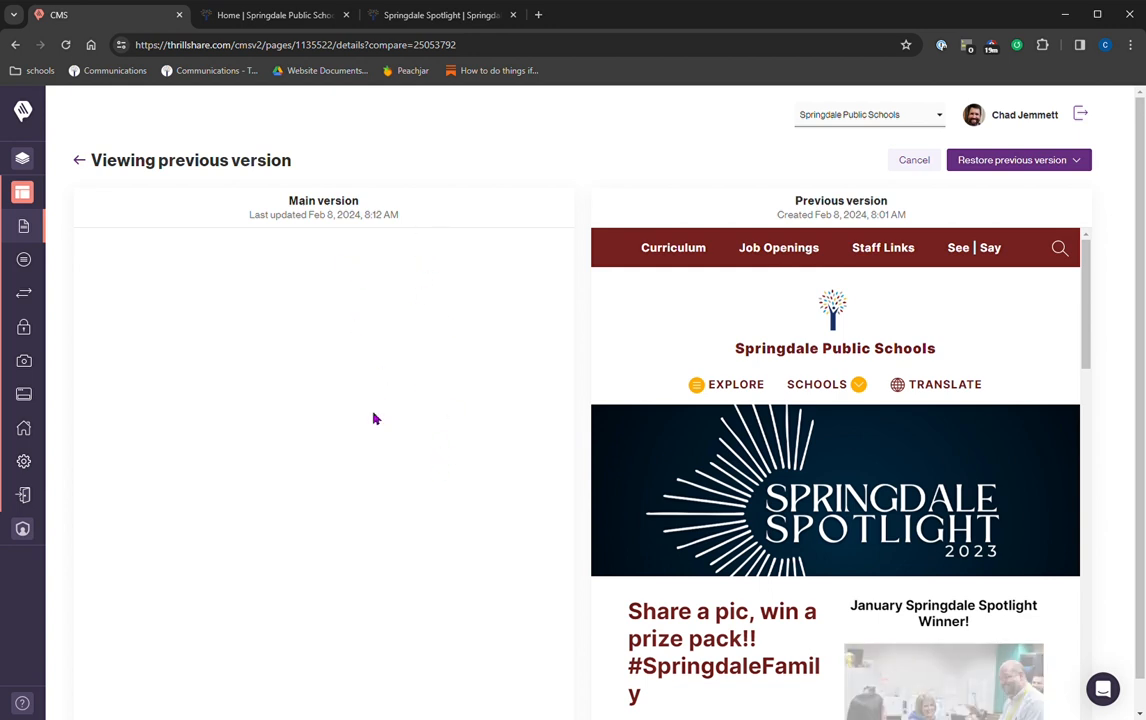
scroll("down", 3)
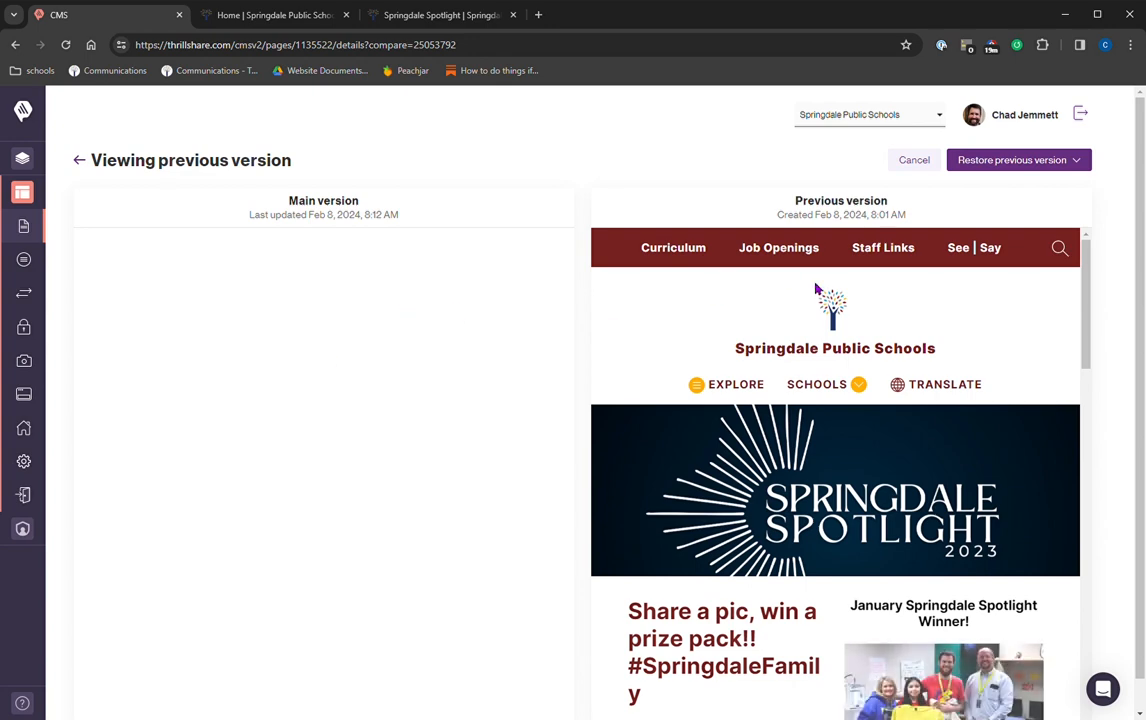
scroll("down", 3)
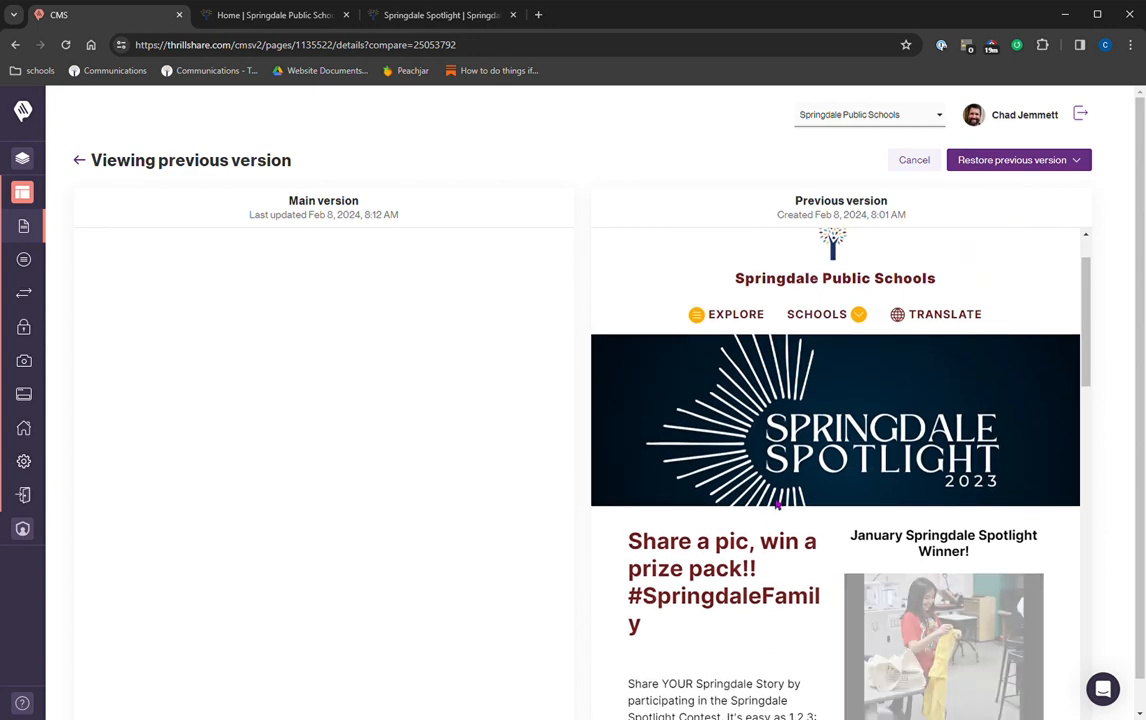
scroll("down", 3)
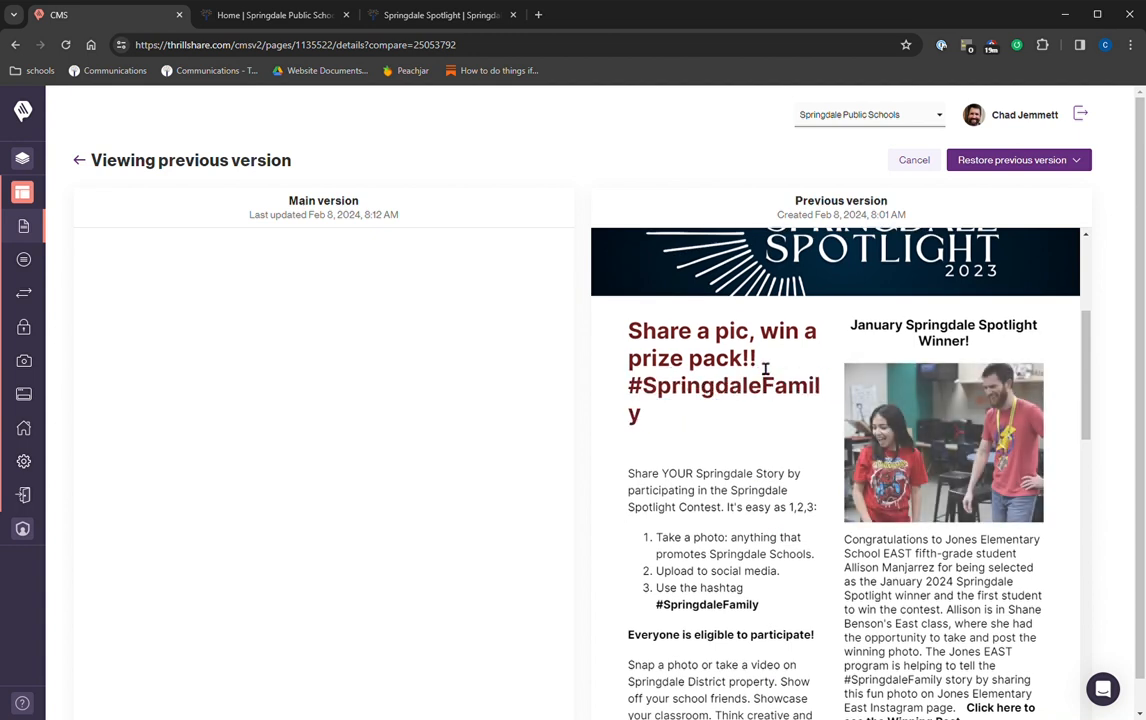
scroll("down", 3)
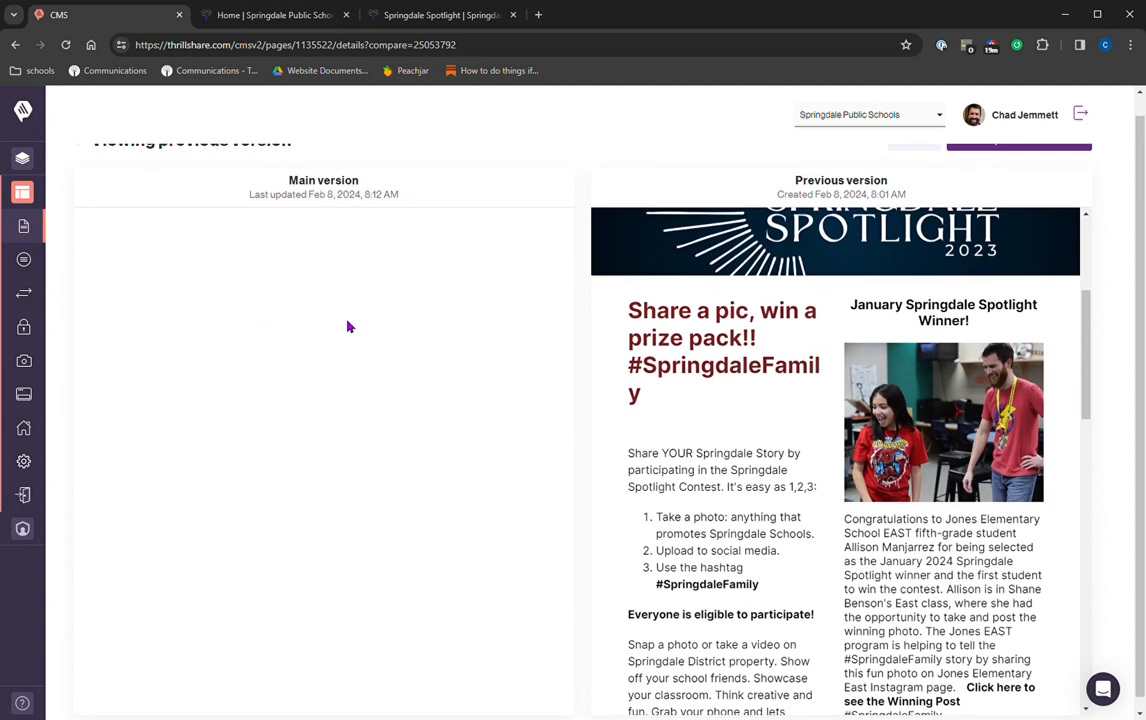
scroll("down", 3)
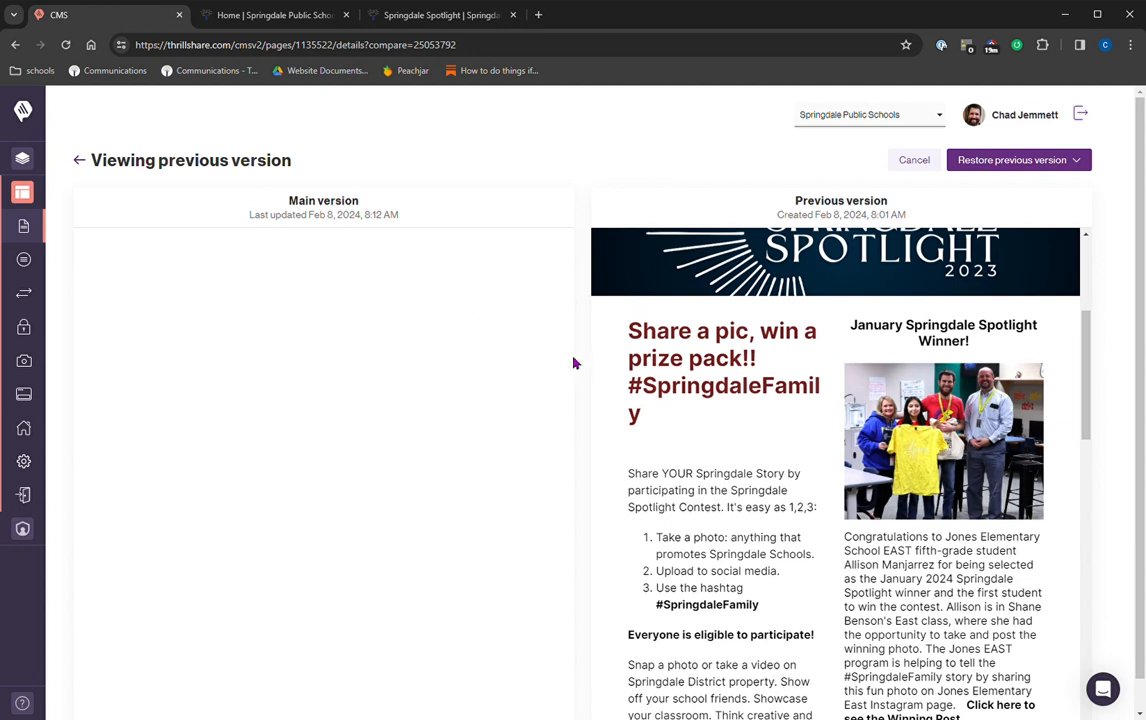
mouse_move(377, 276)
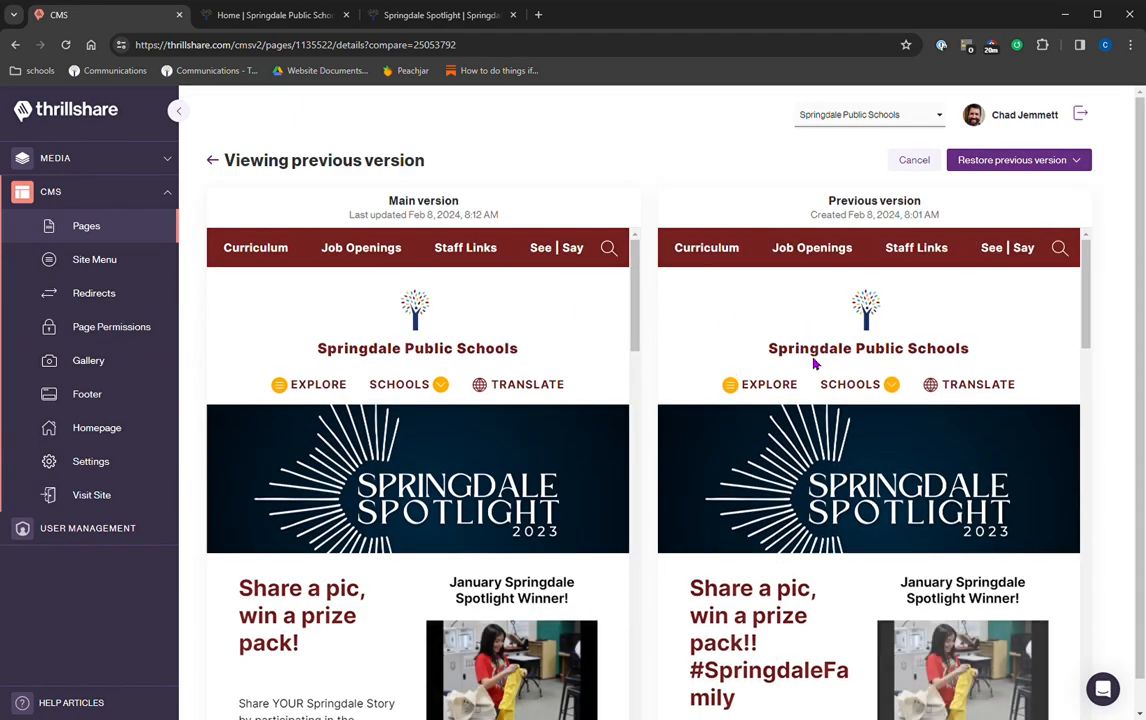
mouse_move(1017, 215)
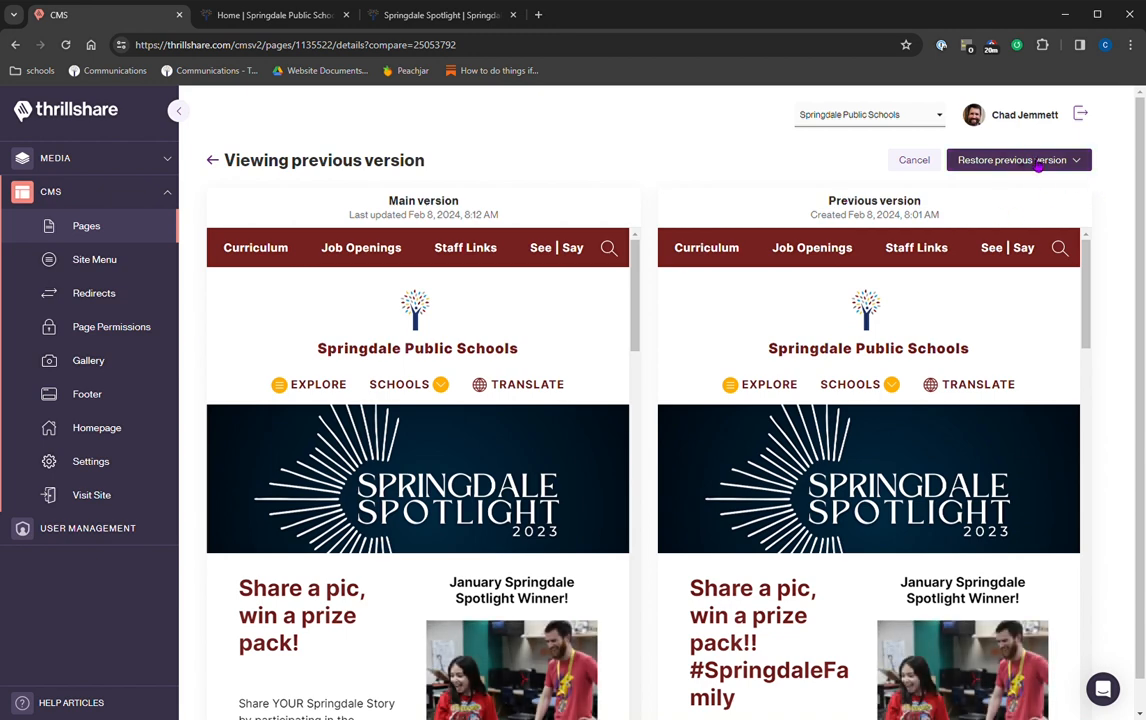
Choose Restore previous version > As main version for the Feb 8, 8:01 AM version.
left_click(1019, 160)
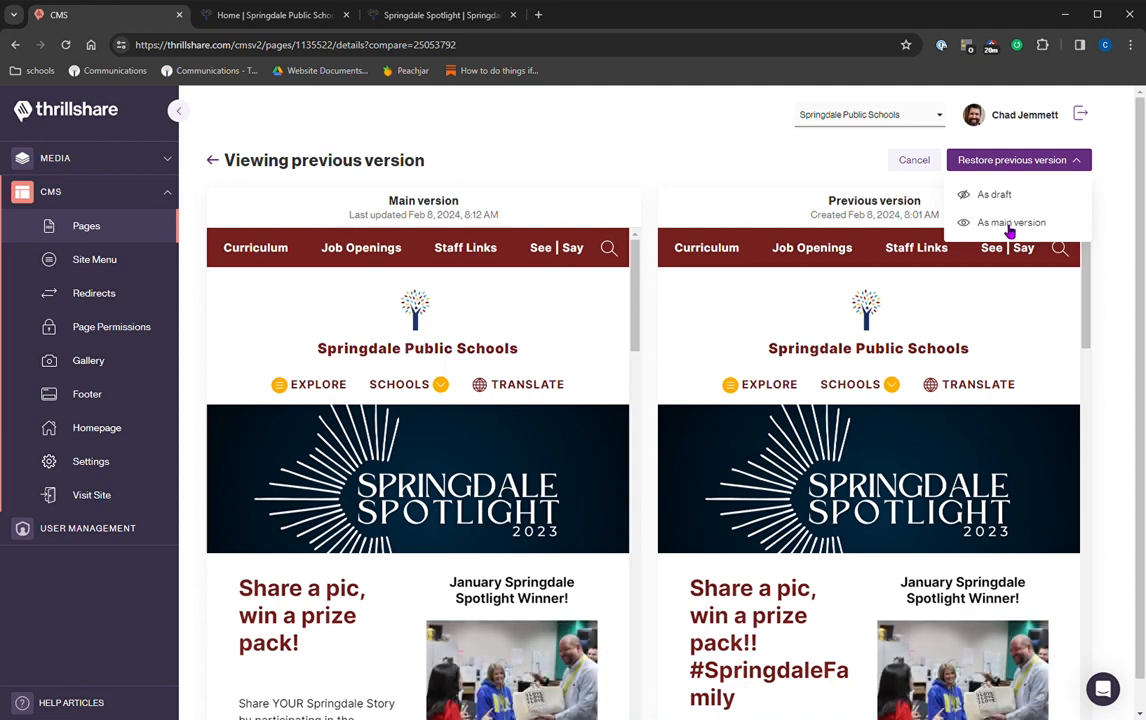
left_click(1008, 222)
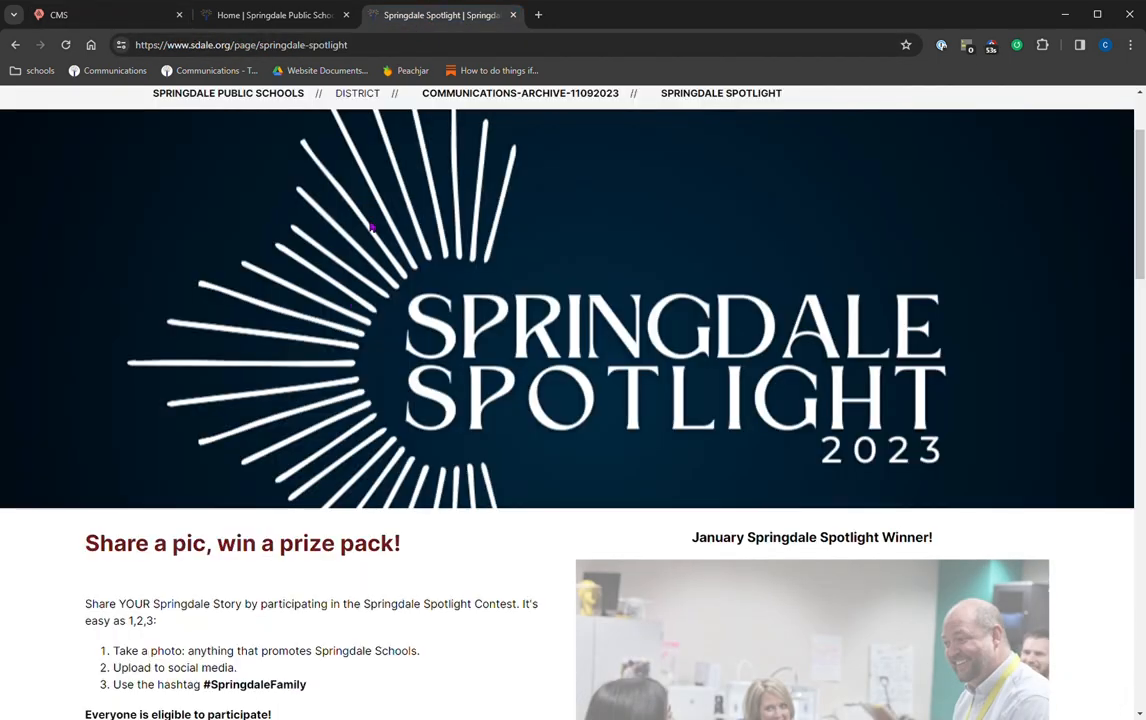
Scroll the live sdale.org Springdale Spotlight page to check the restored content.
scroll("down", 3)
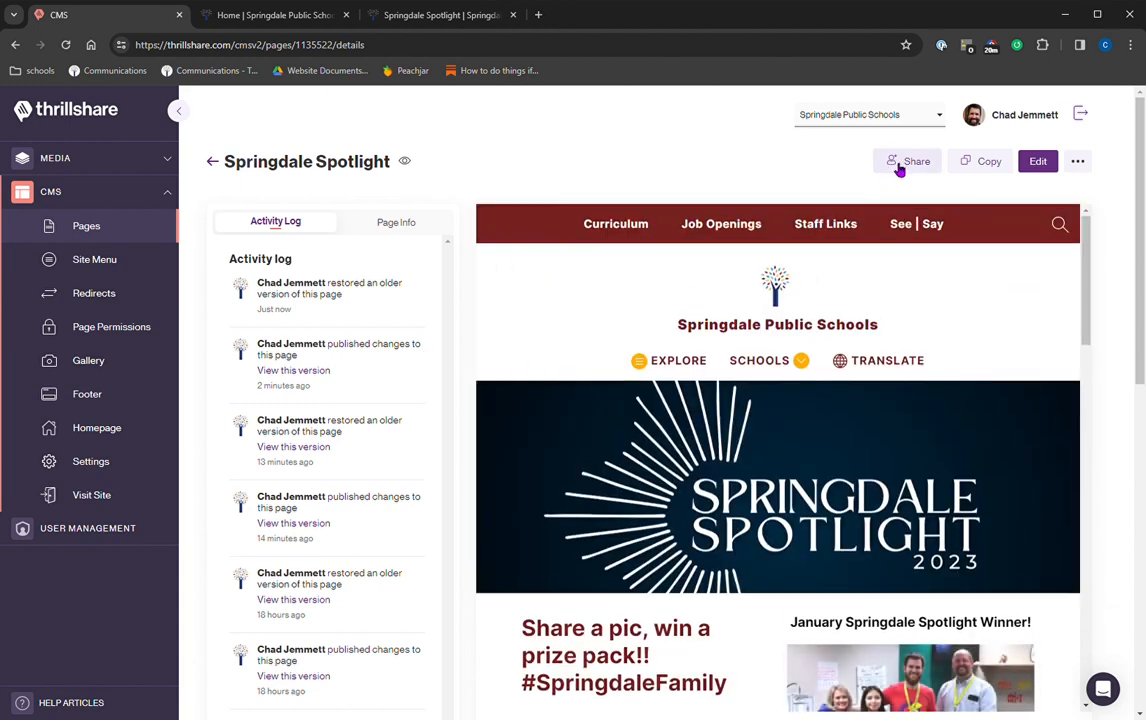
Open the page's Share settings and reselect Restricted so only added people can edit.
left_click(907, 161)
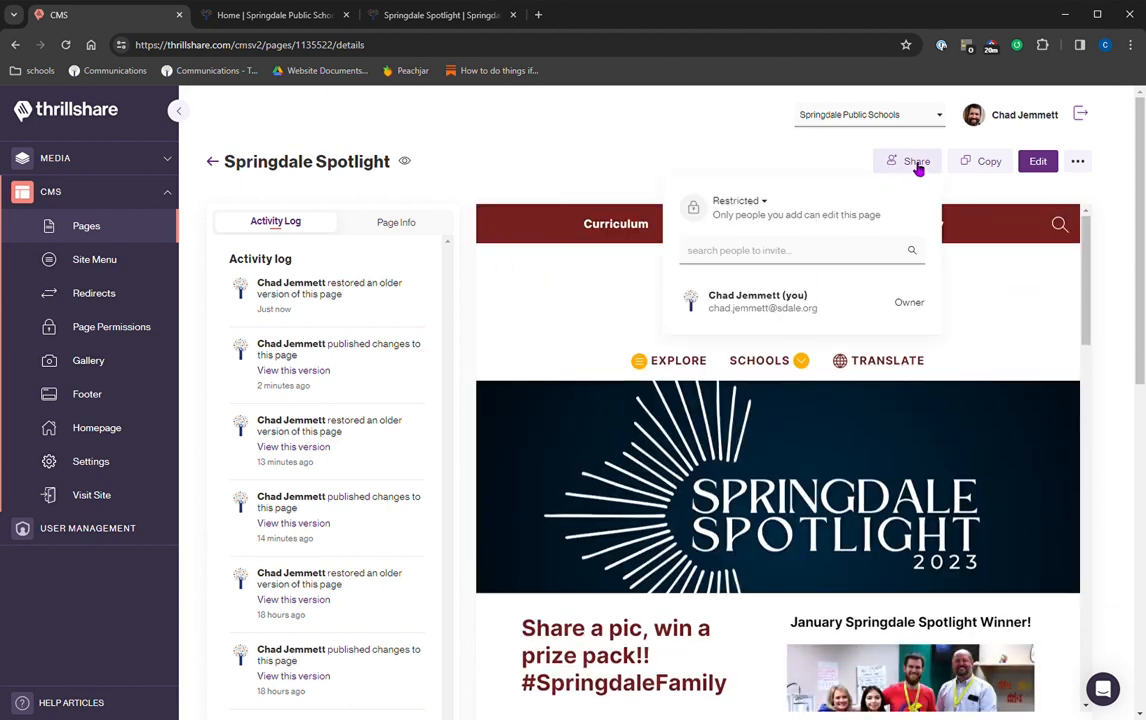
mouse_move(737, 207)
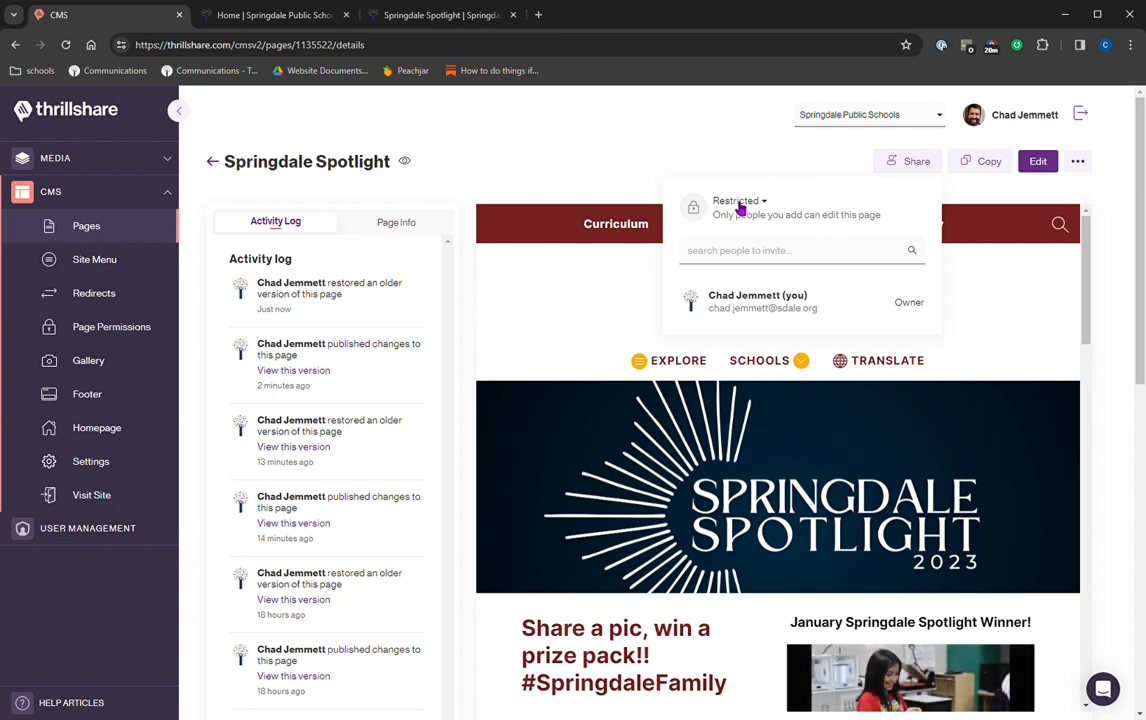
mouse_move(773, 210)
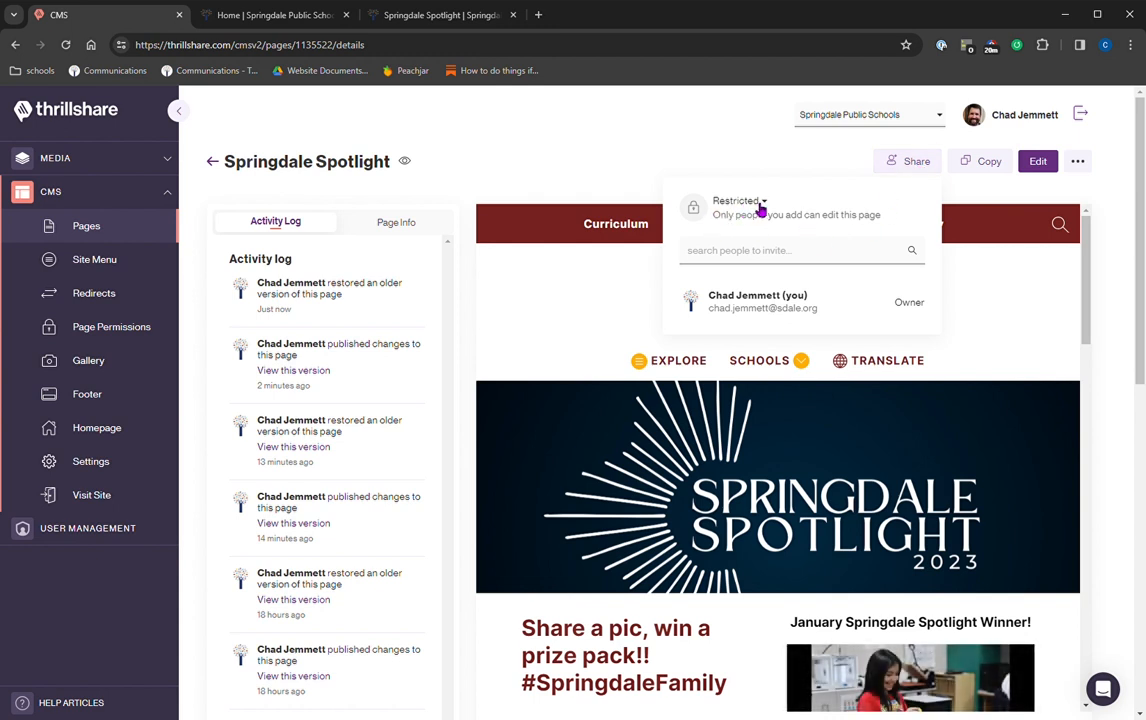
left_click(735, 200)
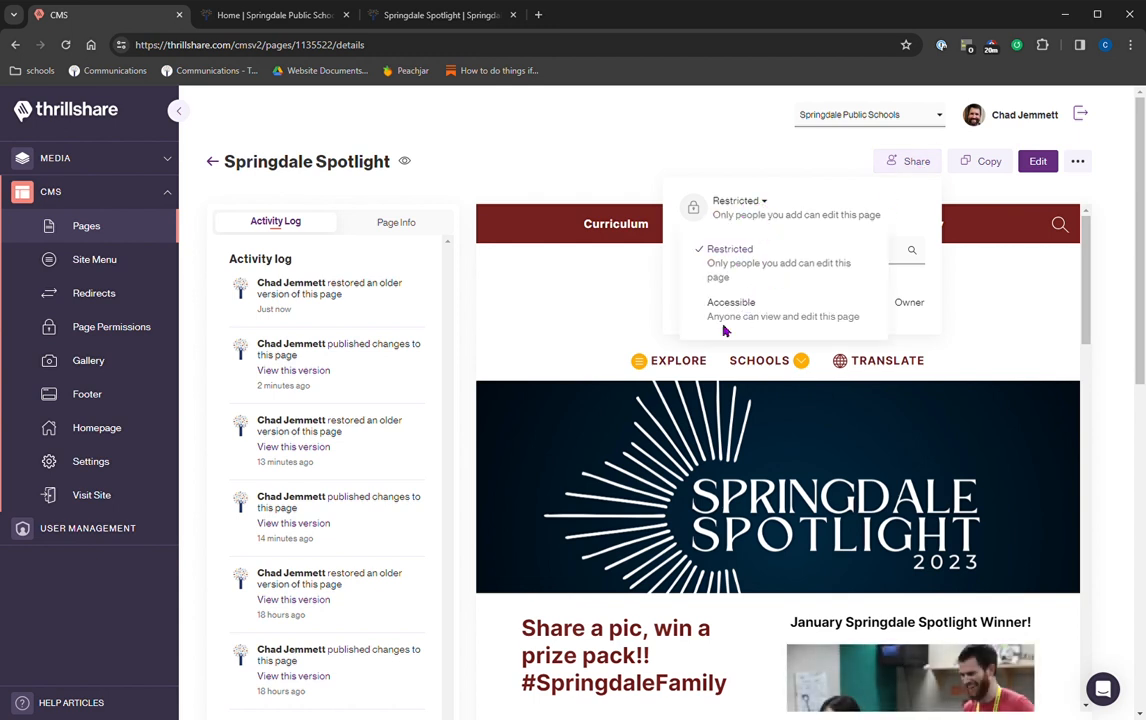
mouse_move(754, 312)
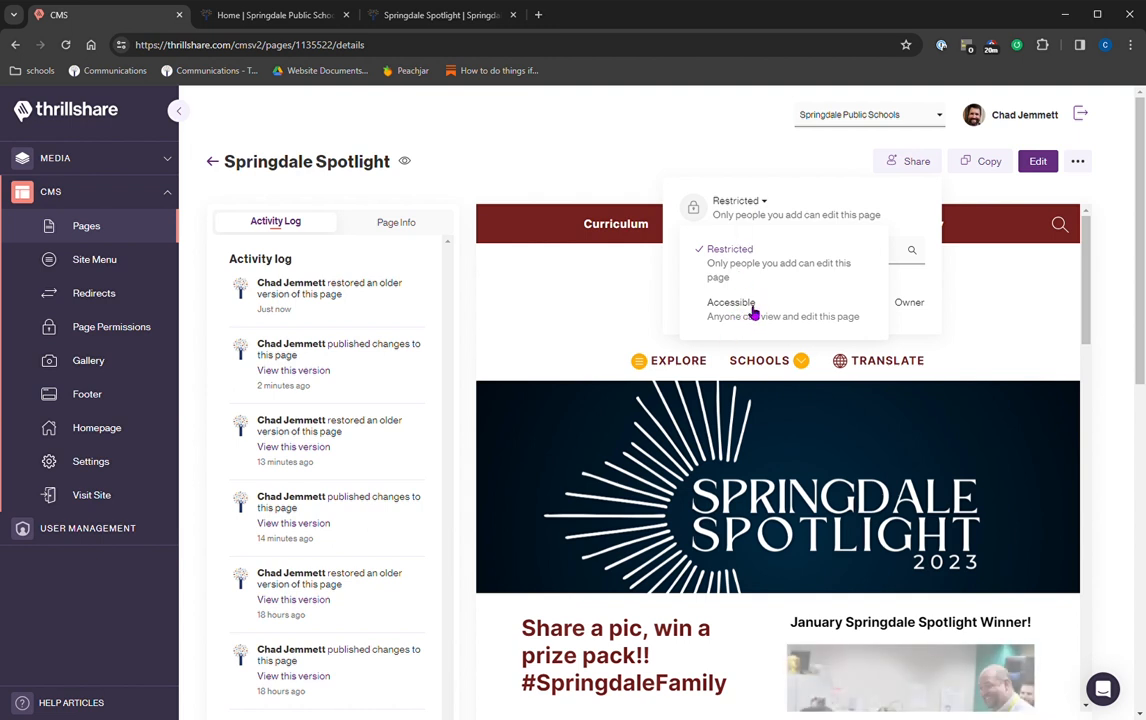
mouse_move(738, 328)
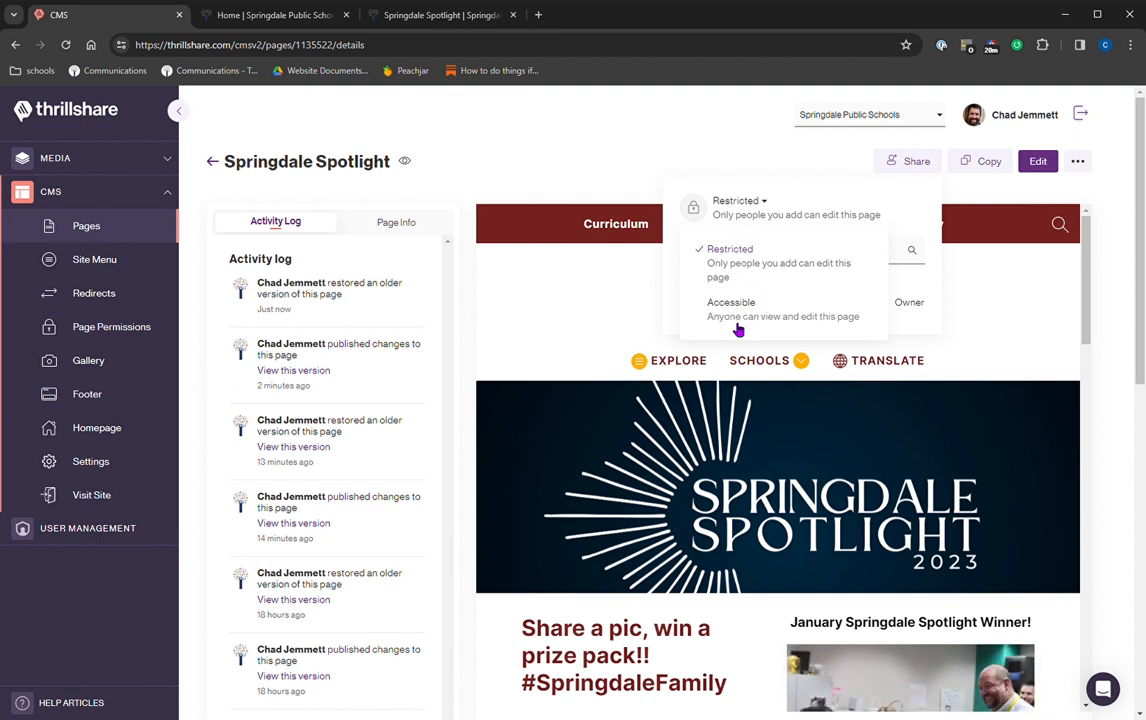
mouse_move(826, 325)
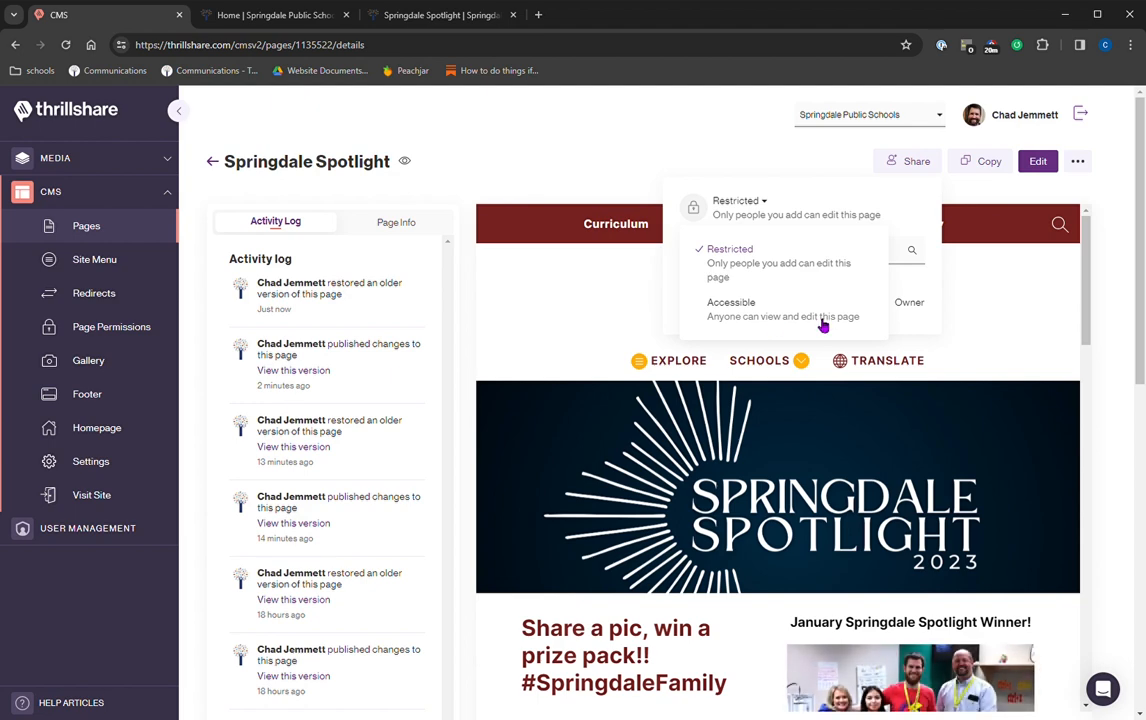
mouse_move(770, 206)
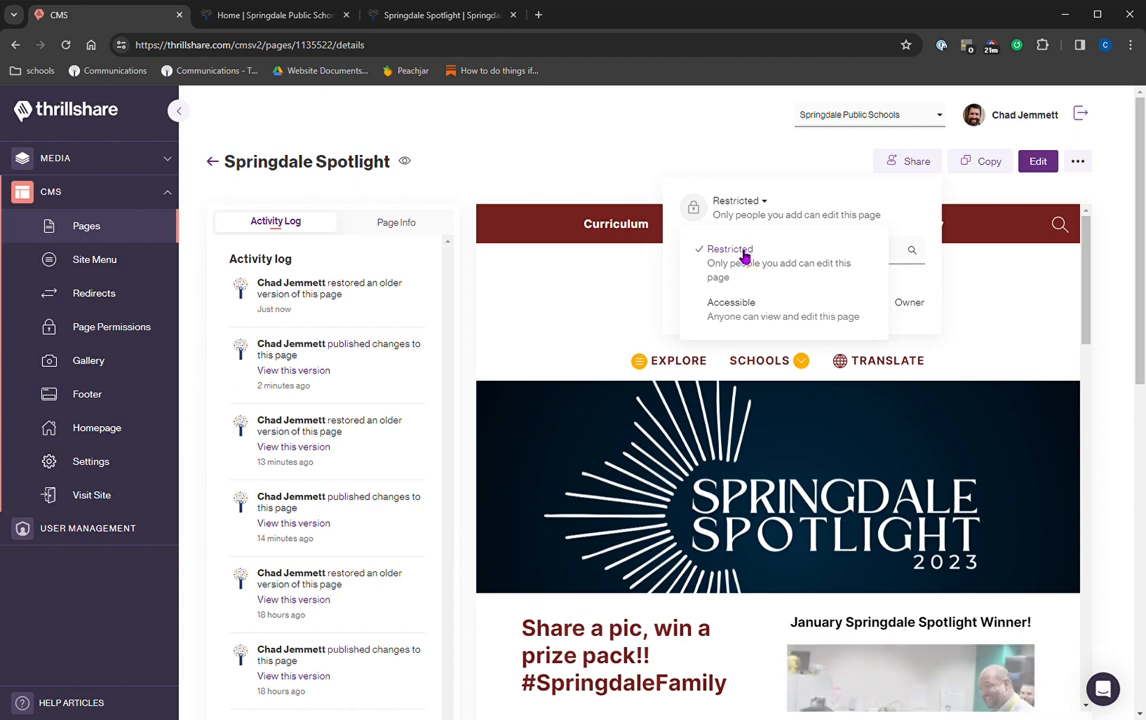
left_click(729, 249)
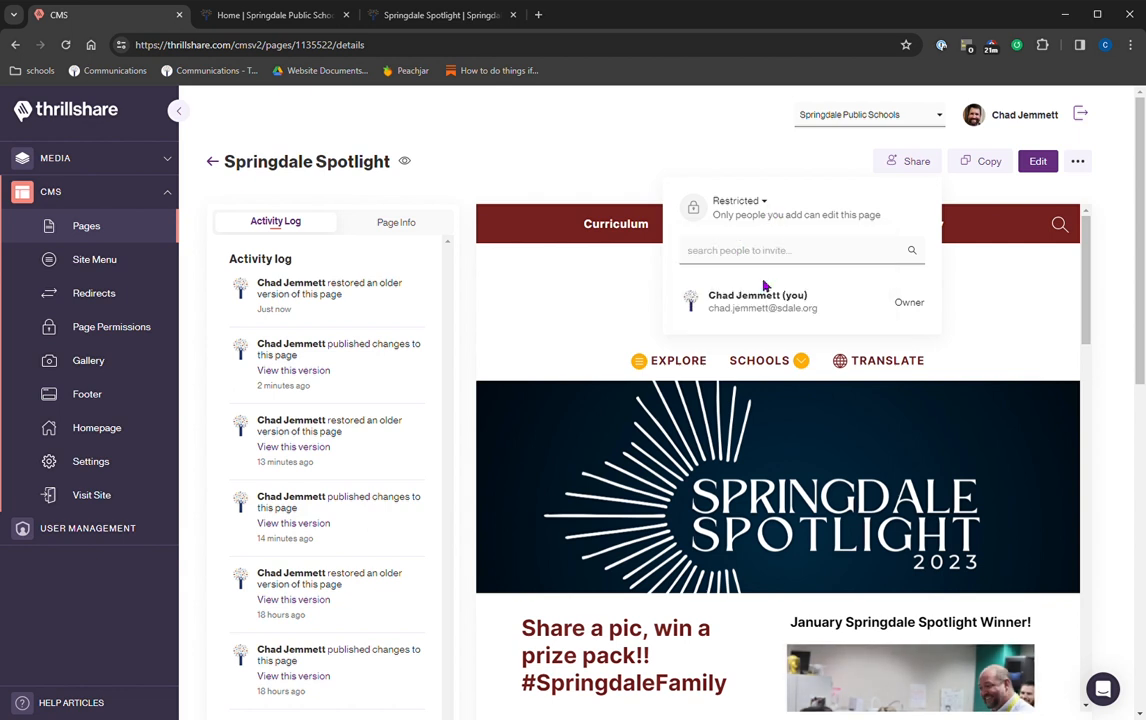
left_click(795, 250)
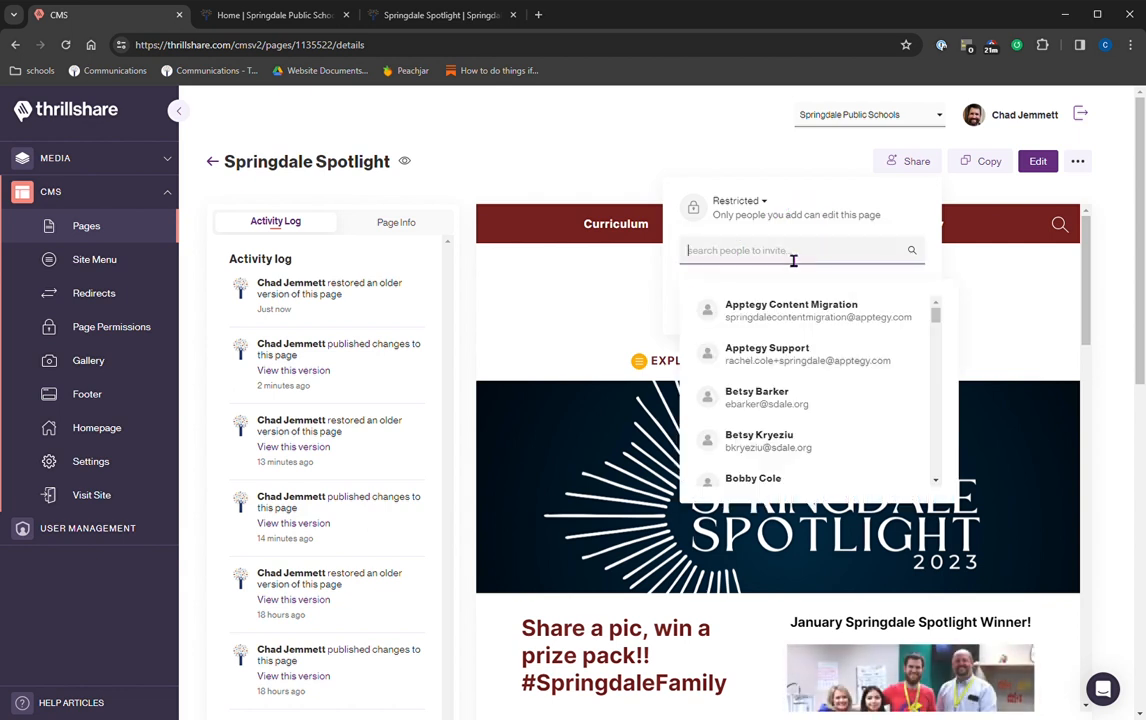
mouse_move(826, 249)
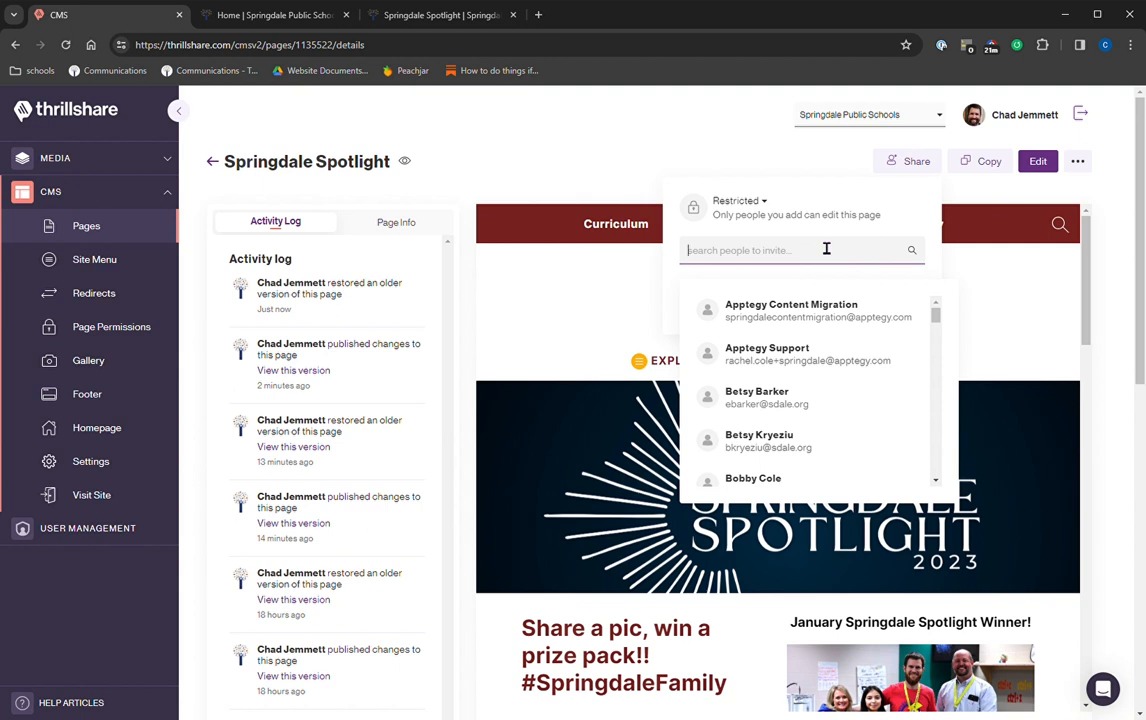
type("d")
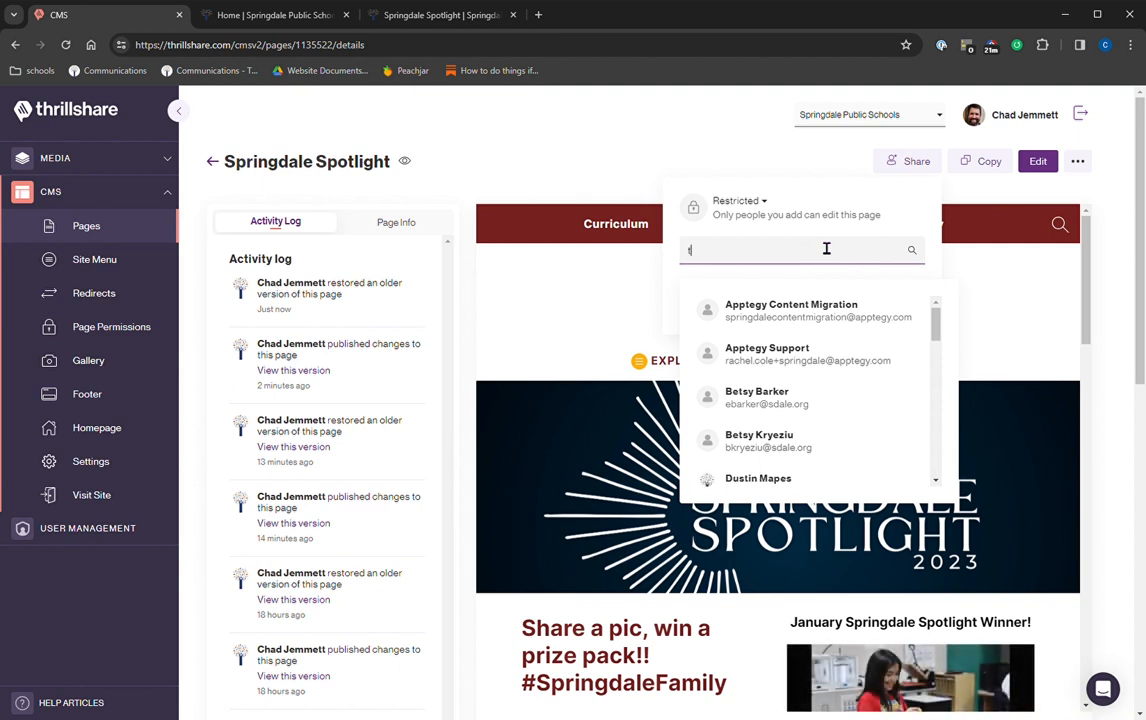
type("trent")
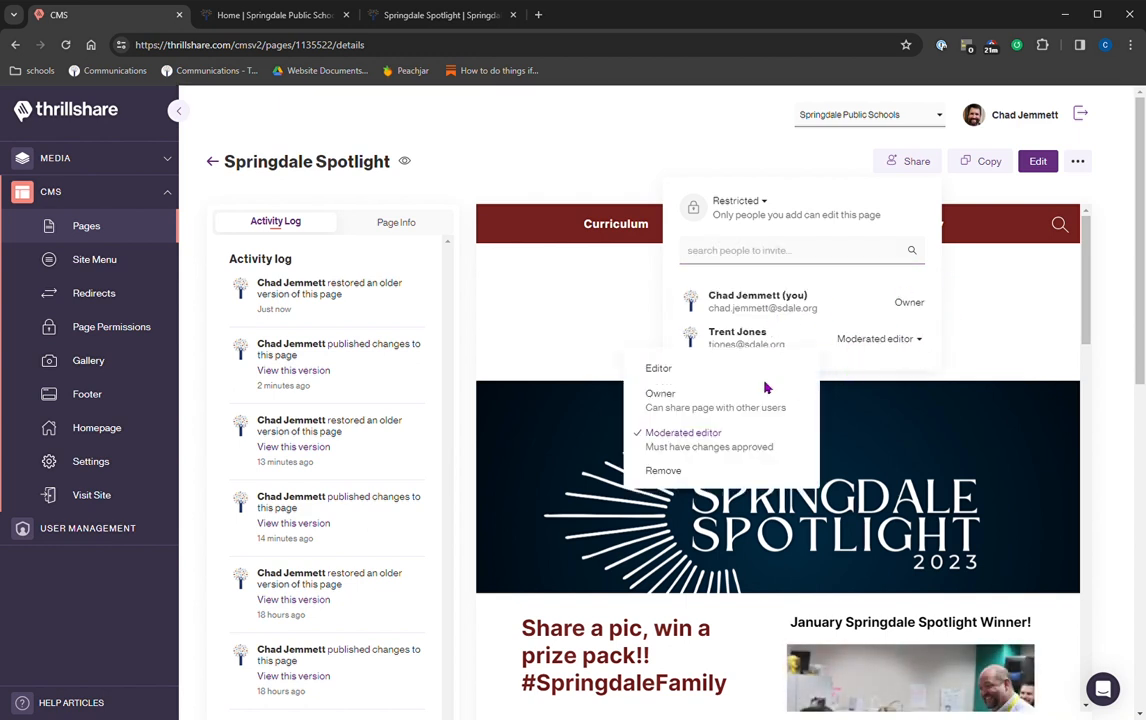
mouse_move(737, 415)
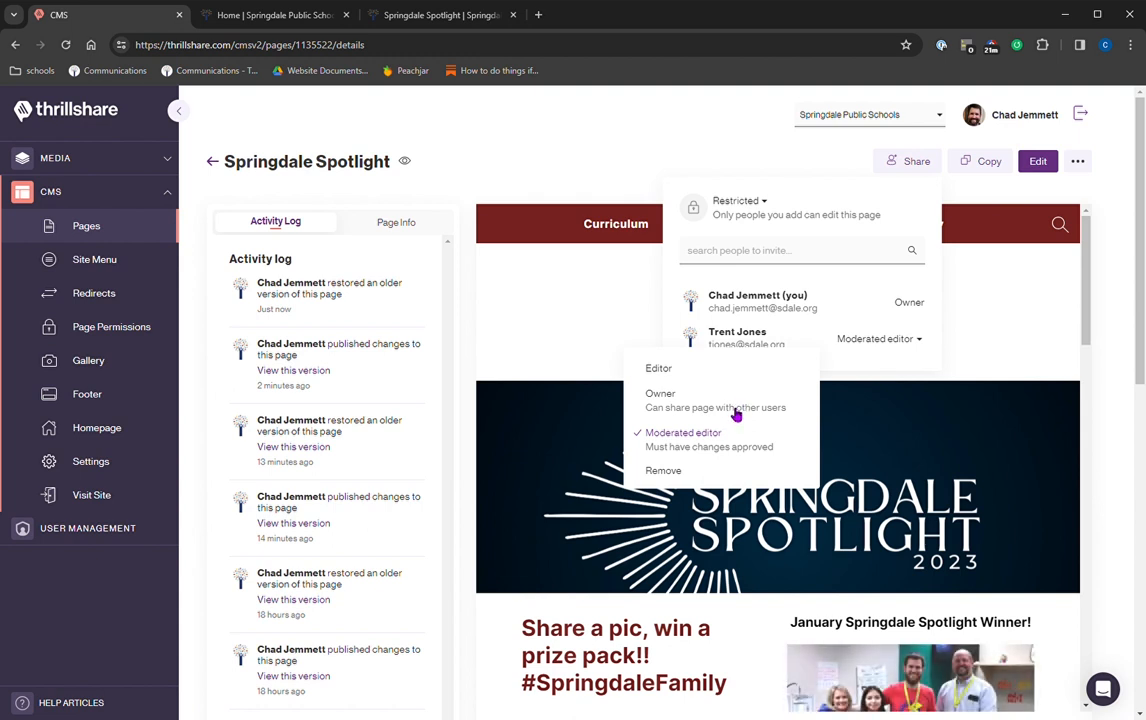
mouse_move(660, 374)
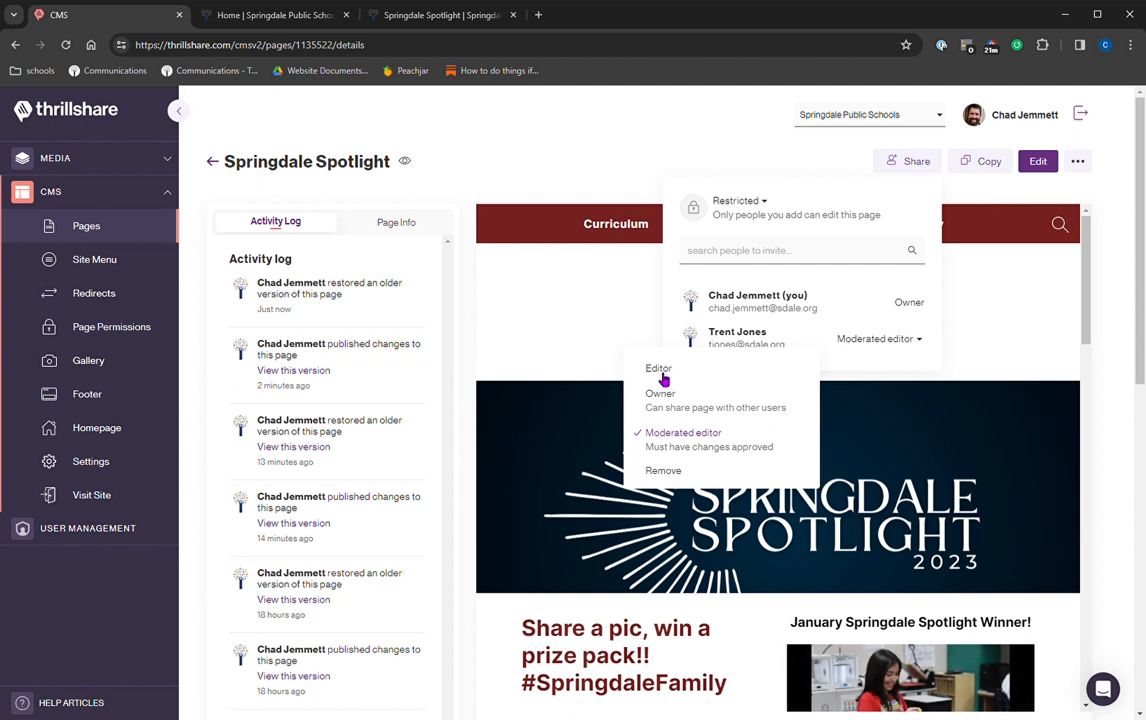
mouse_move(665, 407)
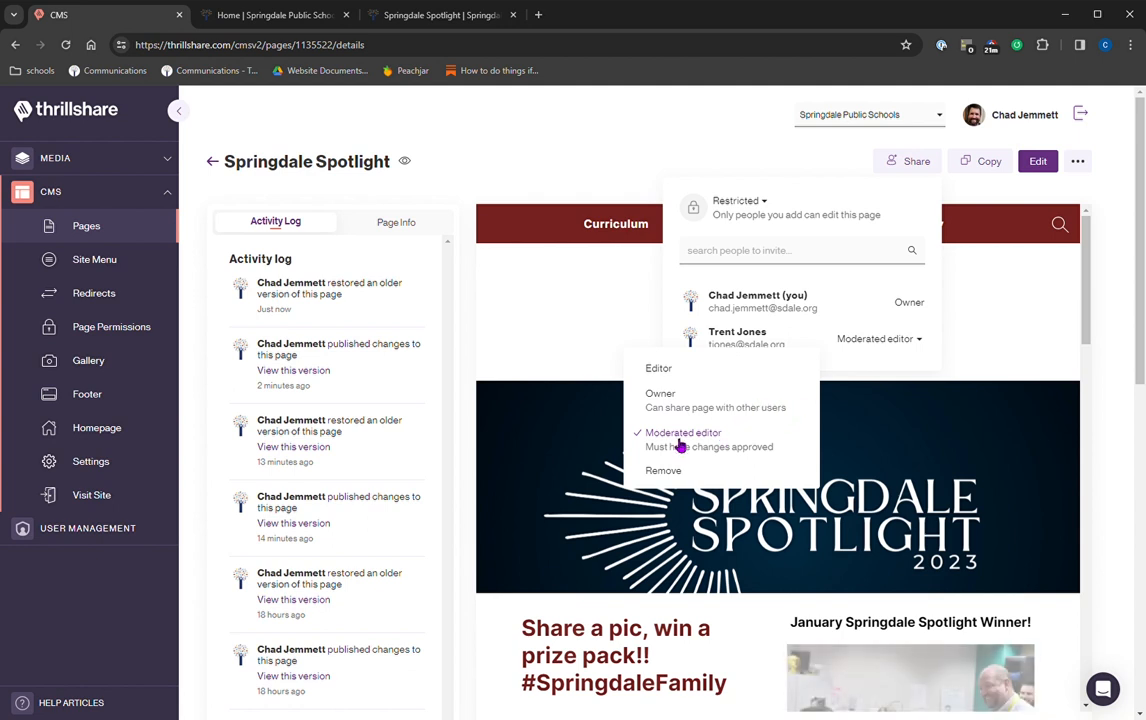
mouse_move(707, 450)
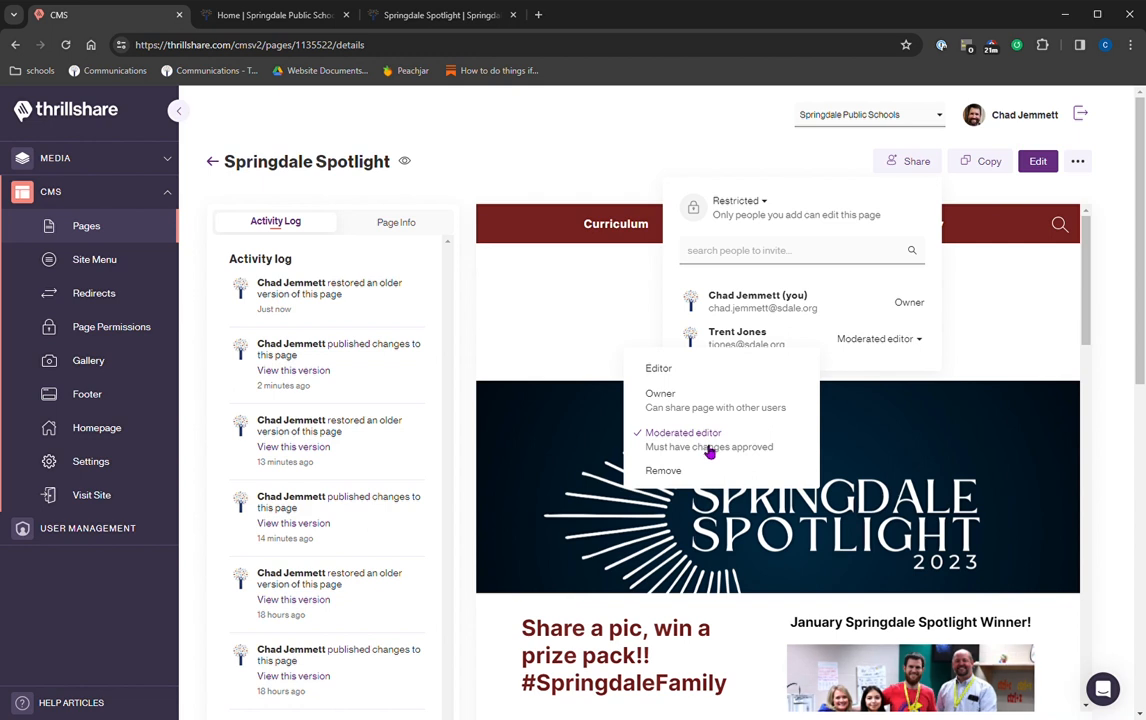
mouse_move(780, 419)
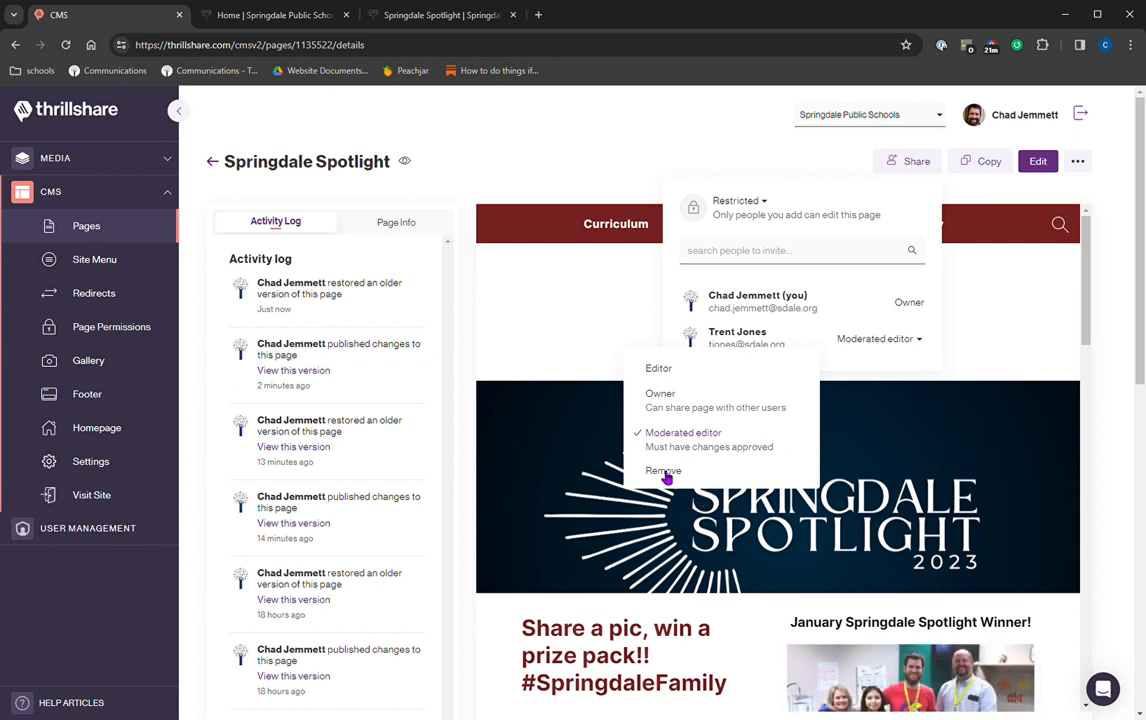
left_click(663, 471)
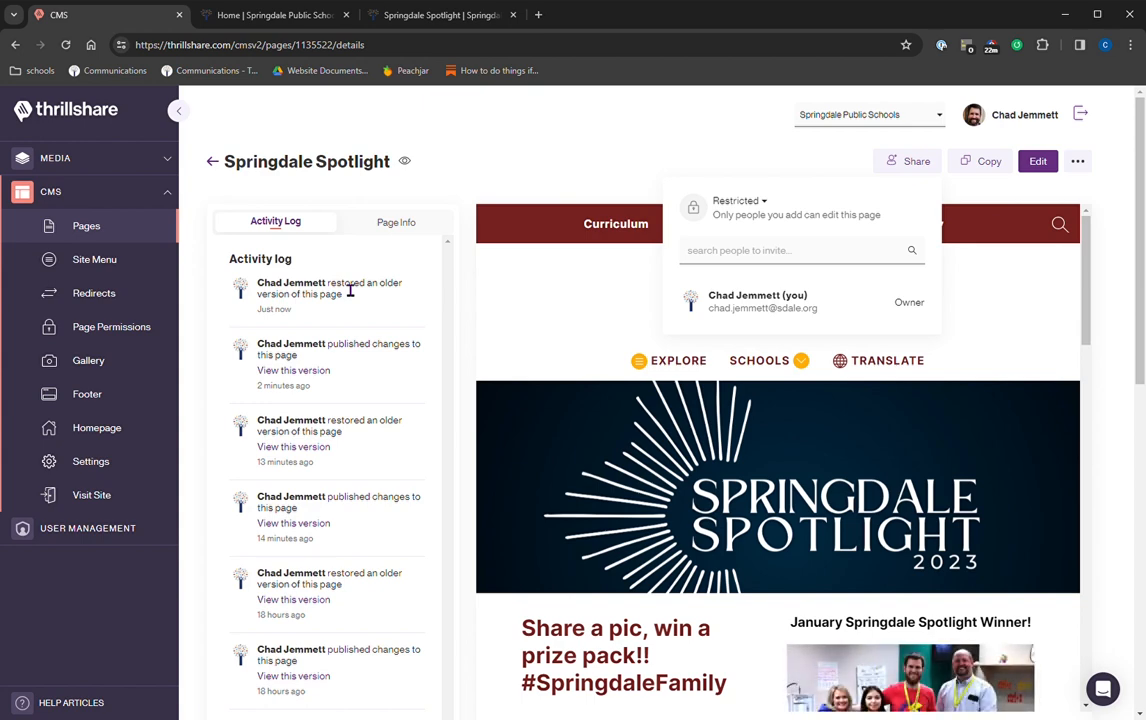
scroll("down", 3)
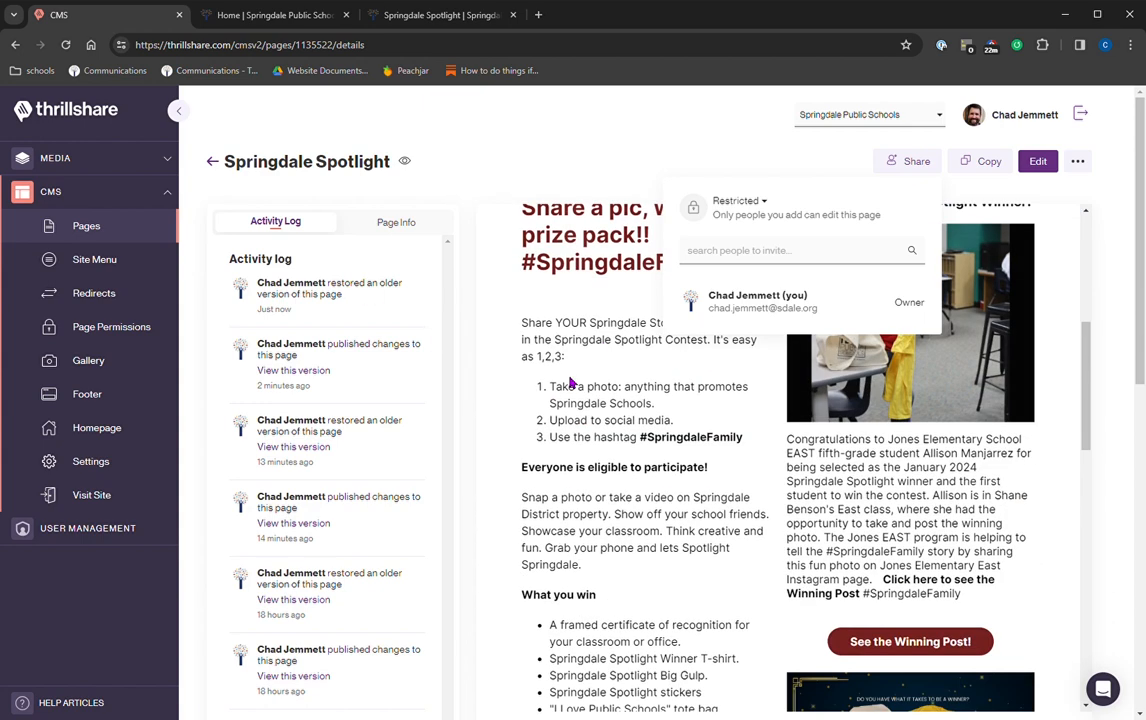
left_click(310, 18)
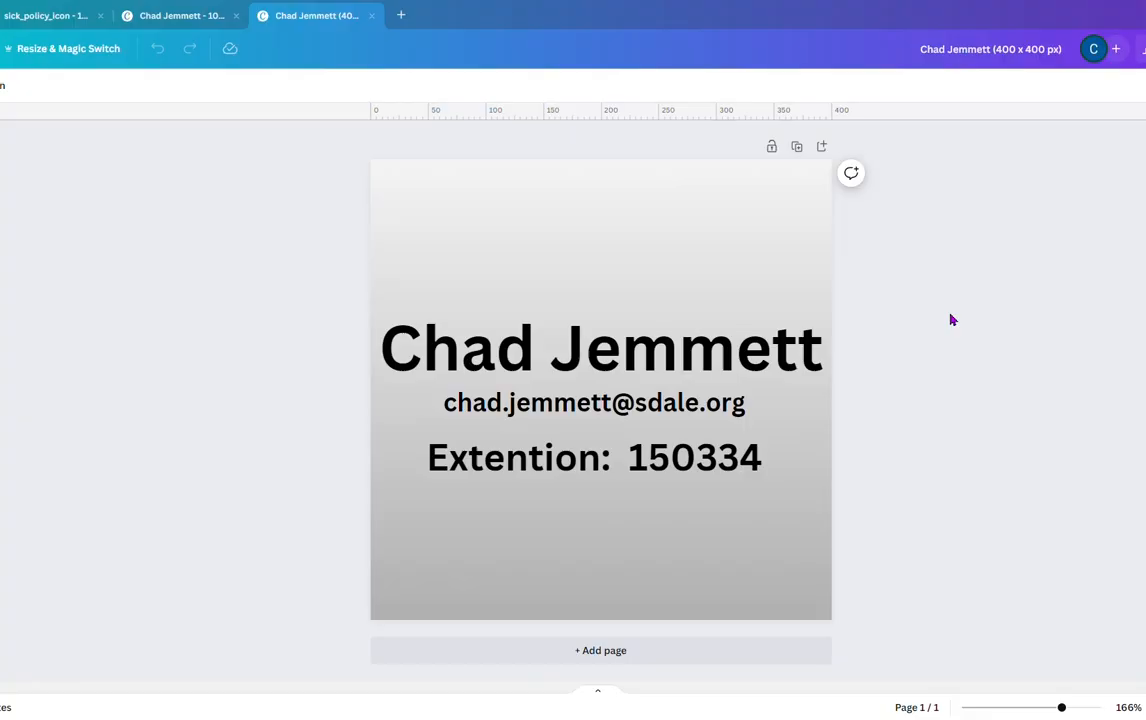